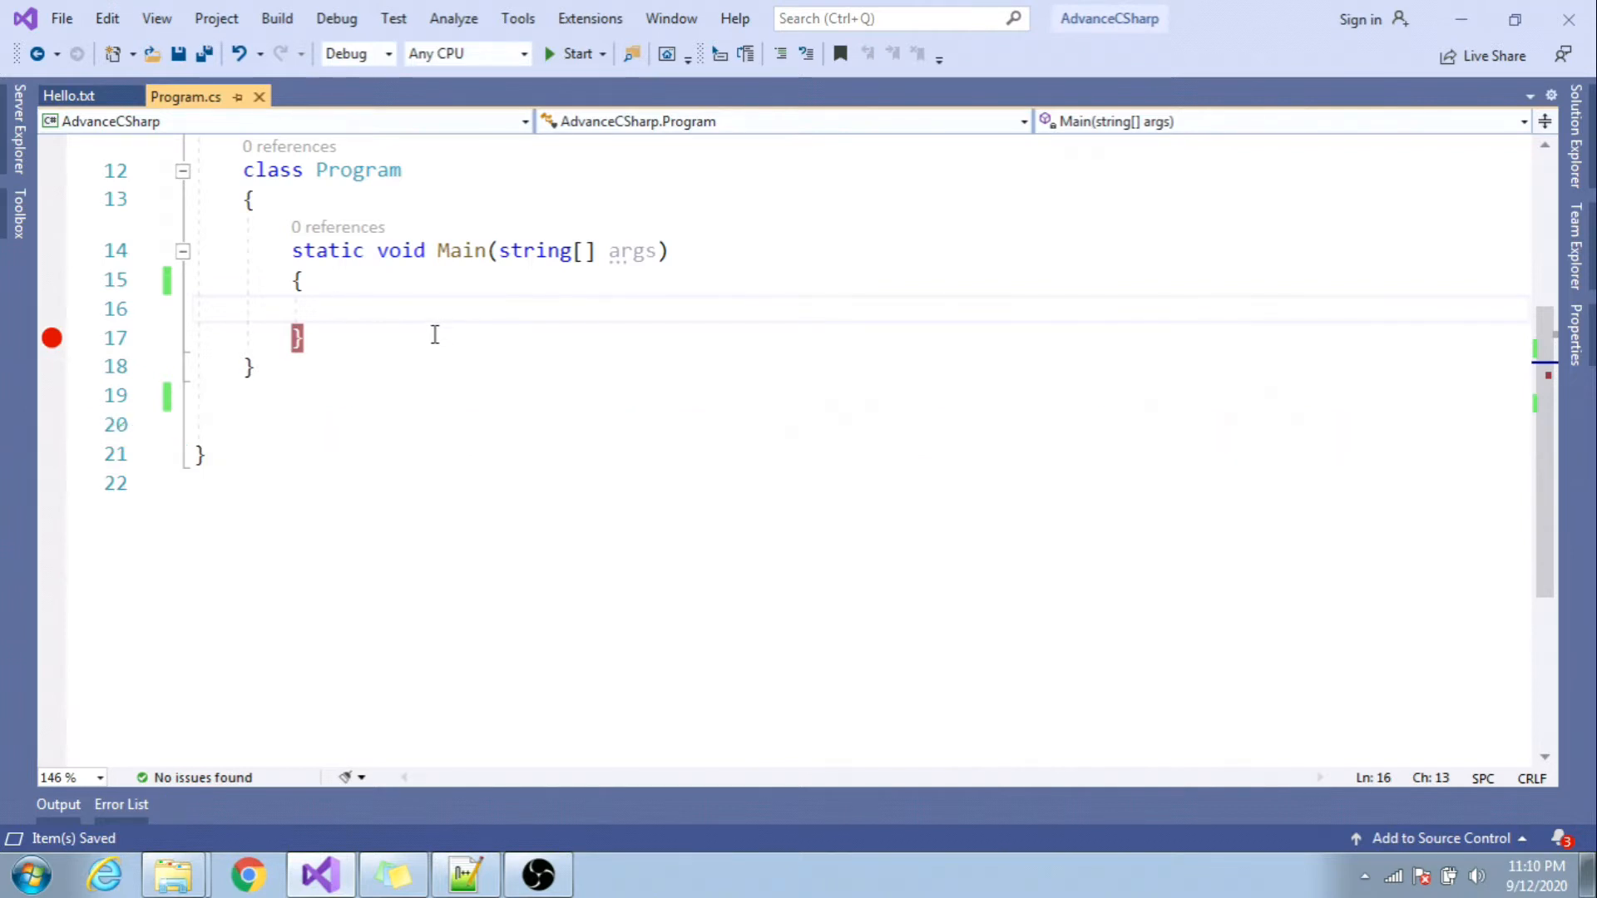
- Write 'Hashtable hs = new Hashtable();' as the first line of Main
type("Hashta")
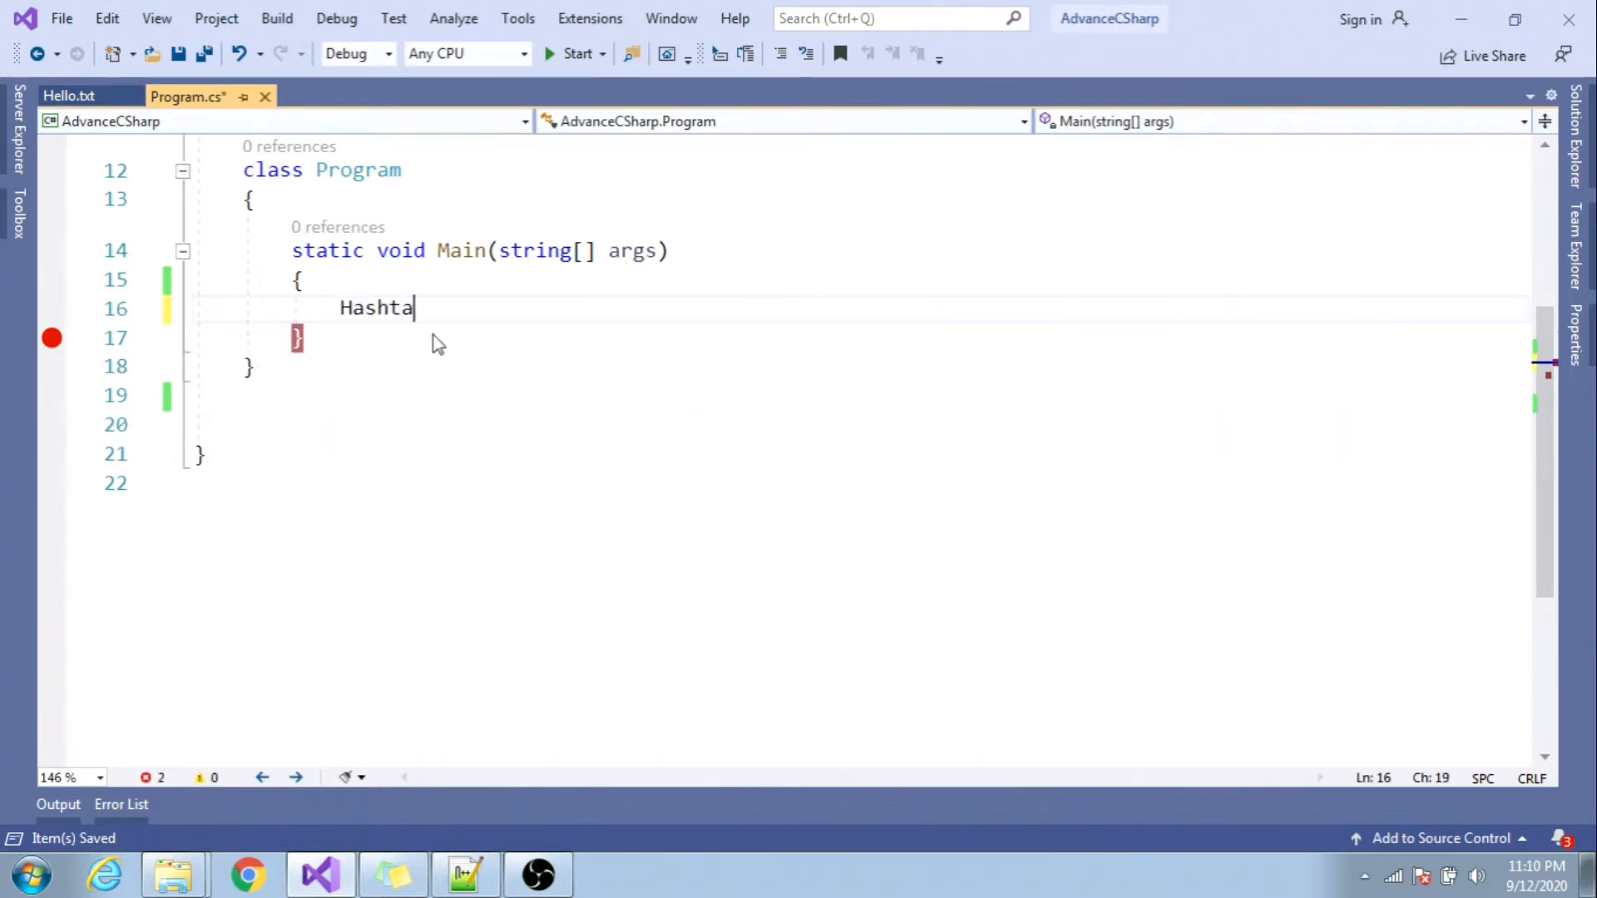
type("ble")
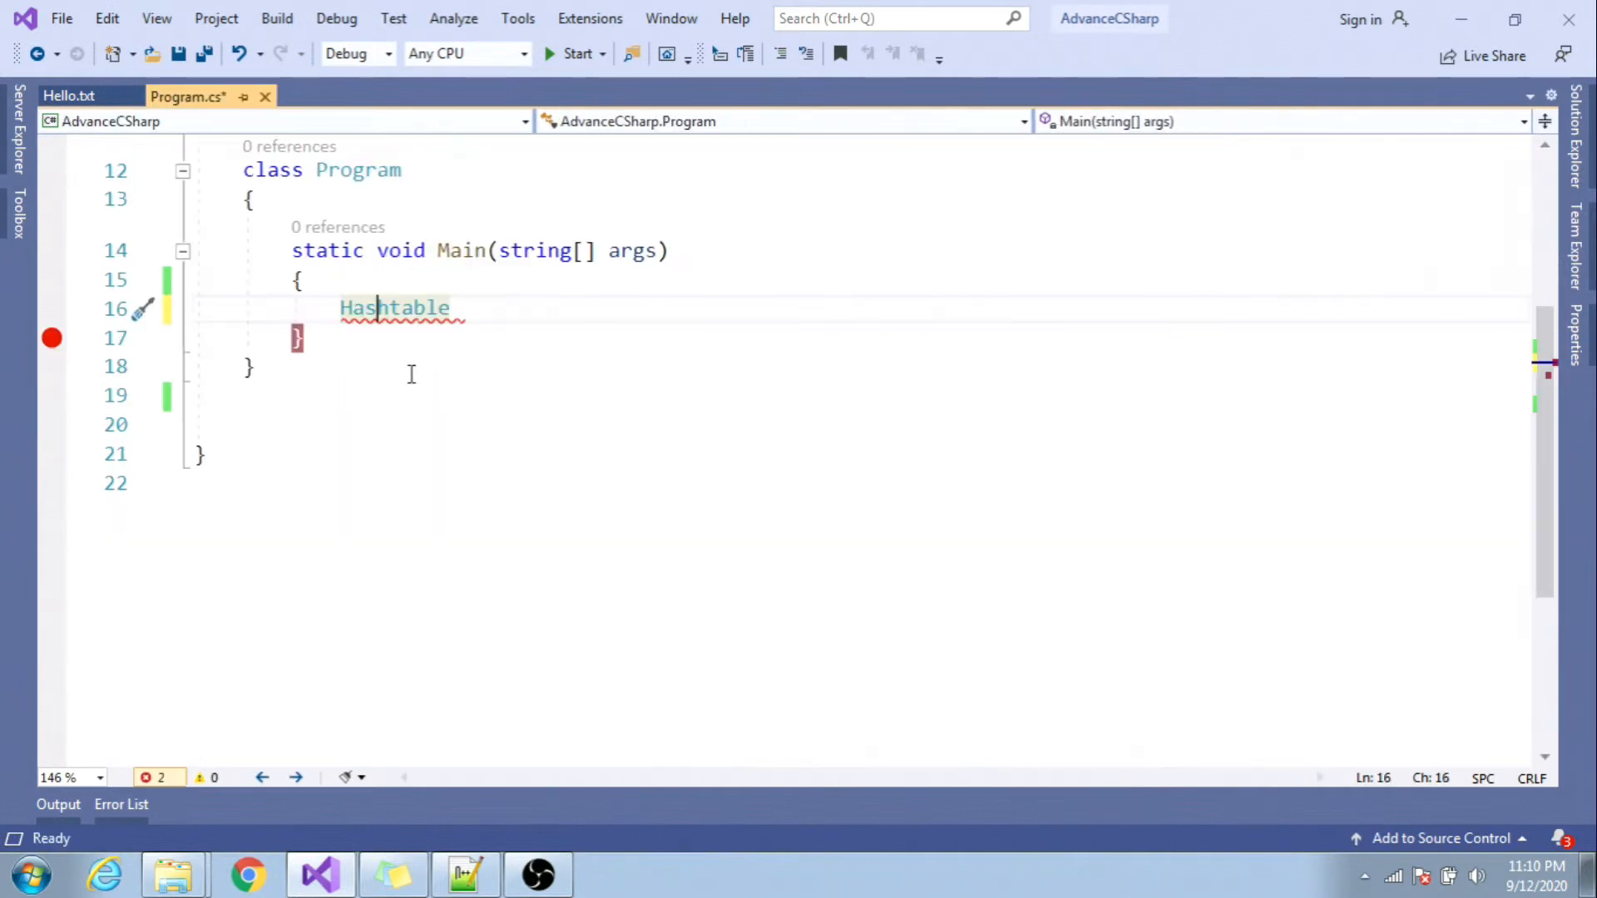
type("hs")
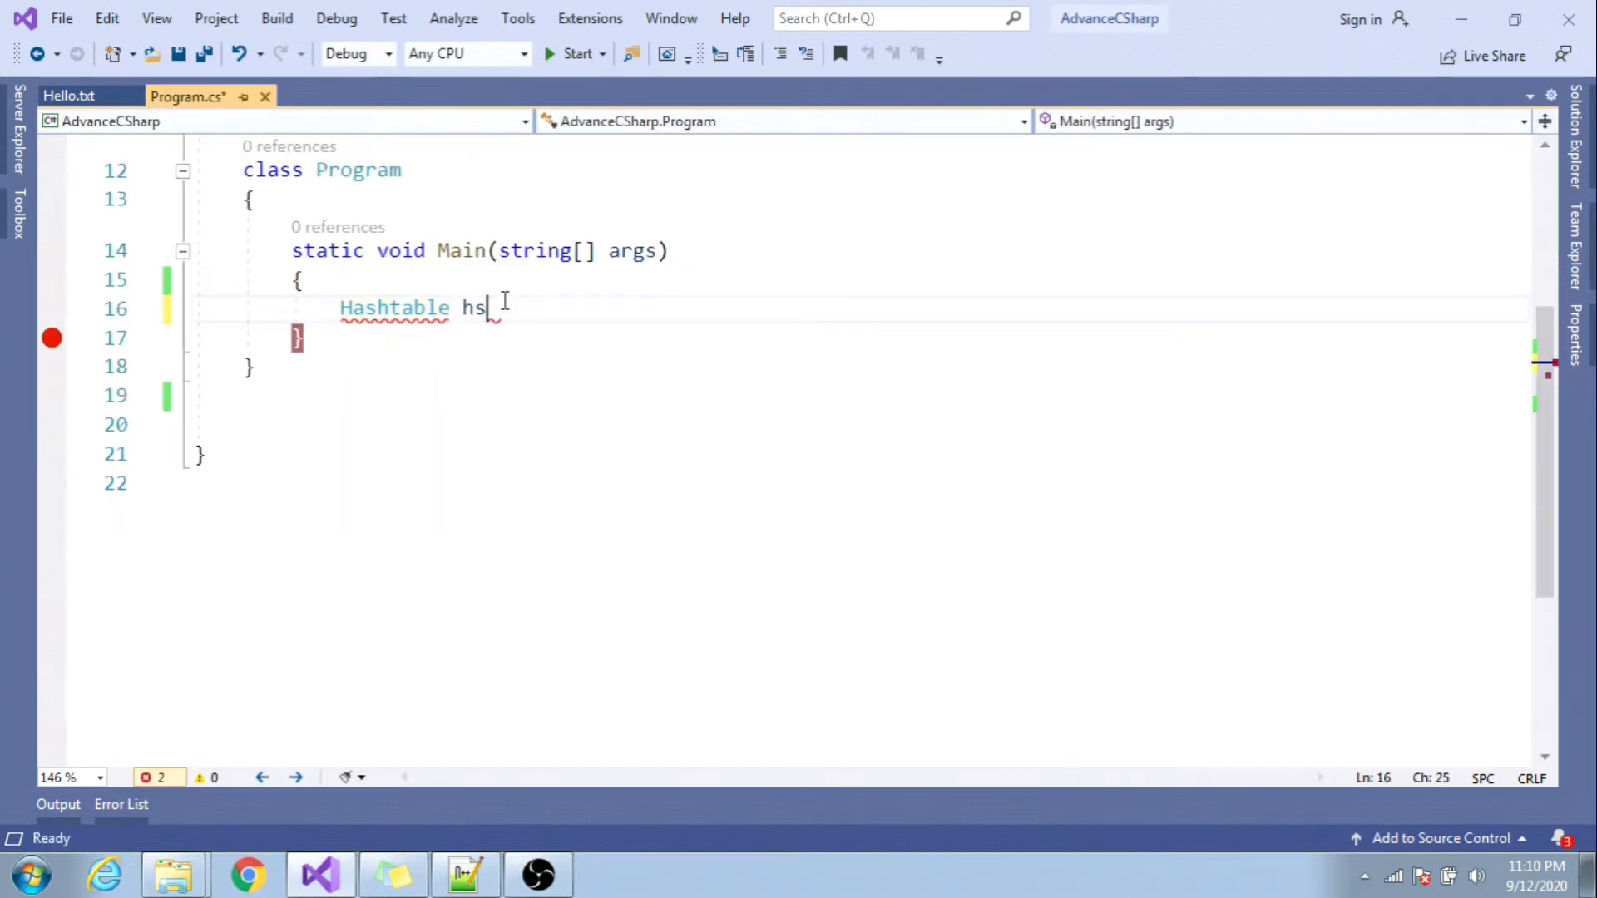
type("\" \"")
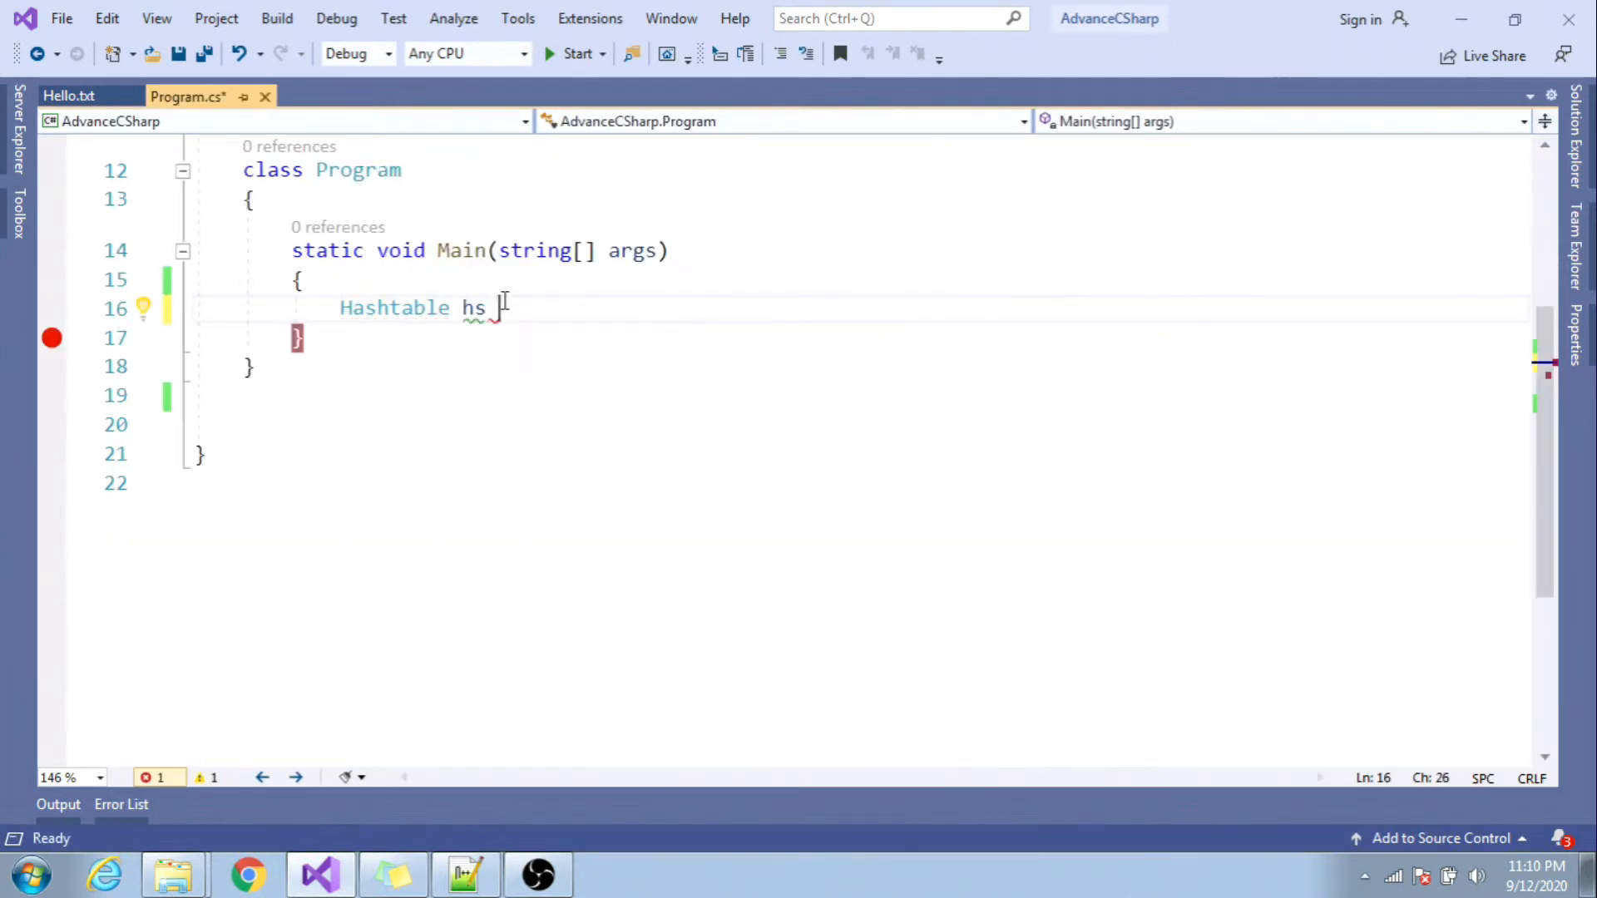
key("BackSpace")
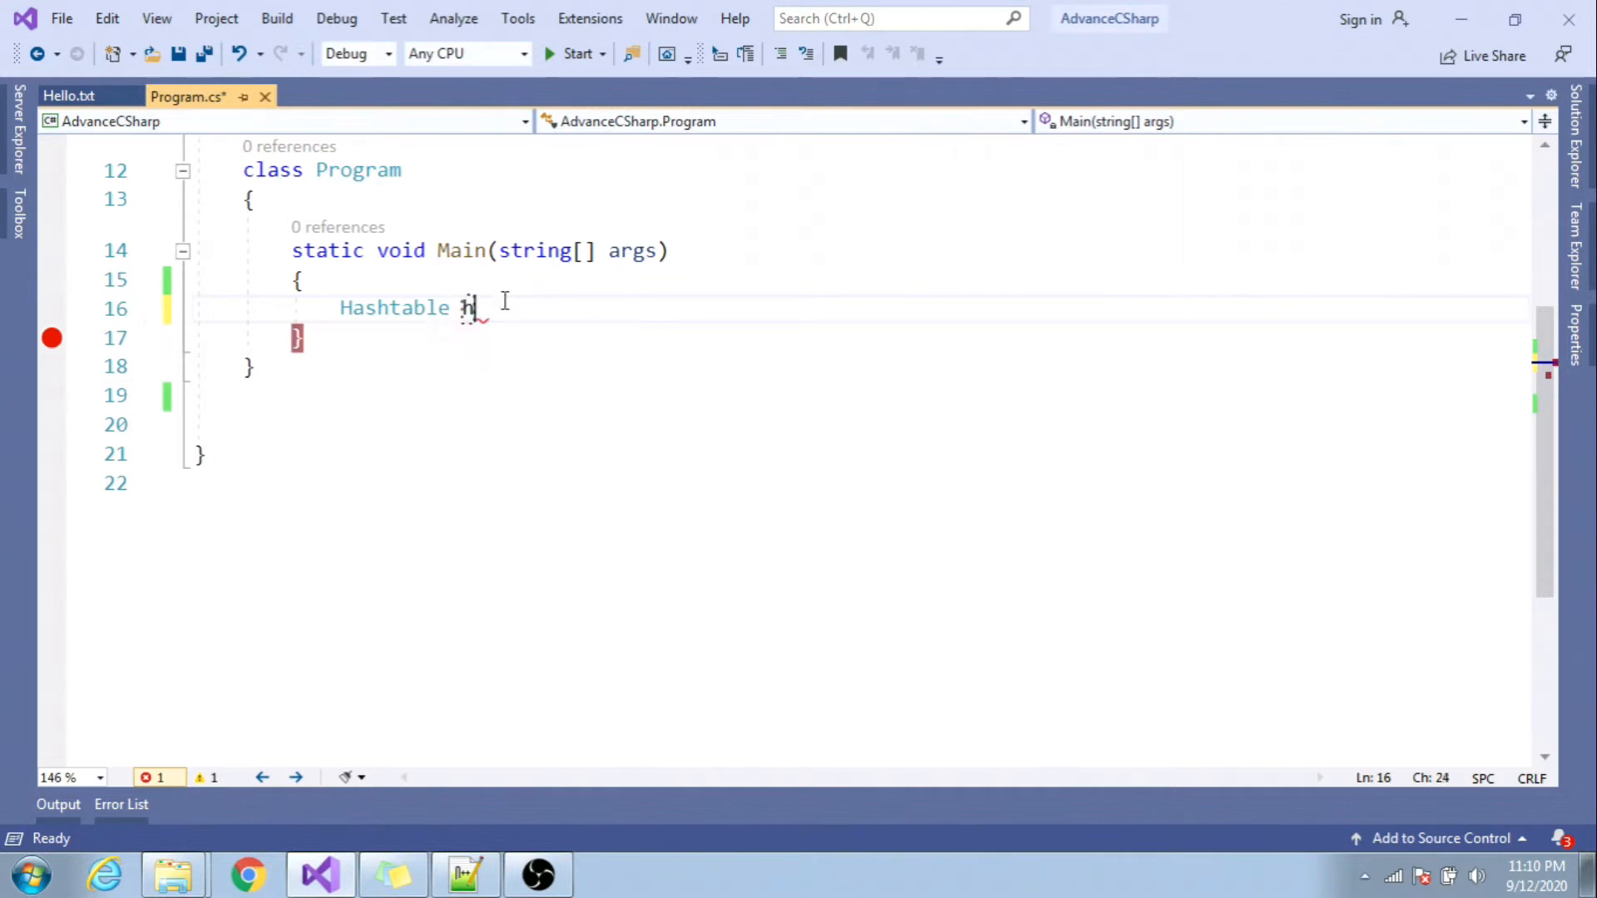
type("s = new")
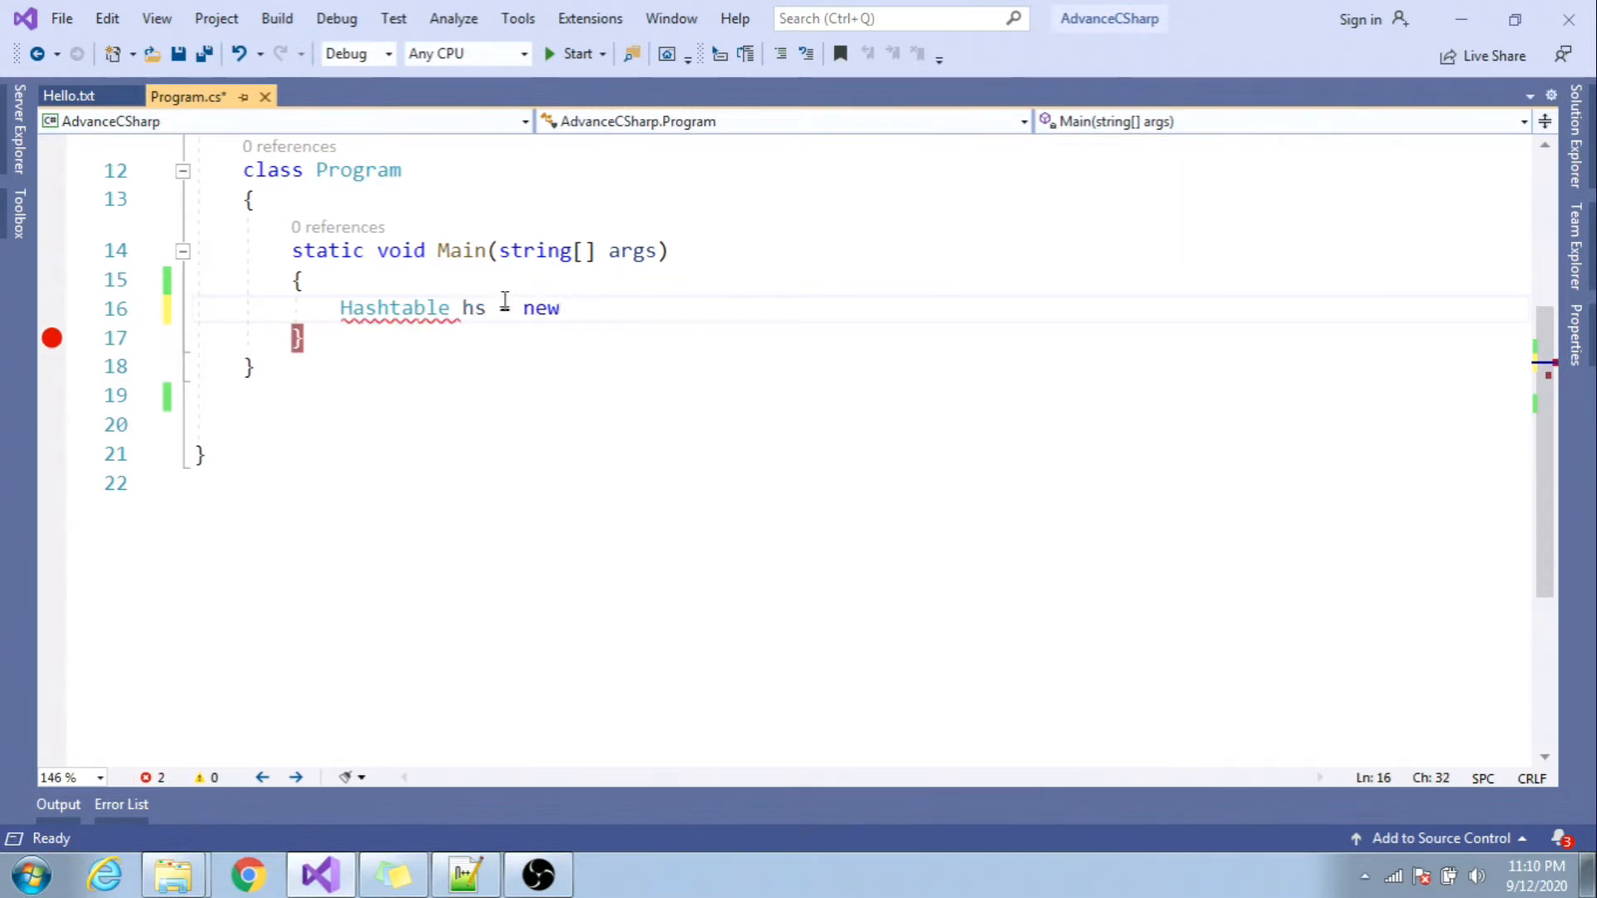
type("Hashtable();")
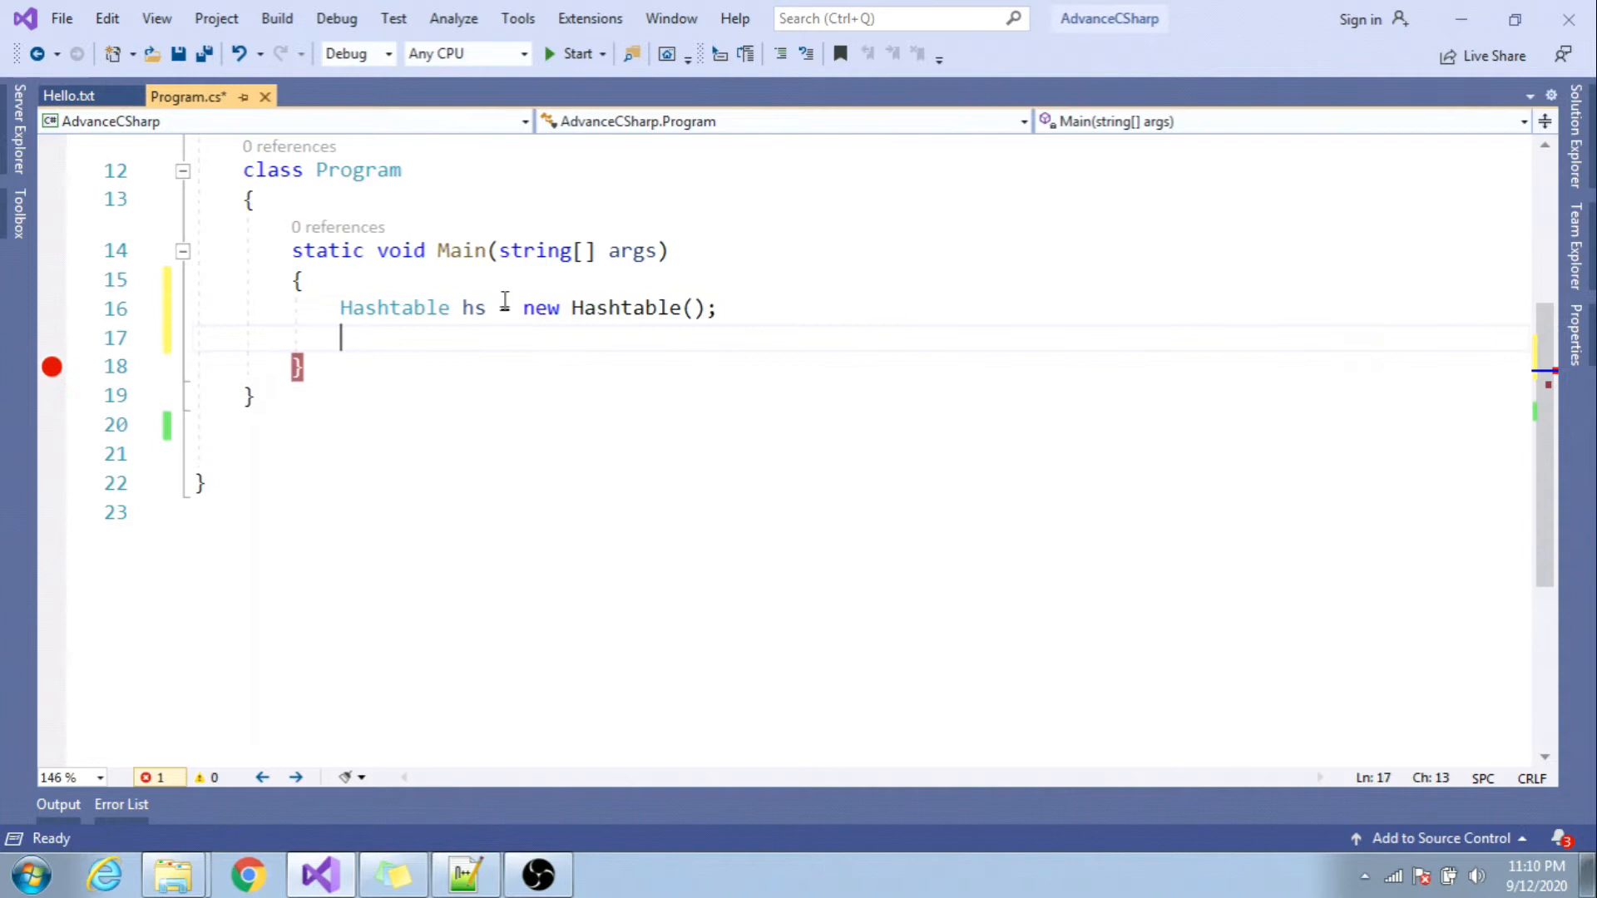
- Add the entry hs.Add("Name", "Akhil"); mapping Name to Akhil
type("hs.Add")
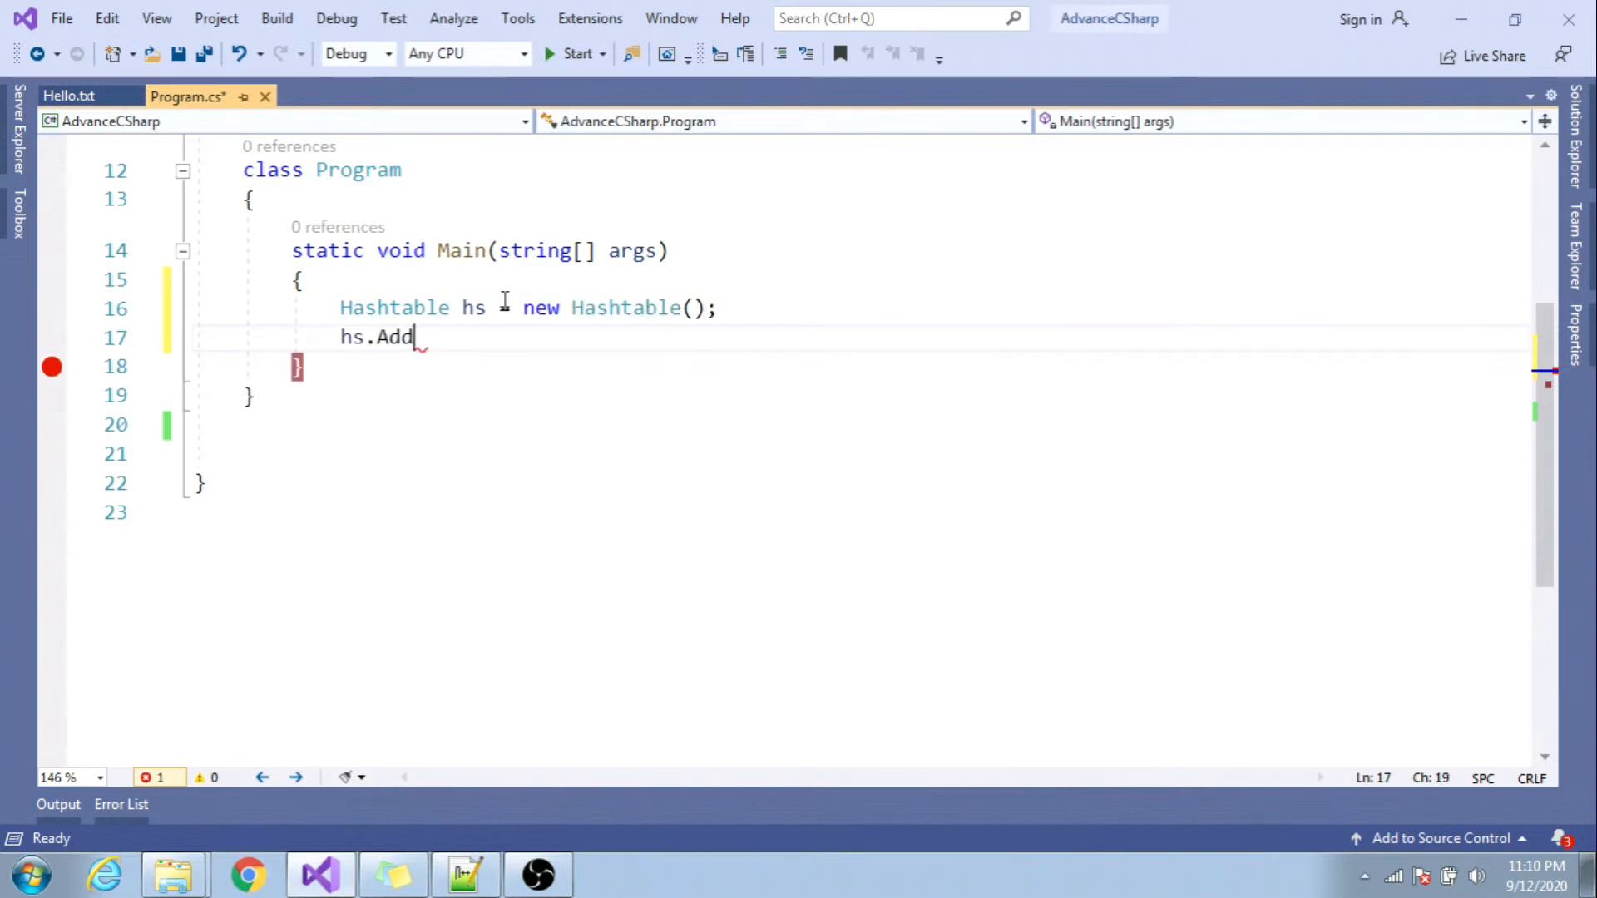
type("(")
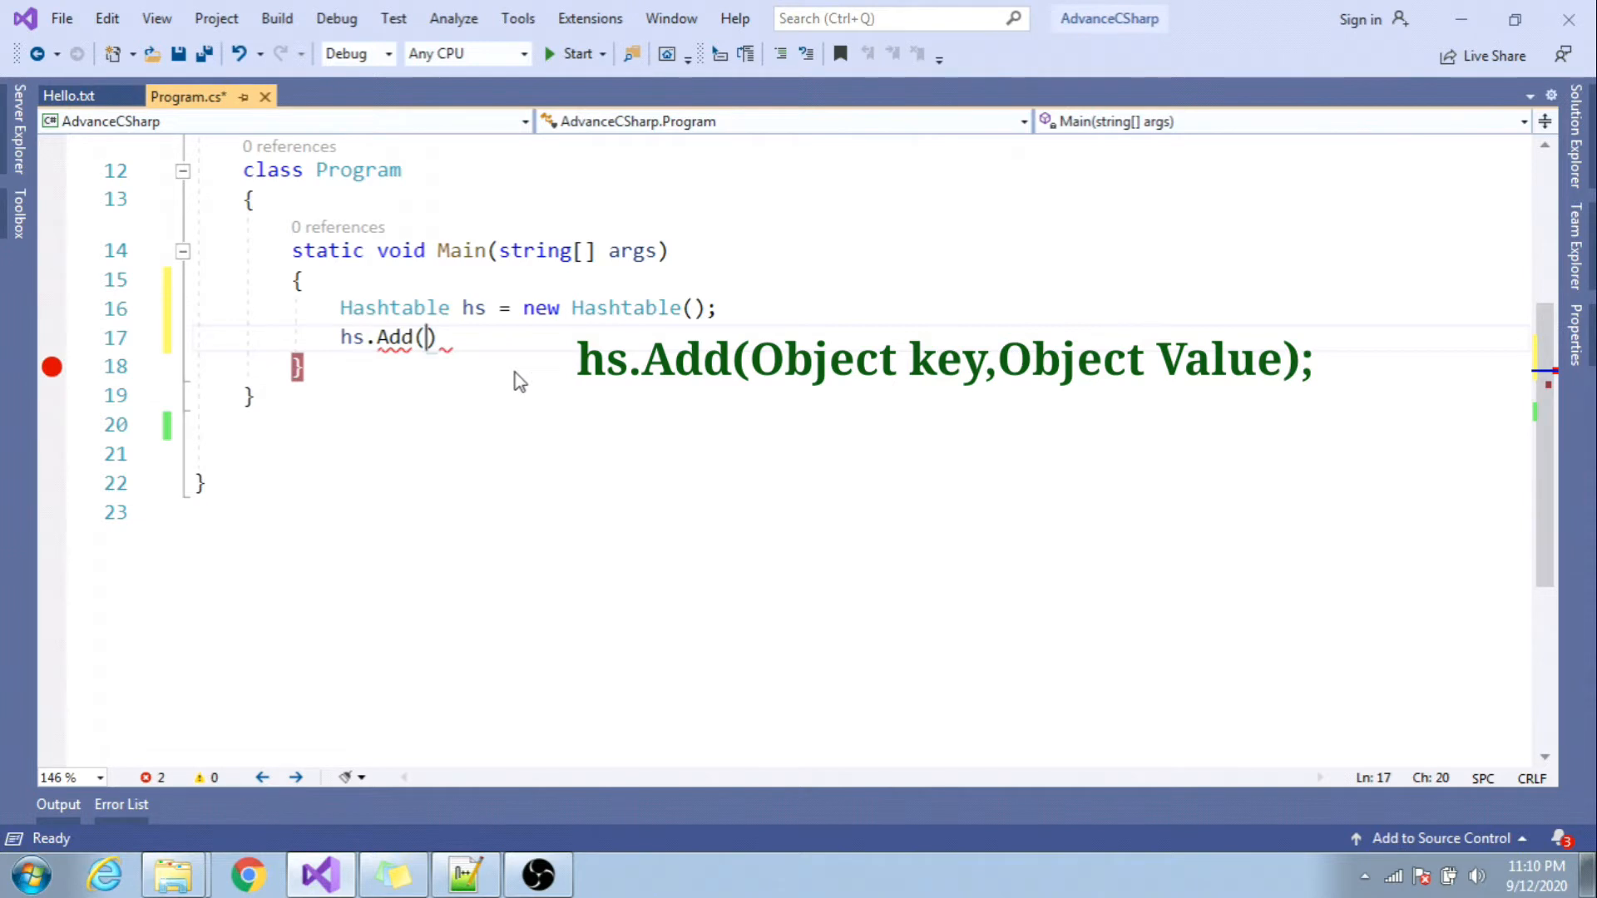
type("\"Akhil\"")
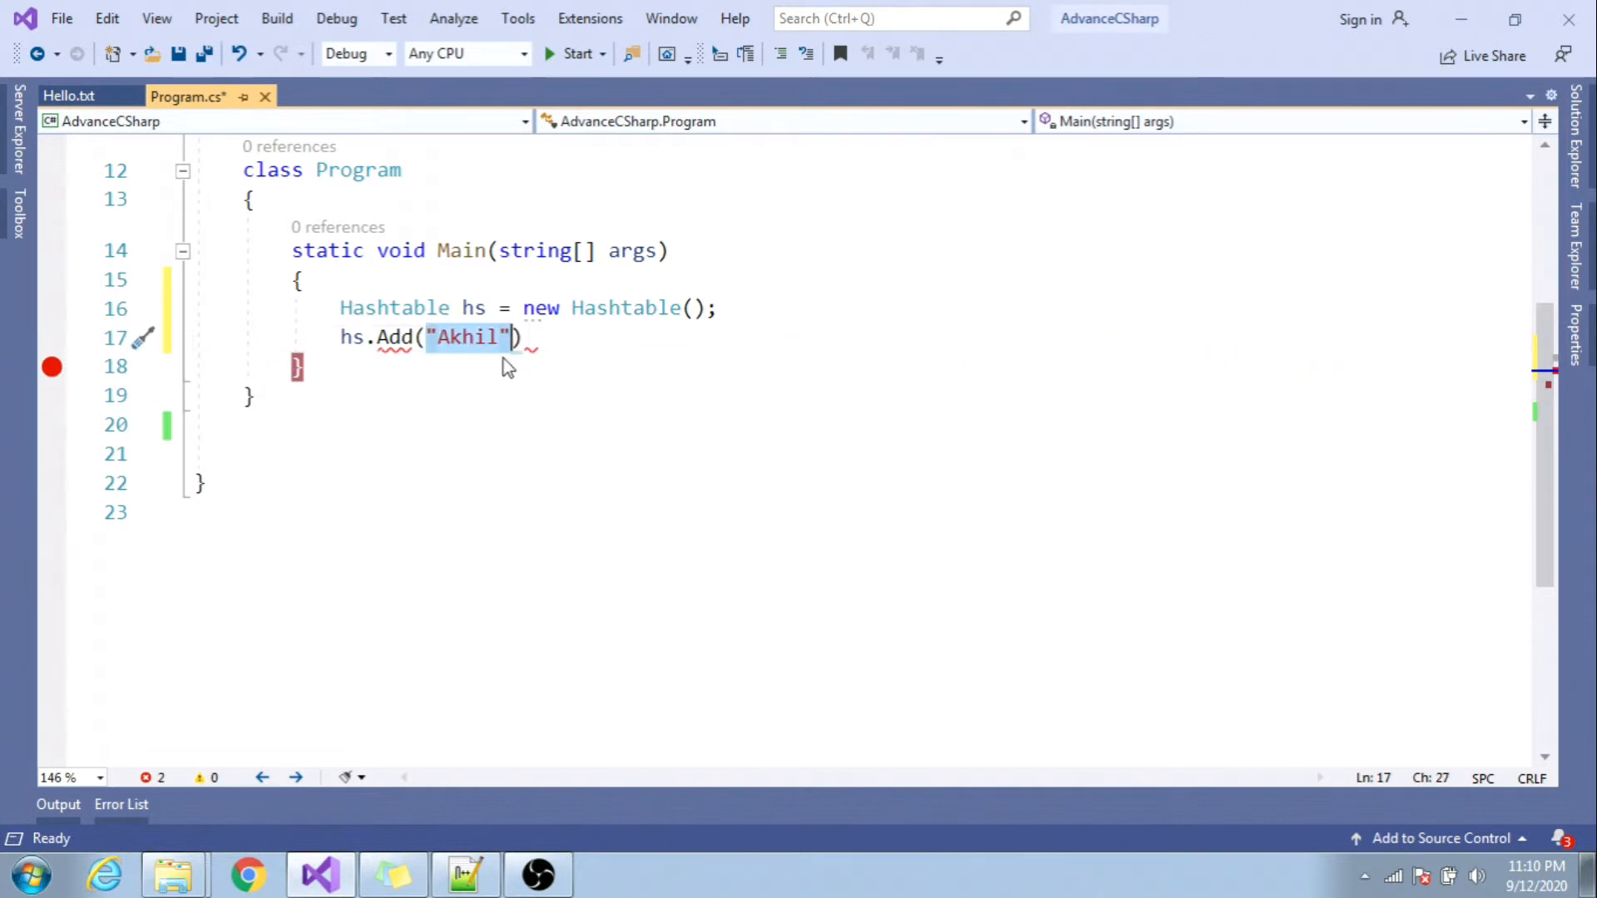
key("Delete")
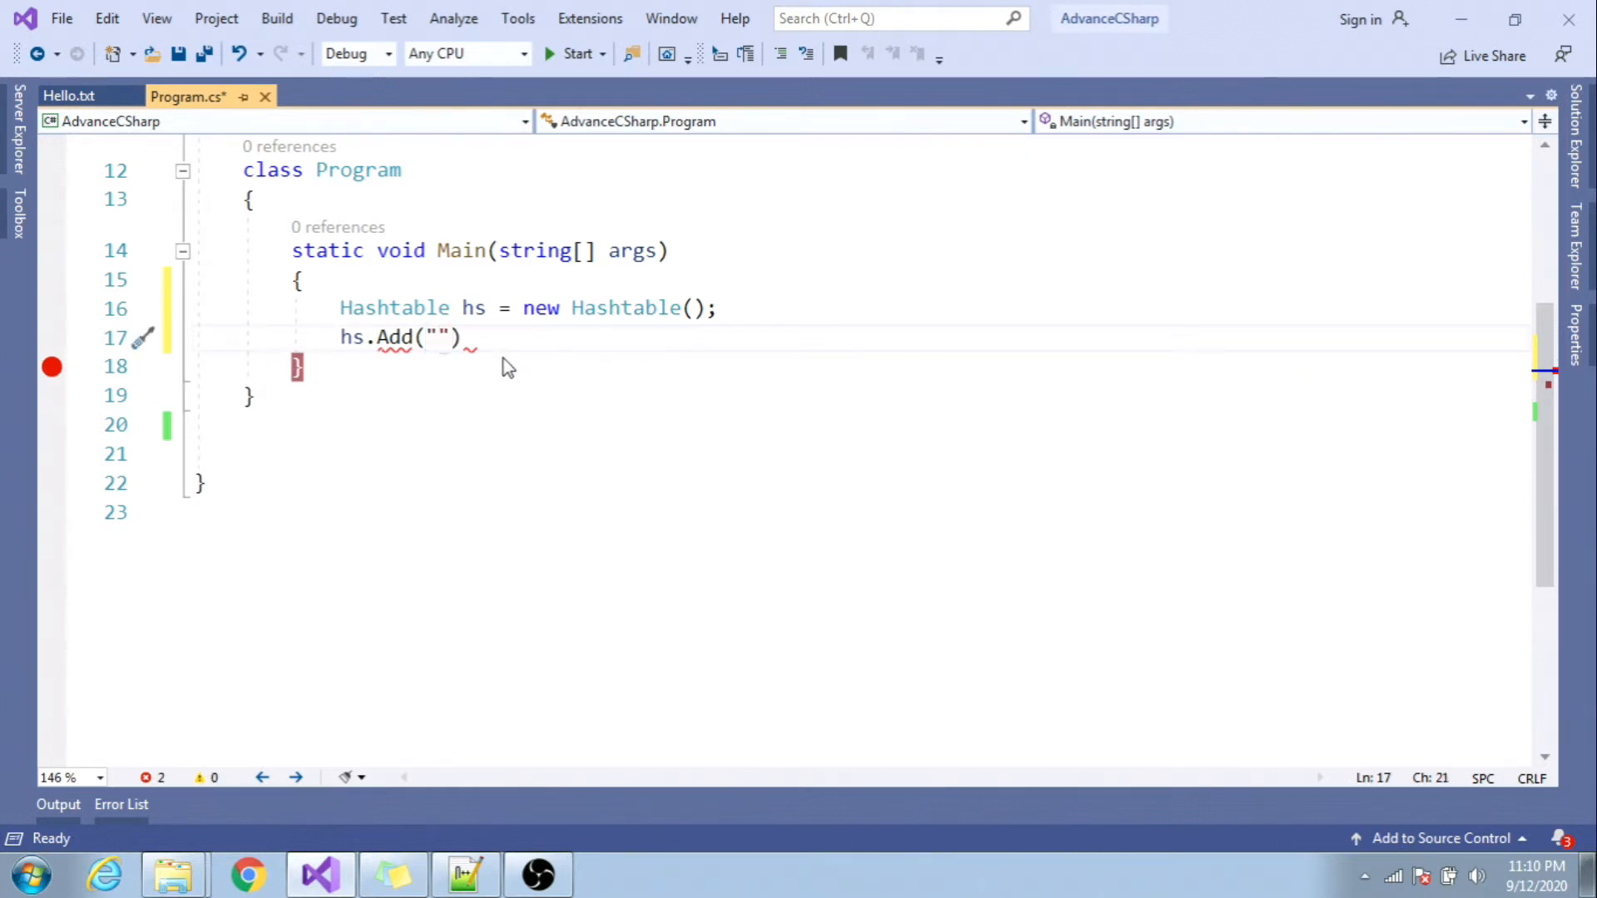
type("Name\",")
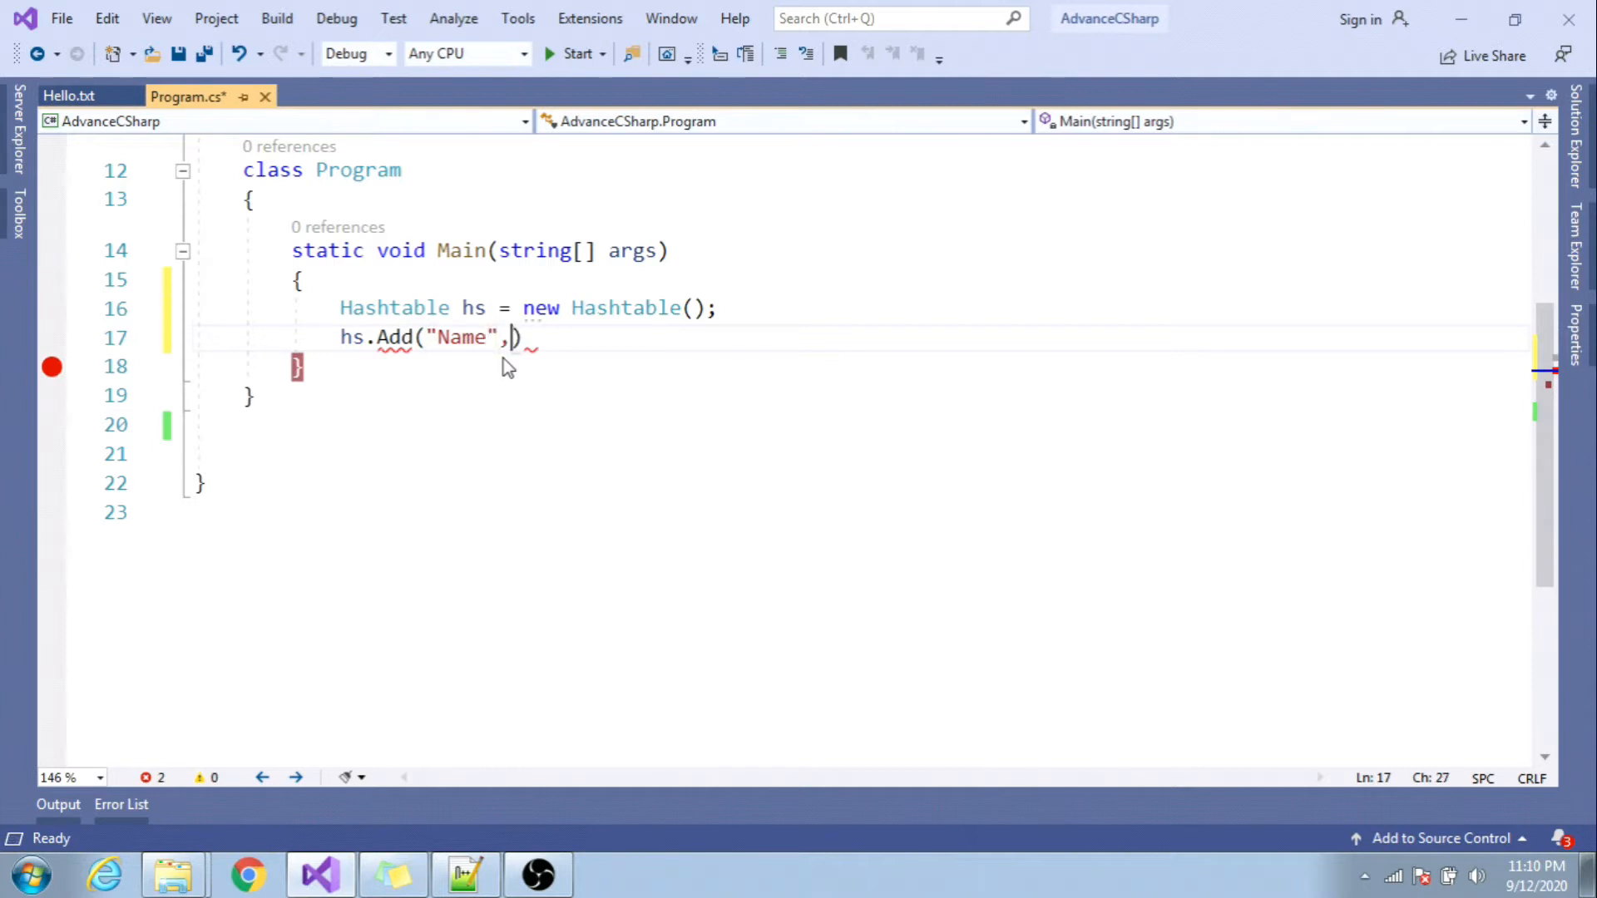
type("\"Akhil\"")
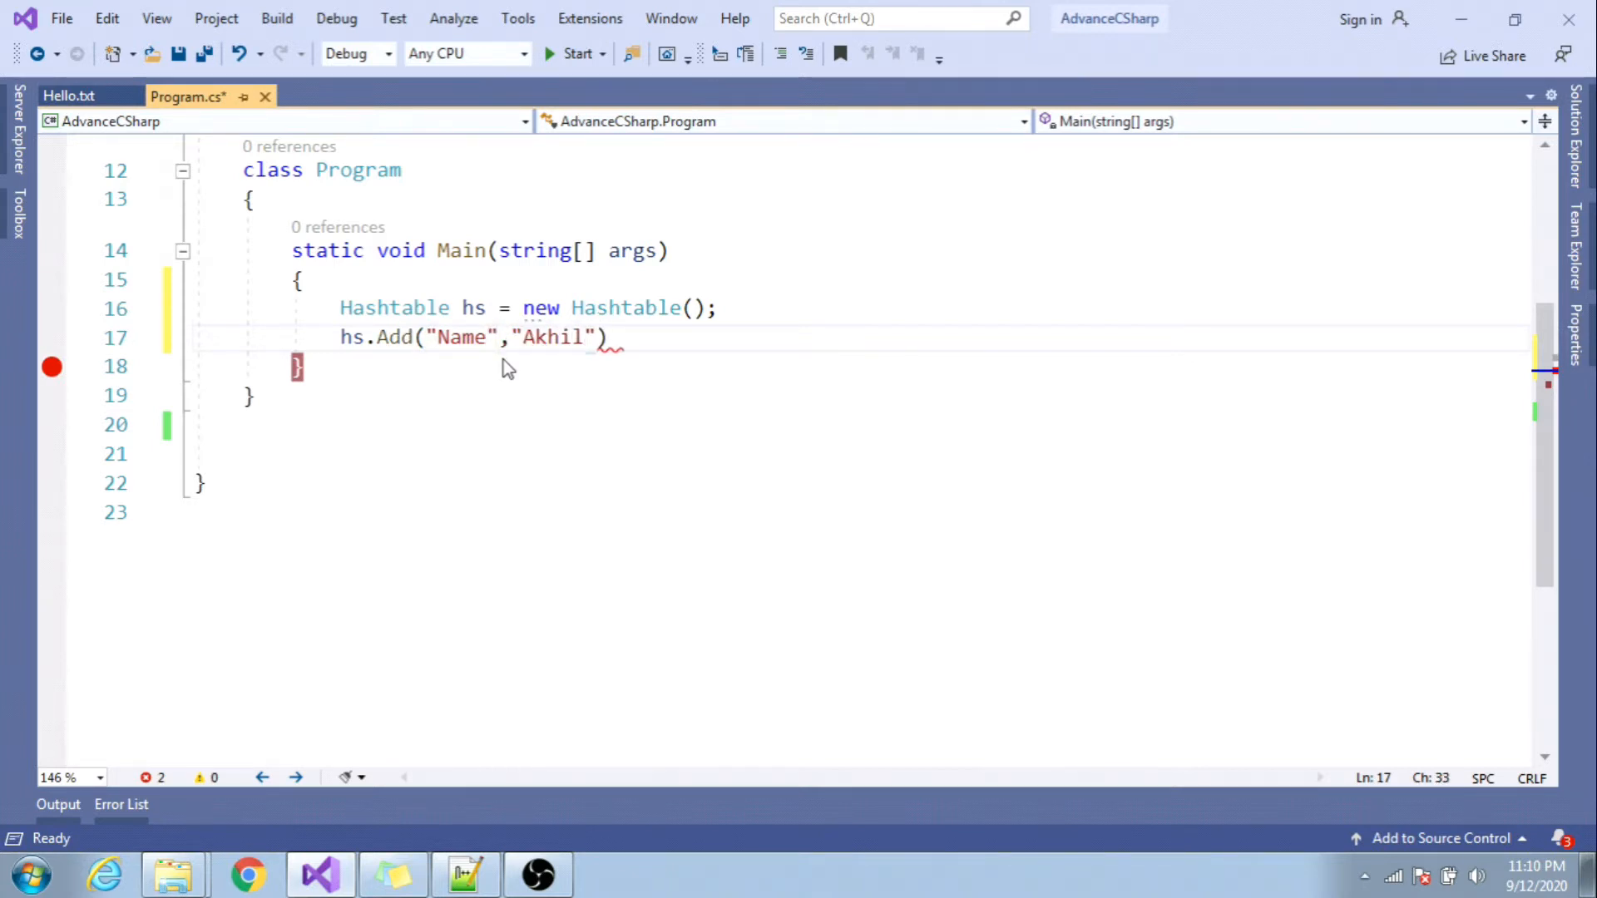
type(";")
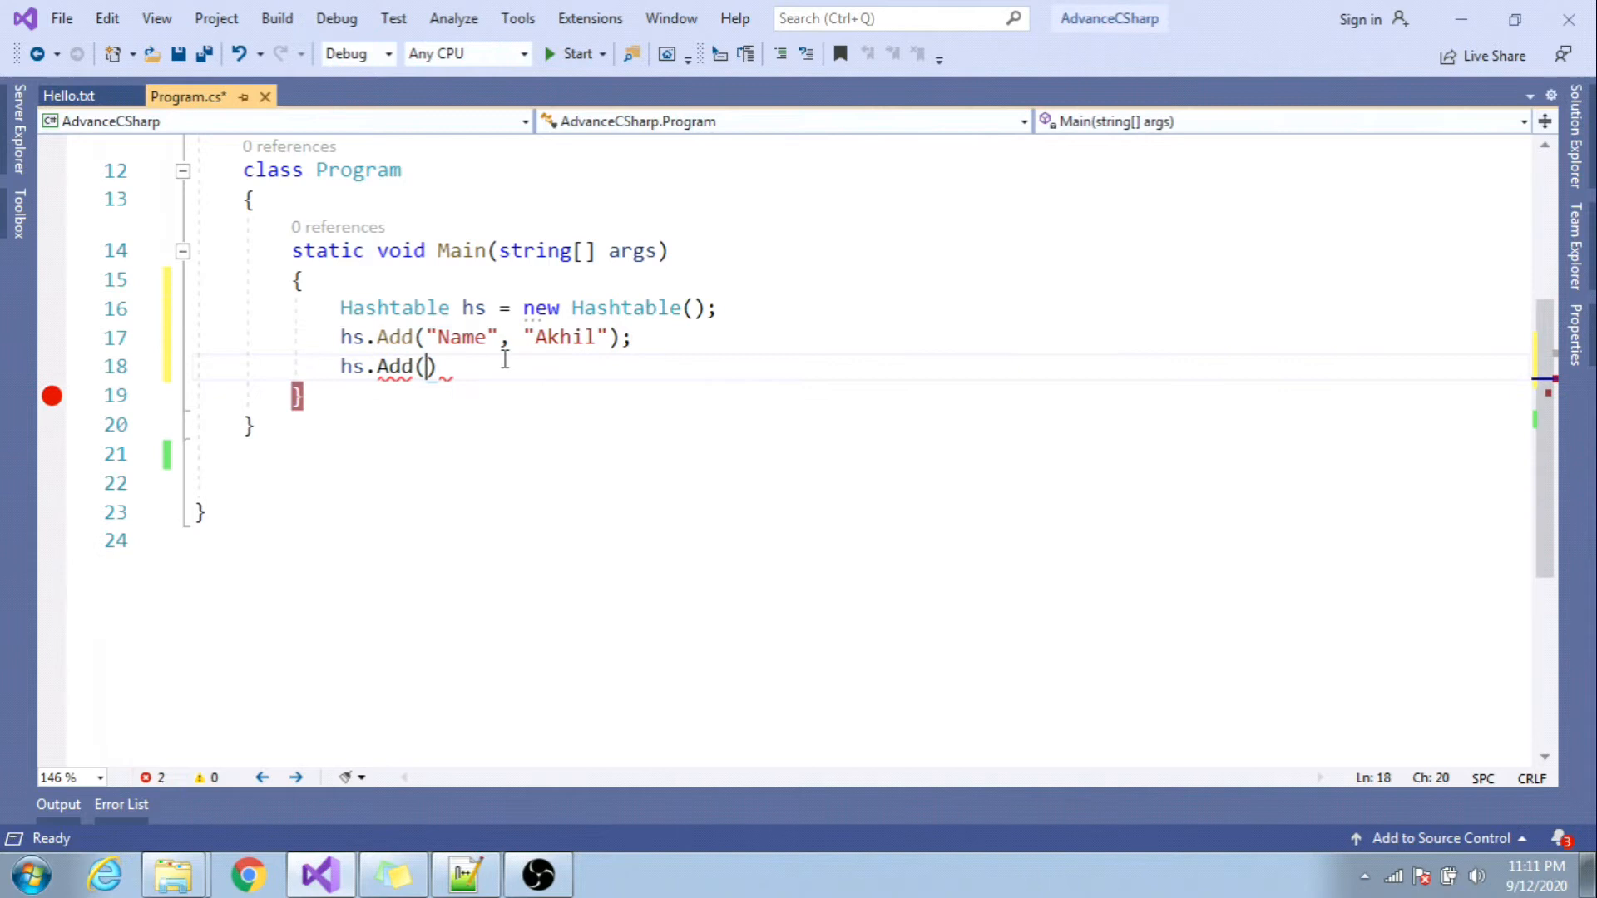
- Add the entry hs.Add(1, "Nikhil"); mapping 1 to Nikhil and save the file
type("1")
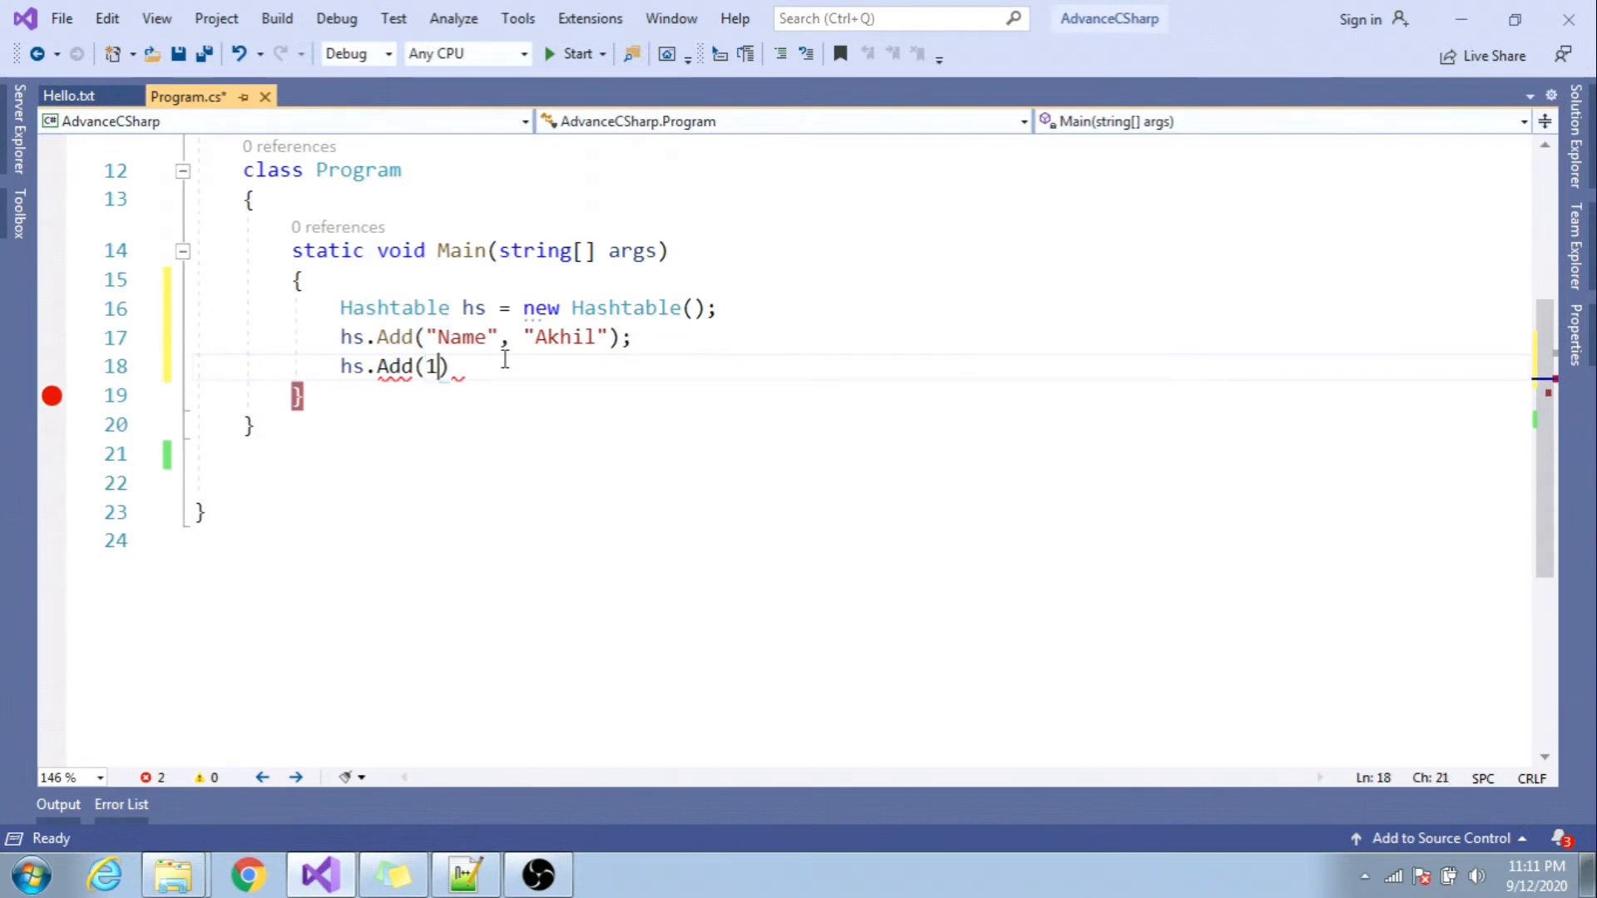
type(",\"\"")
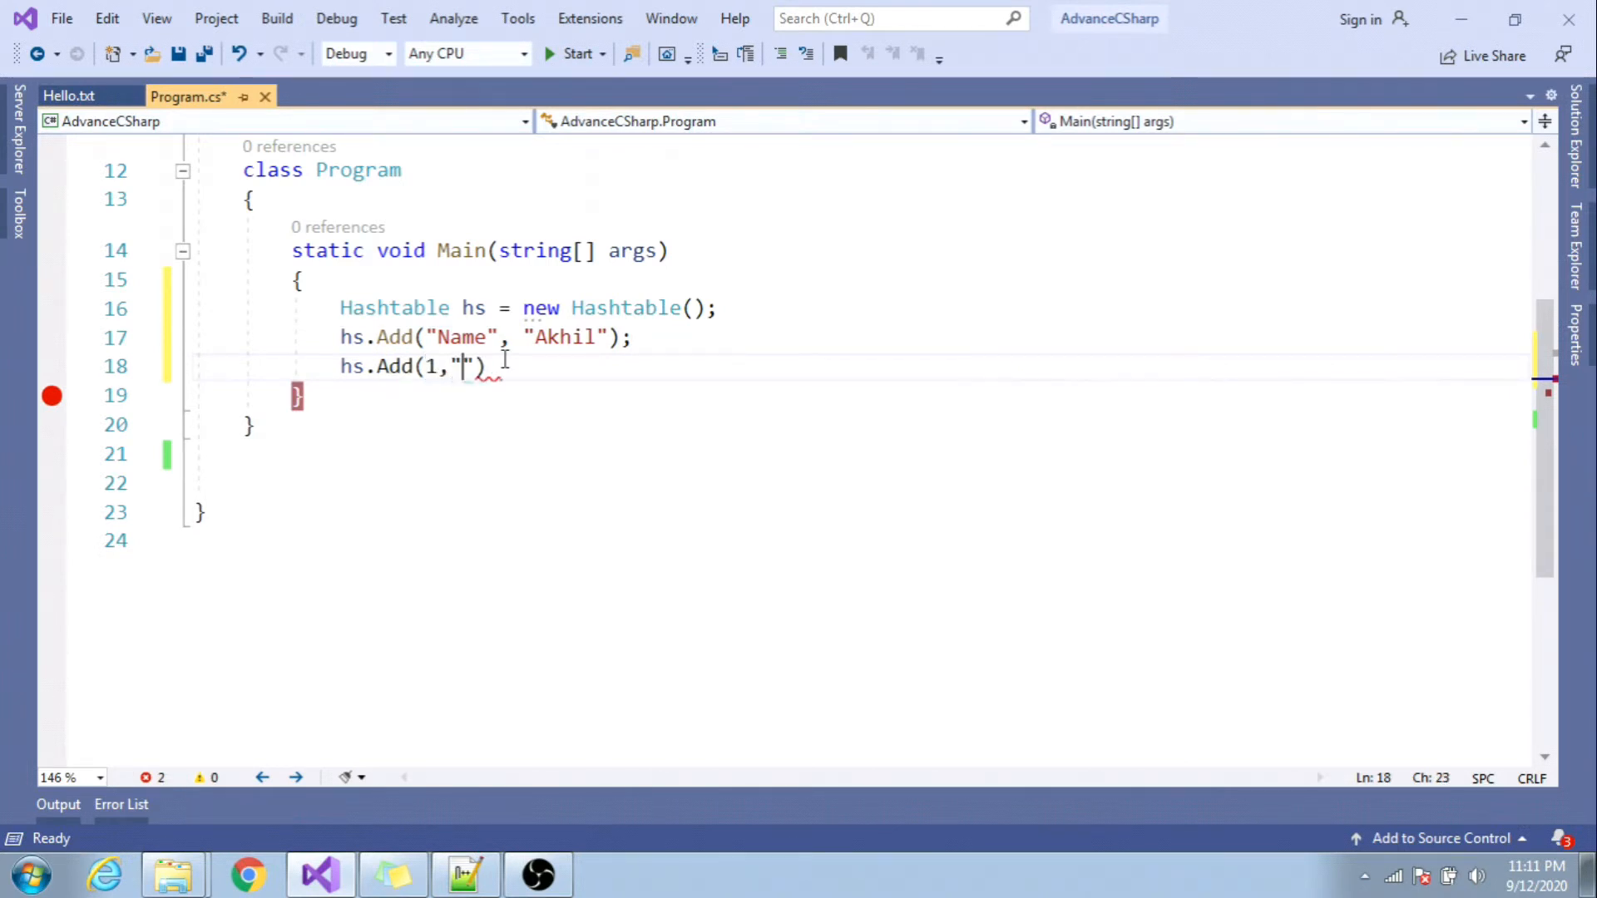
type("N")
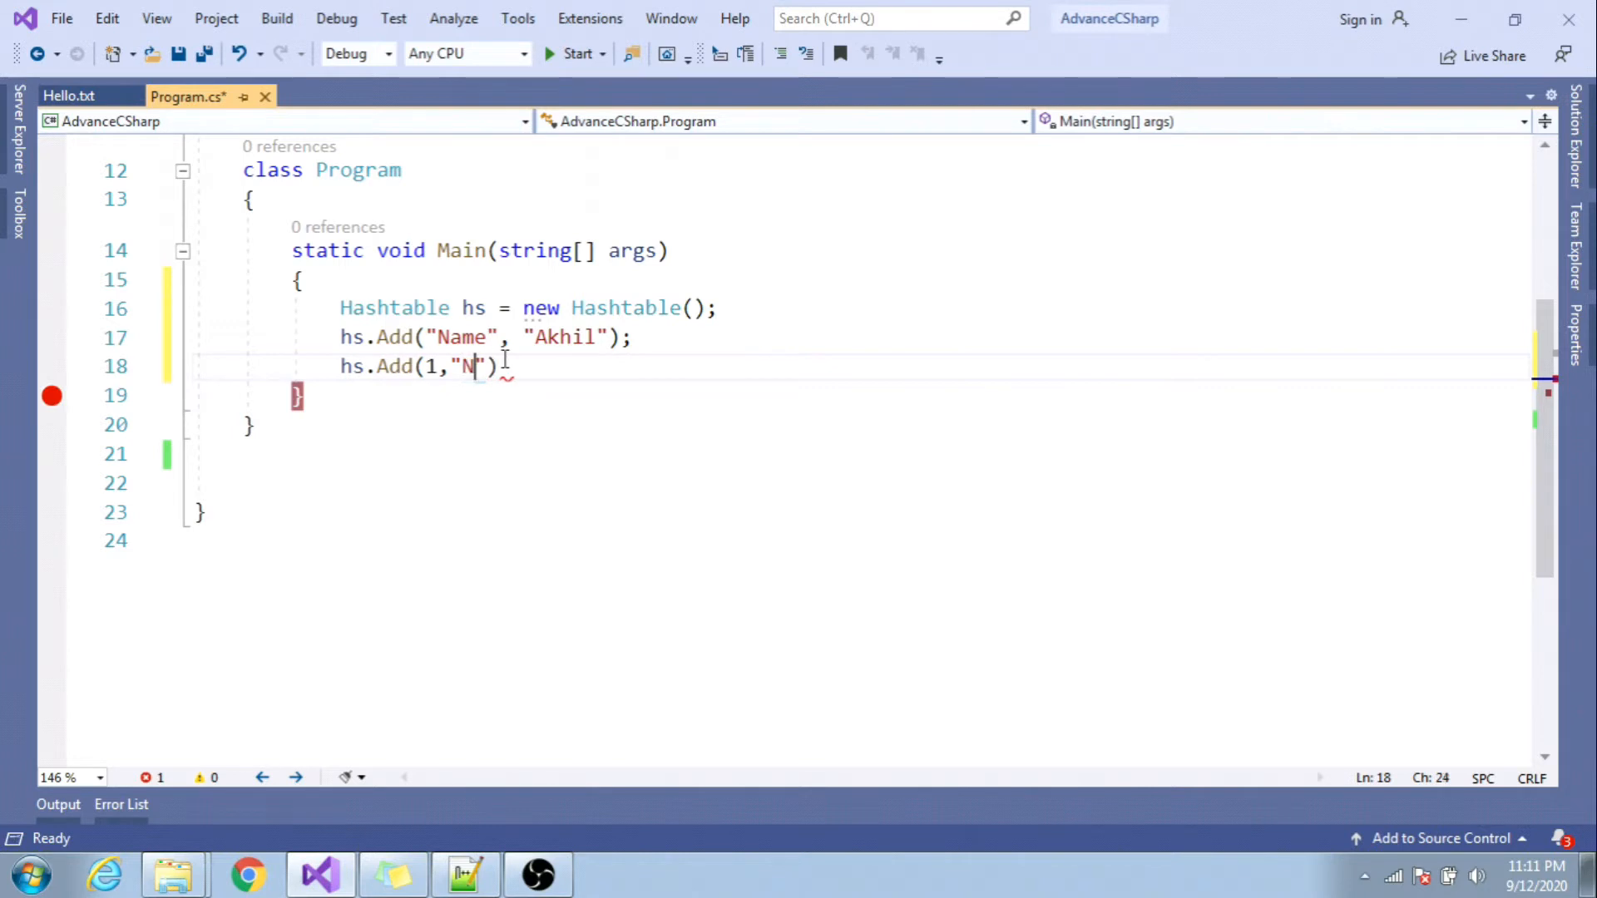
type("ikhil")
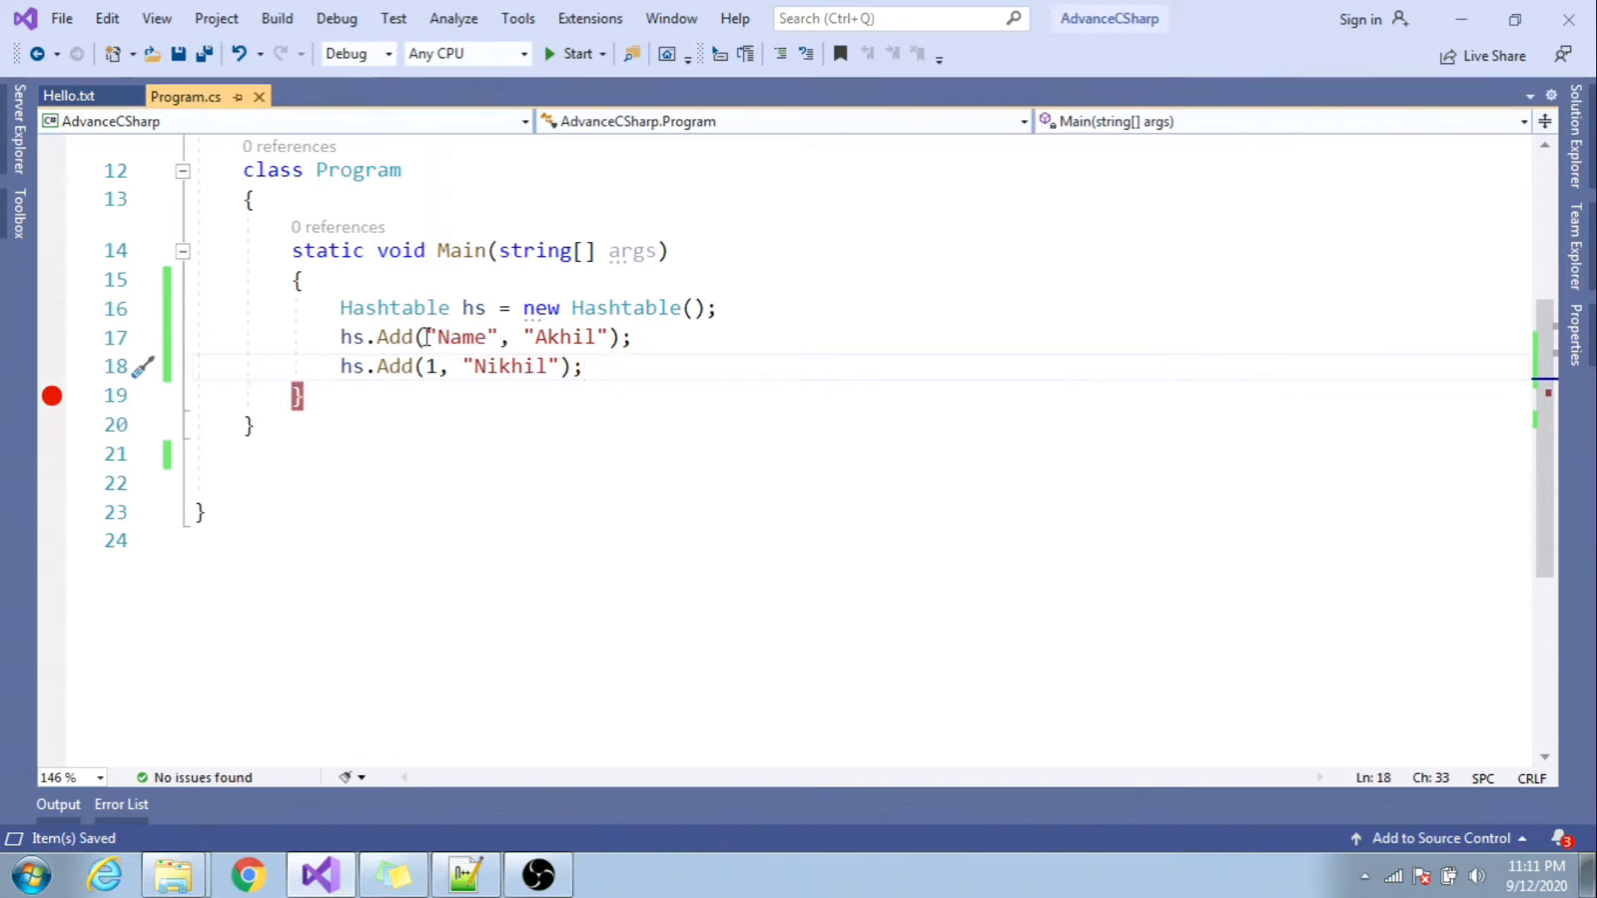
double_click(460, 338)
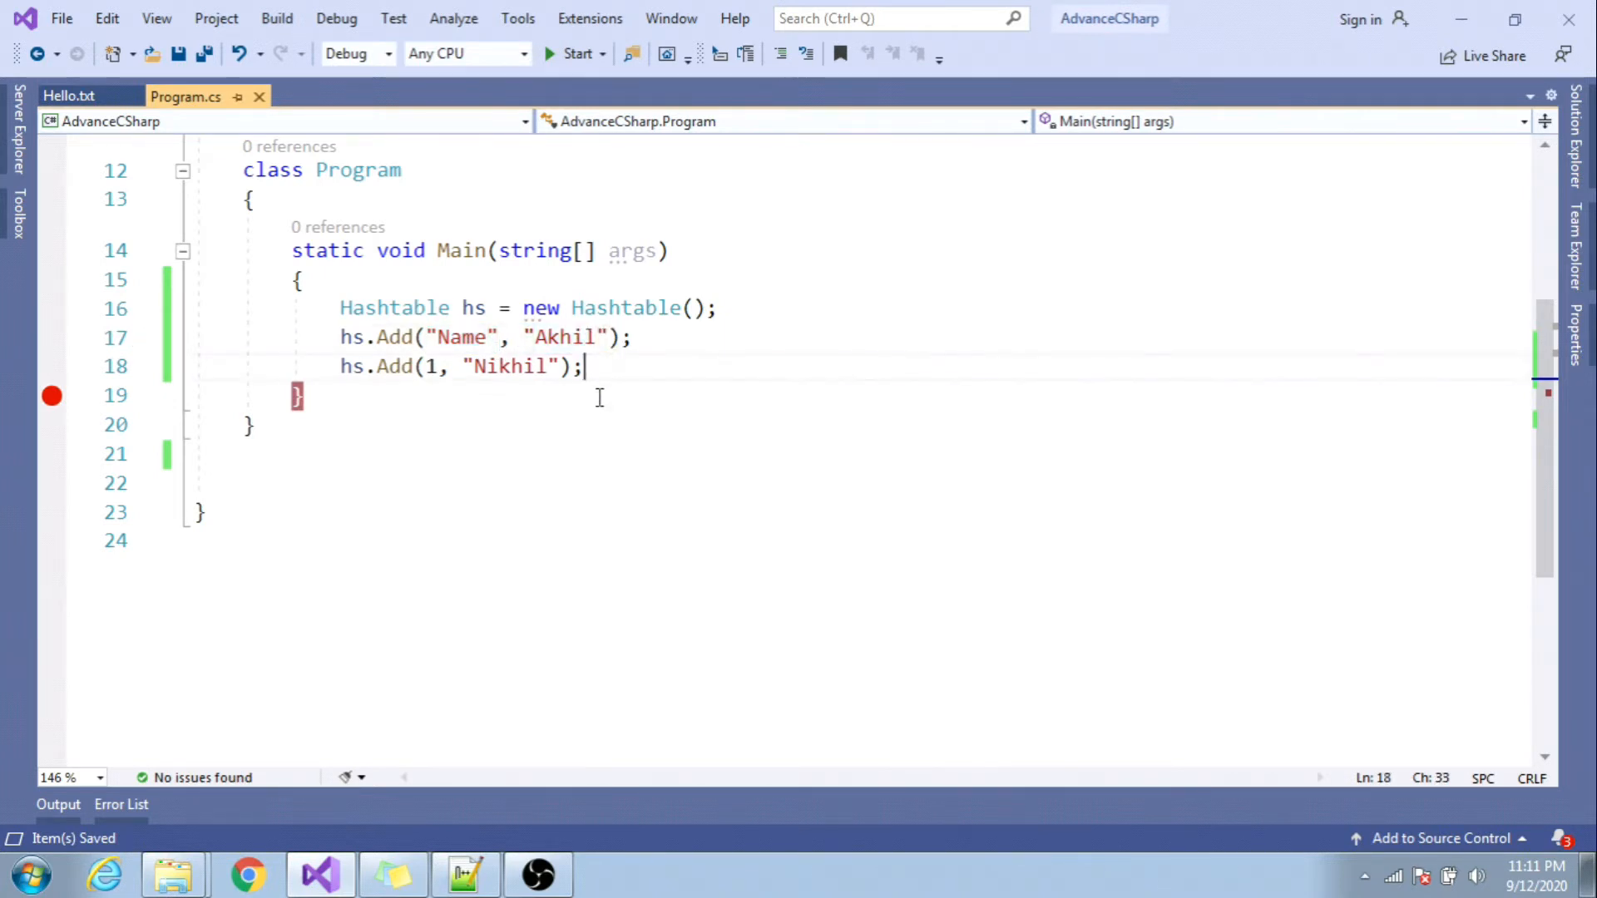
- Write a foreach over hs.Values with Console.WriteLine(item) via the cw snippet
type("foreach (var item in collection")
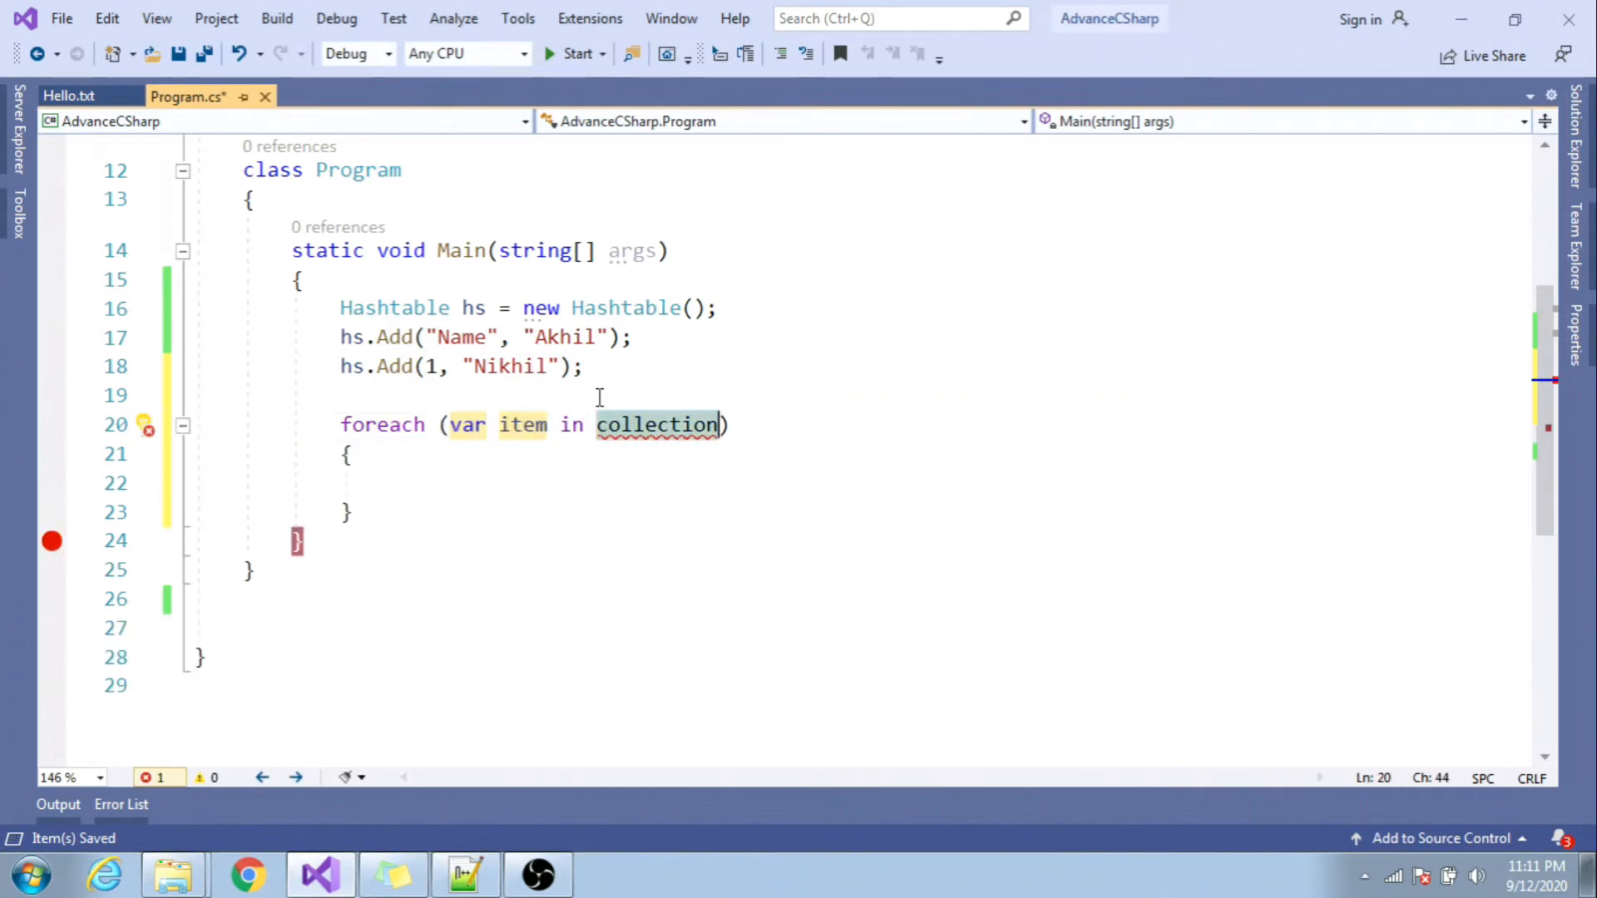
type("hs.k")
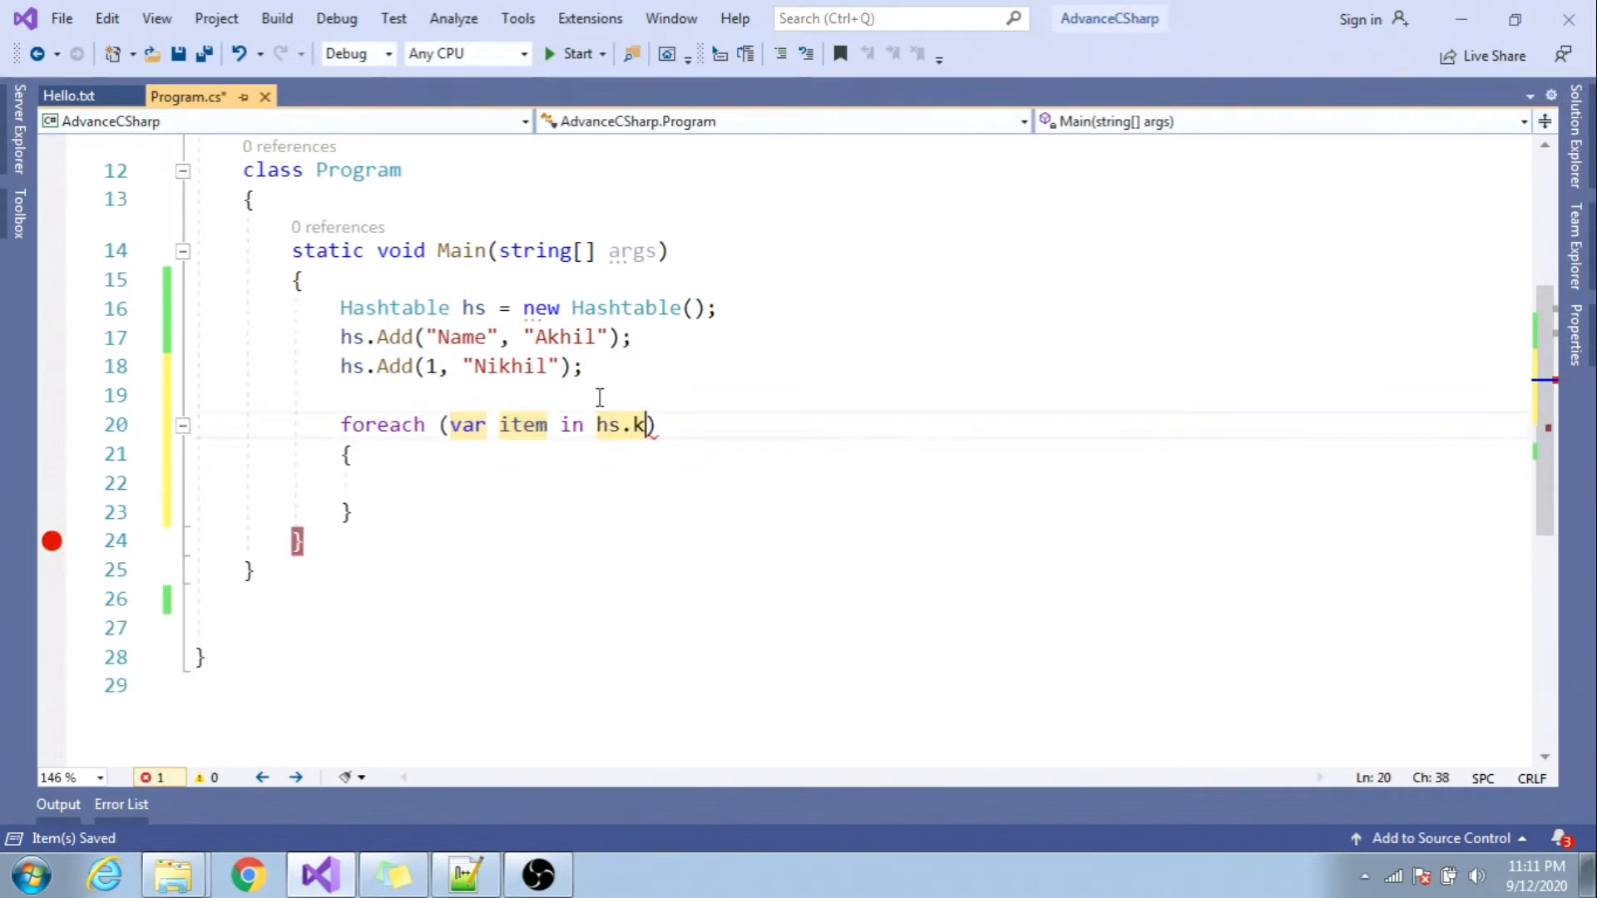
type("ey")
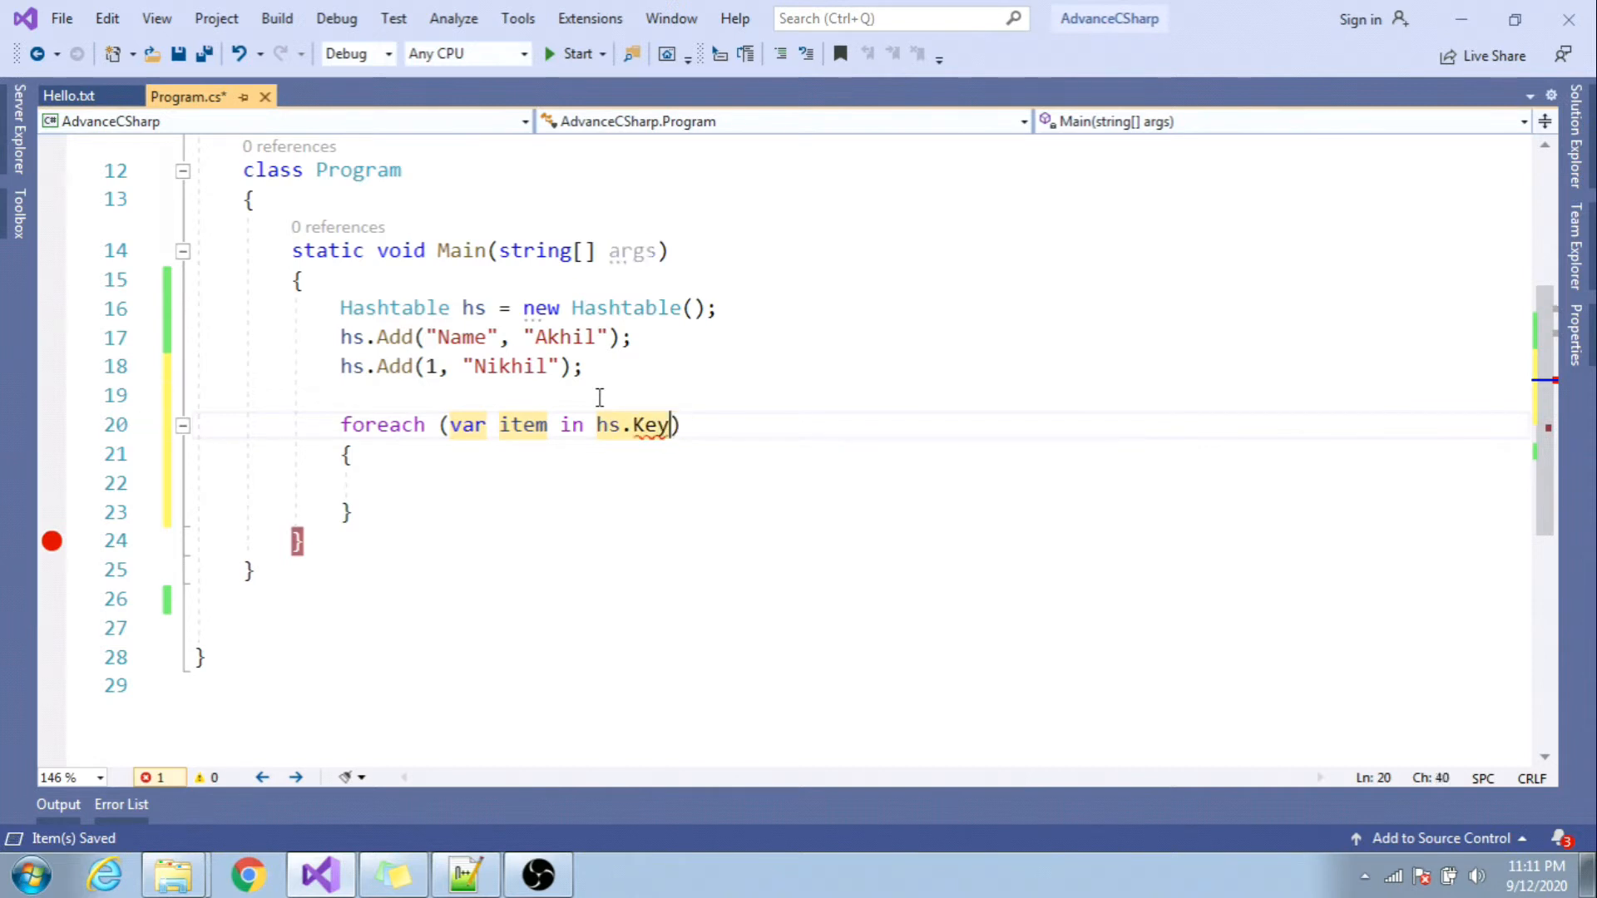
key("Backspace")
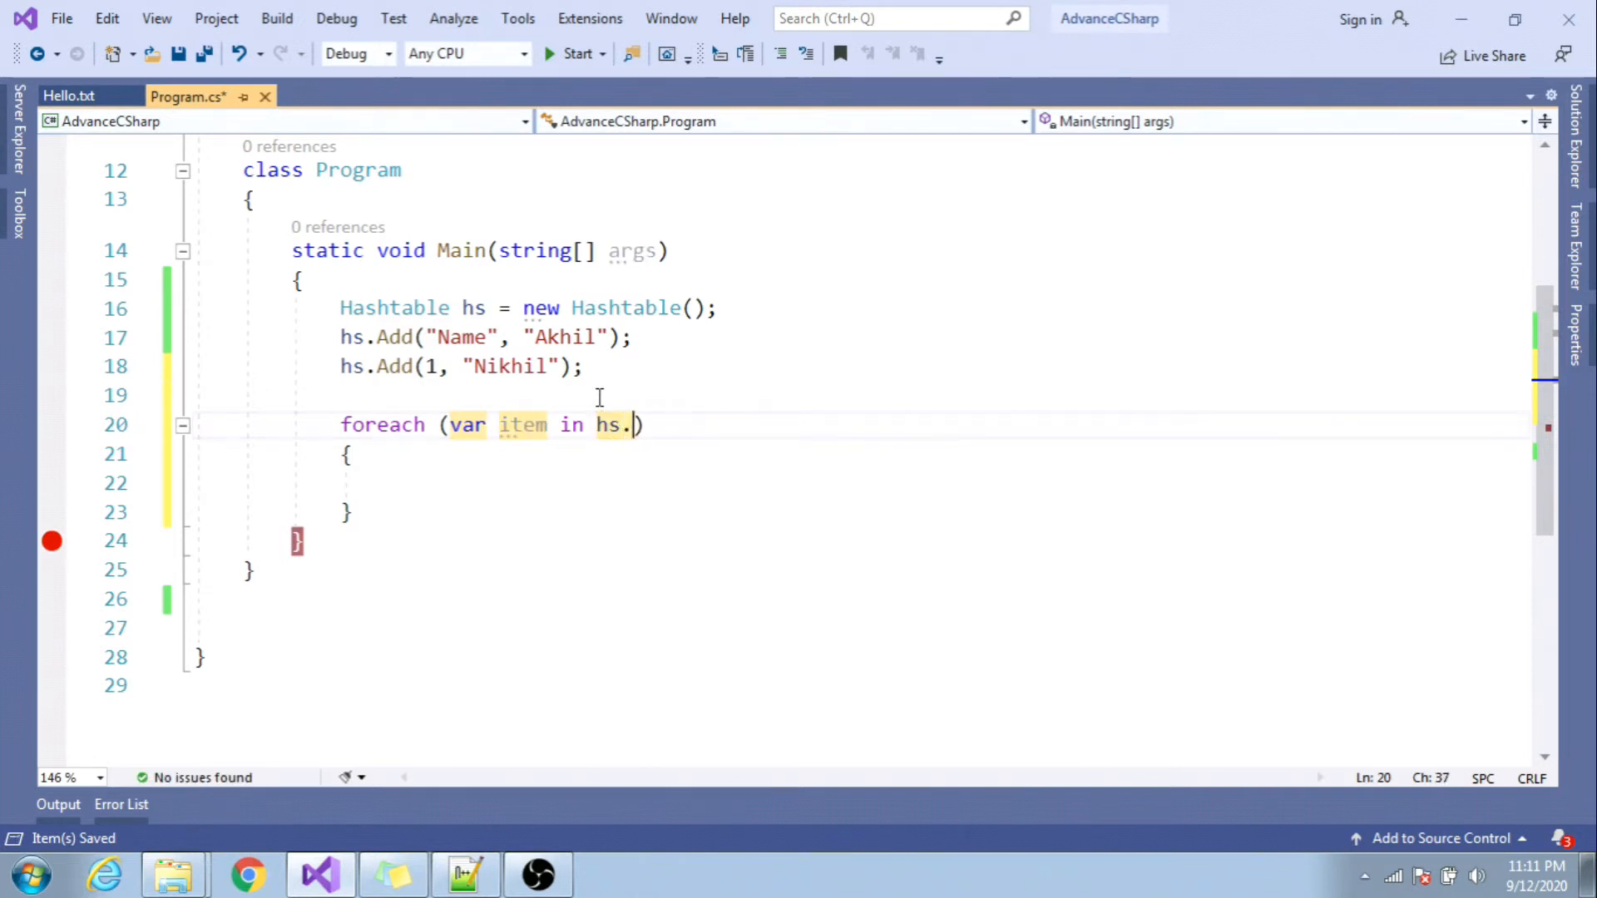
type("Values")
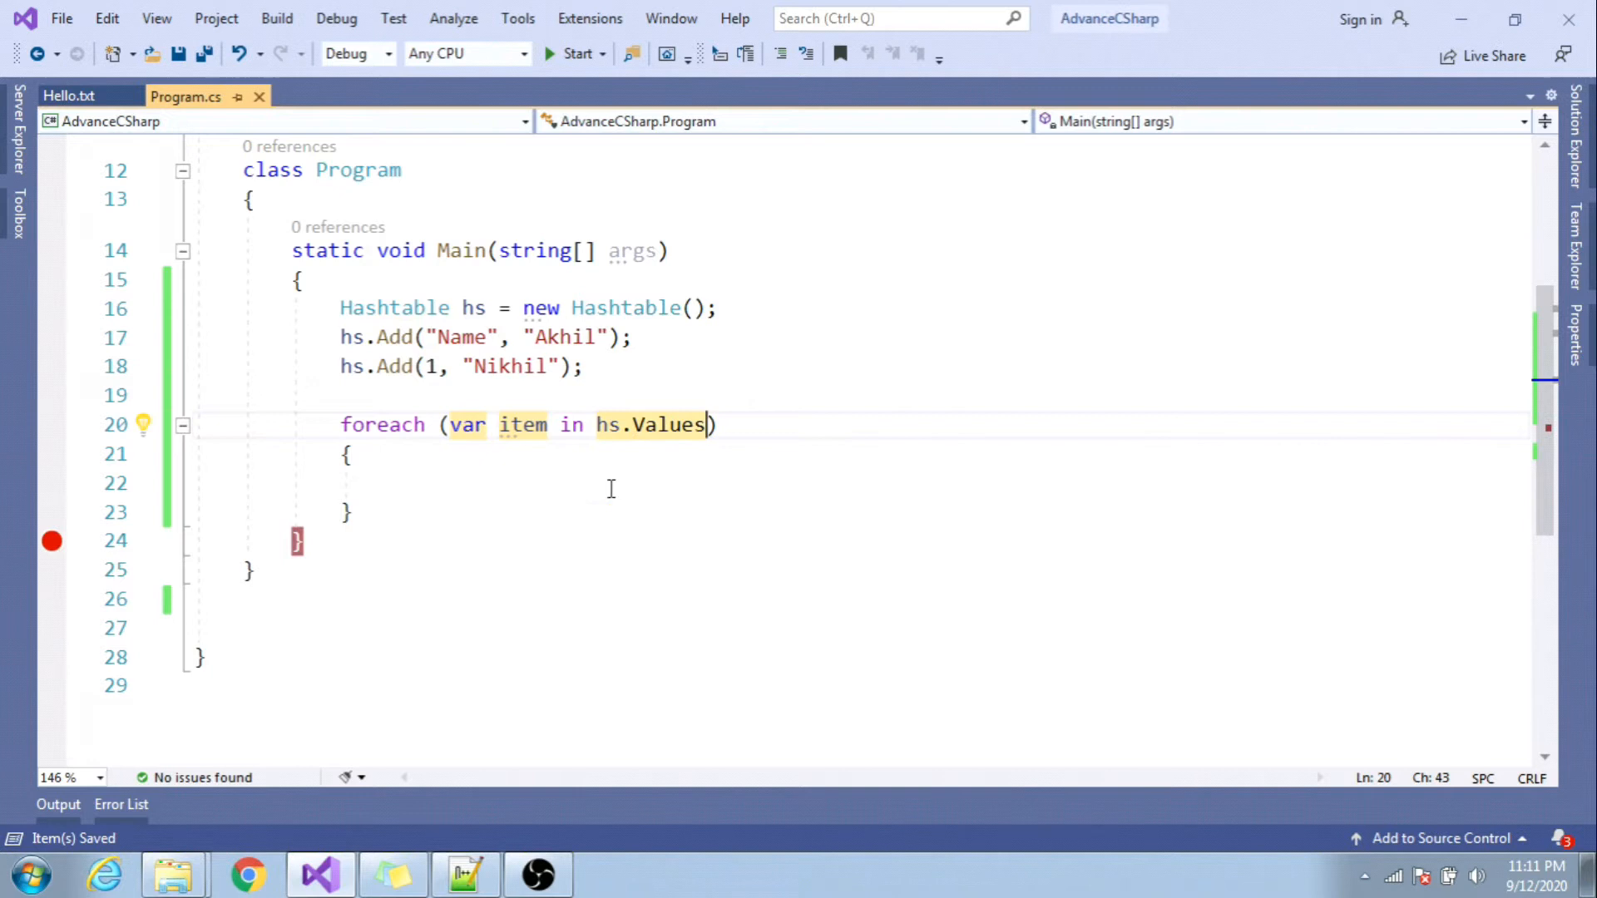
type("cw")
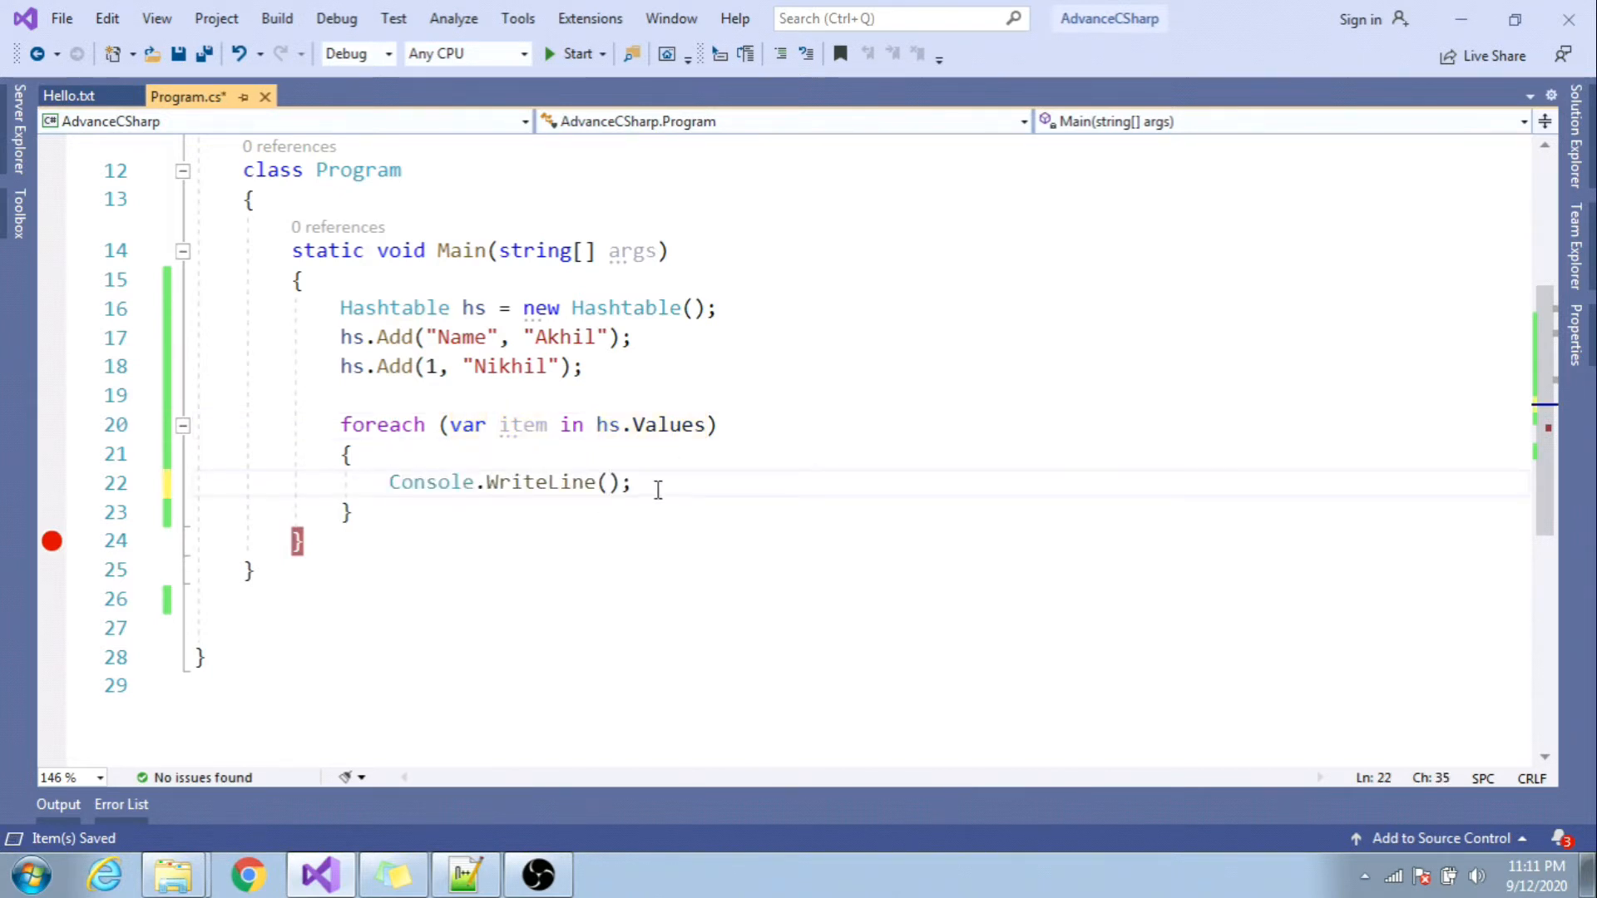
type("item")
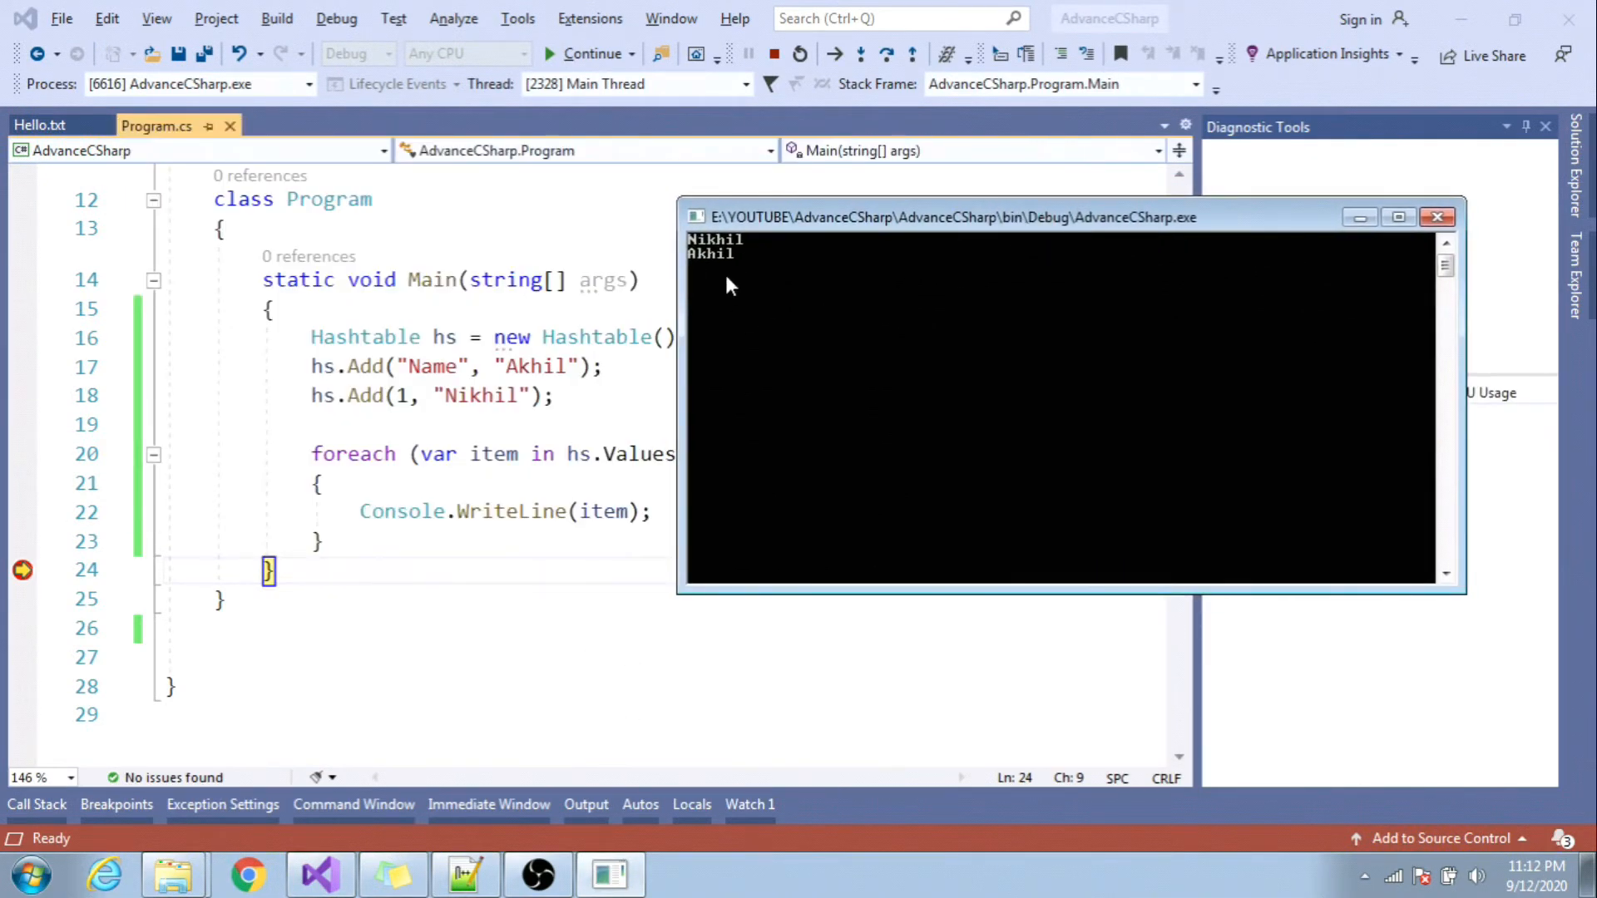
- Start debugging so the console prints Nikhil and Akhil
left_click(798, 53)
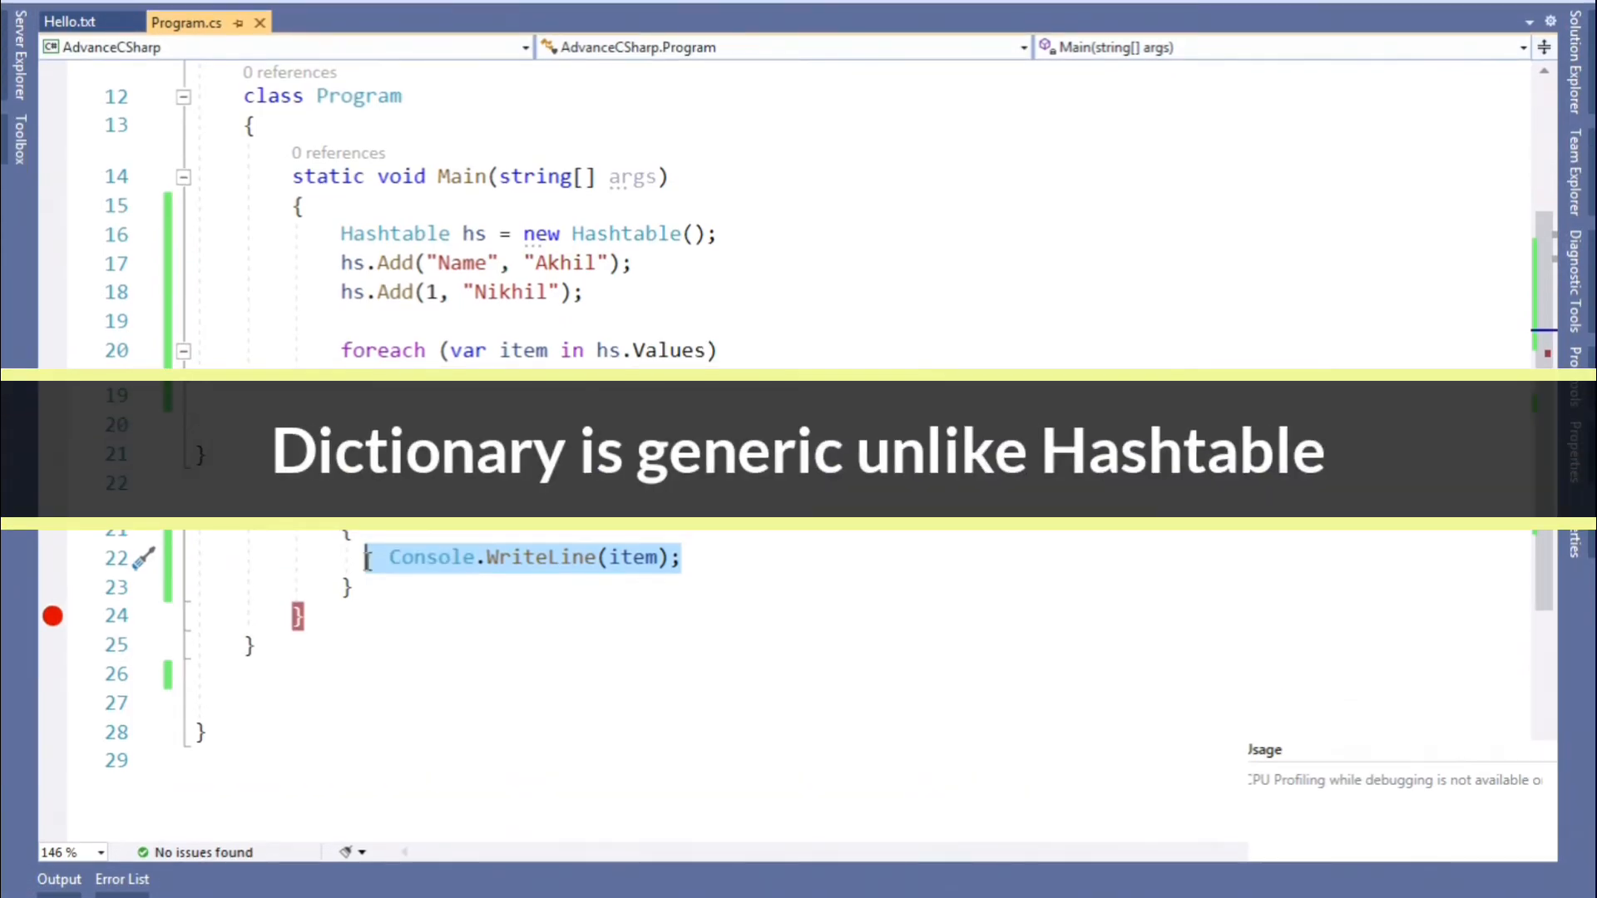
- Declare 'Dictionary<string, string> d = new Dictionary<string, string>();' in place of the Hashtable
type("Dictiona")
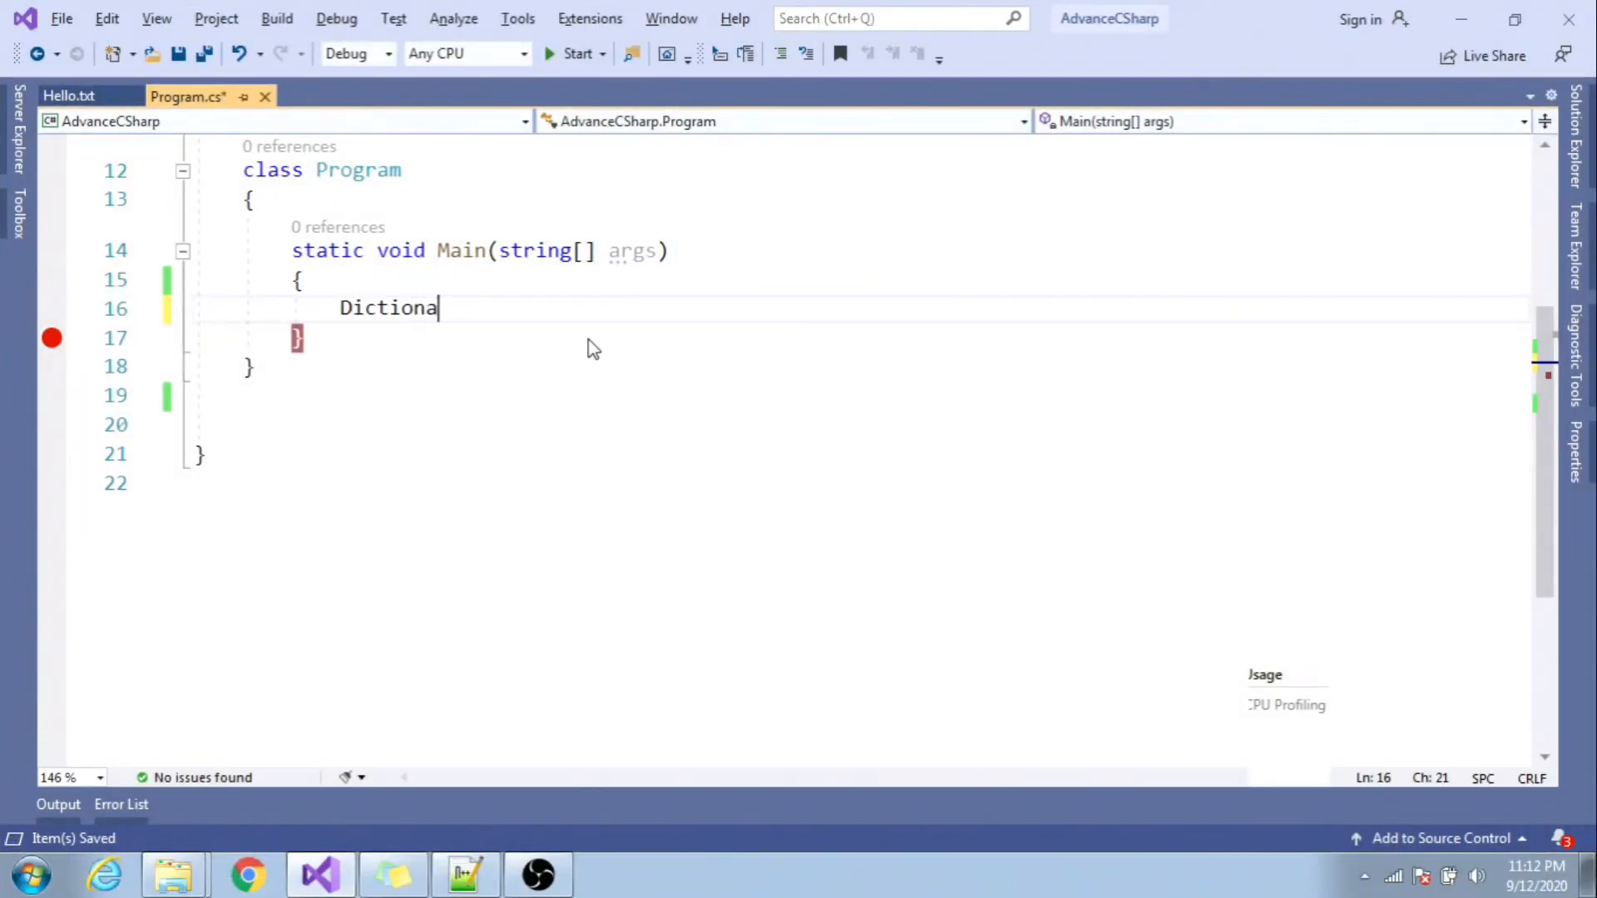
type("ry>")
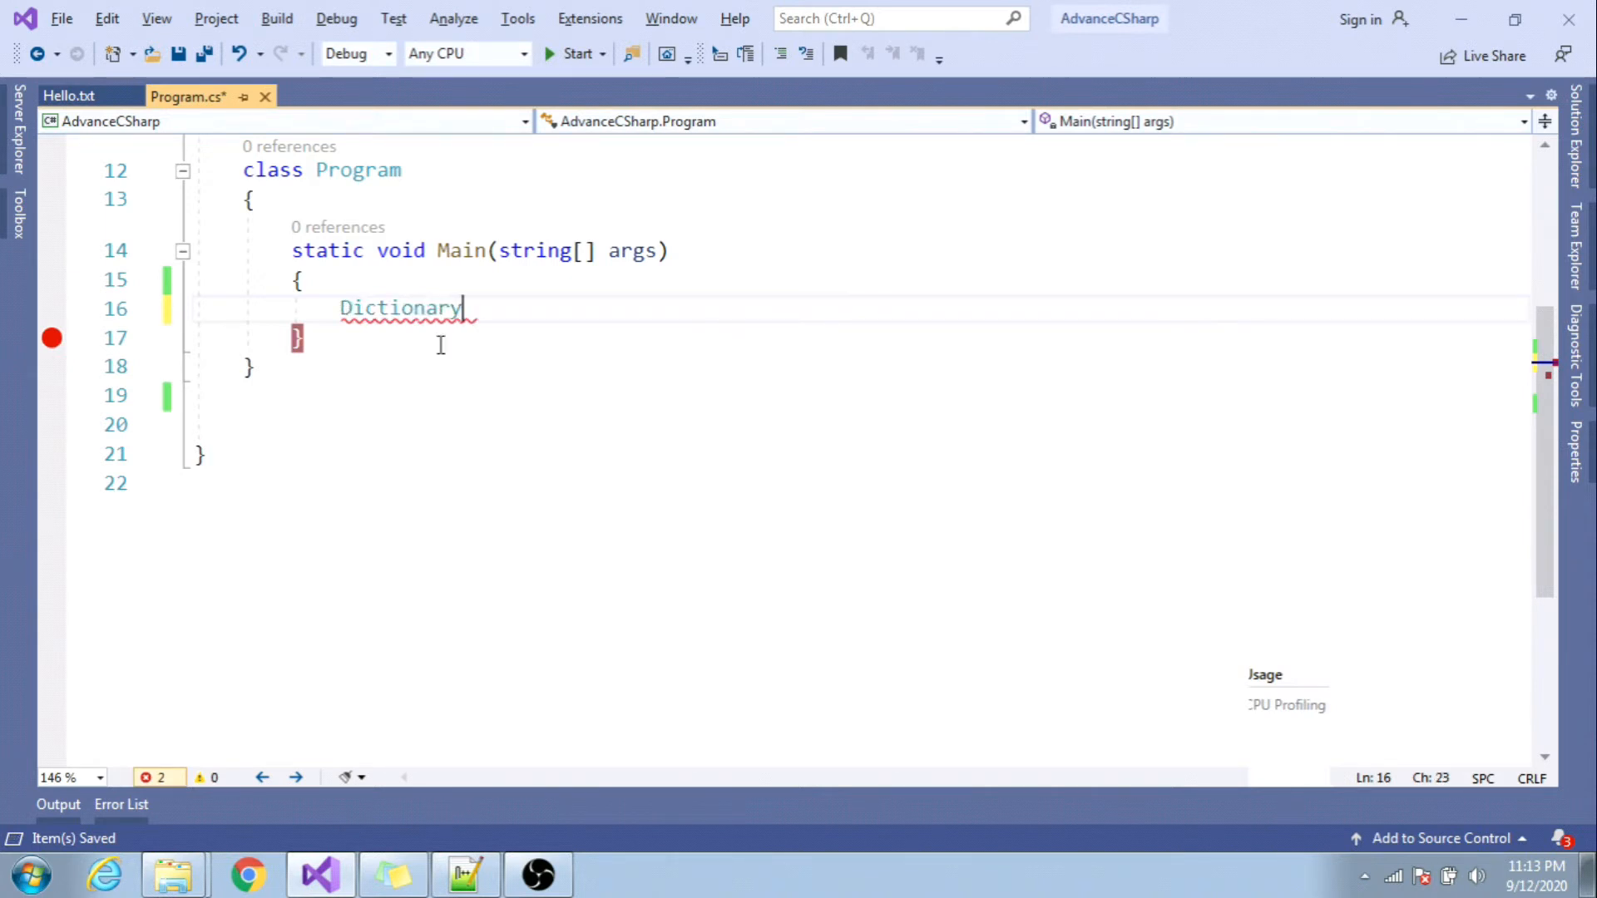
type("<string>")
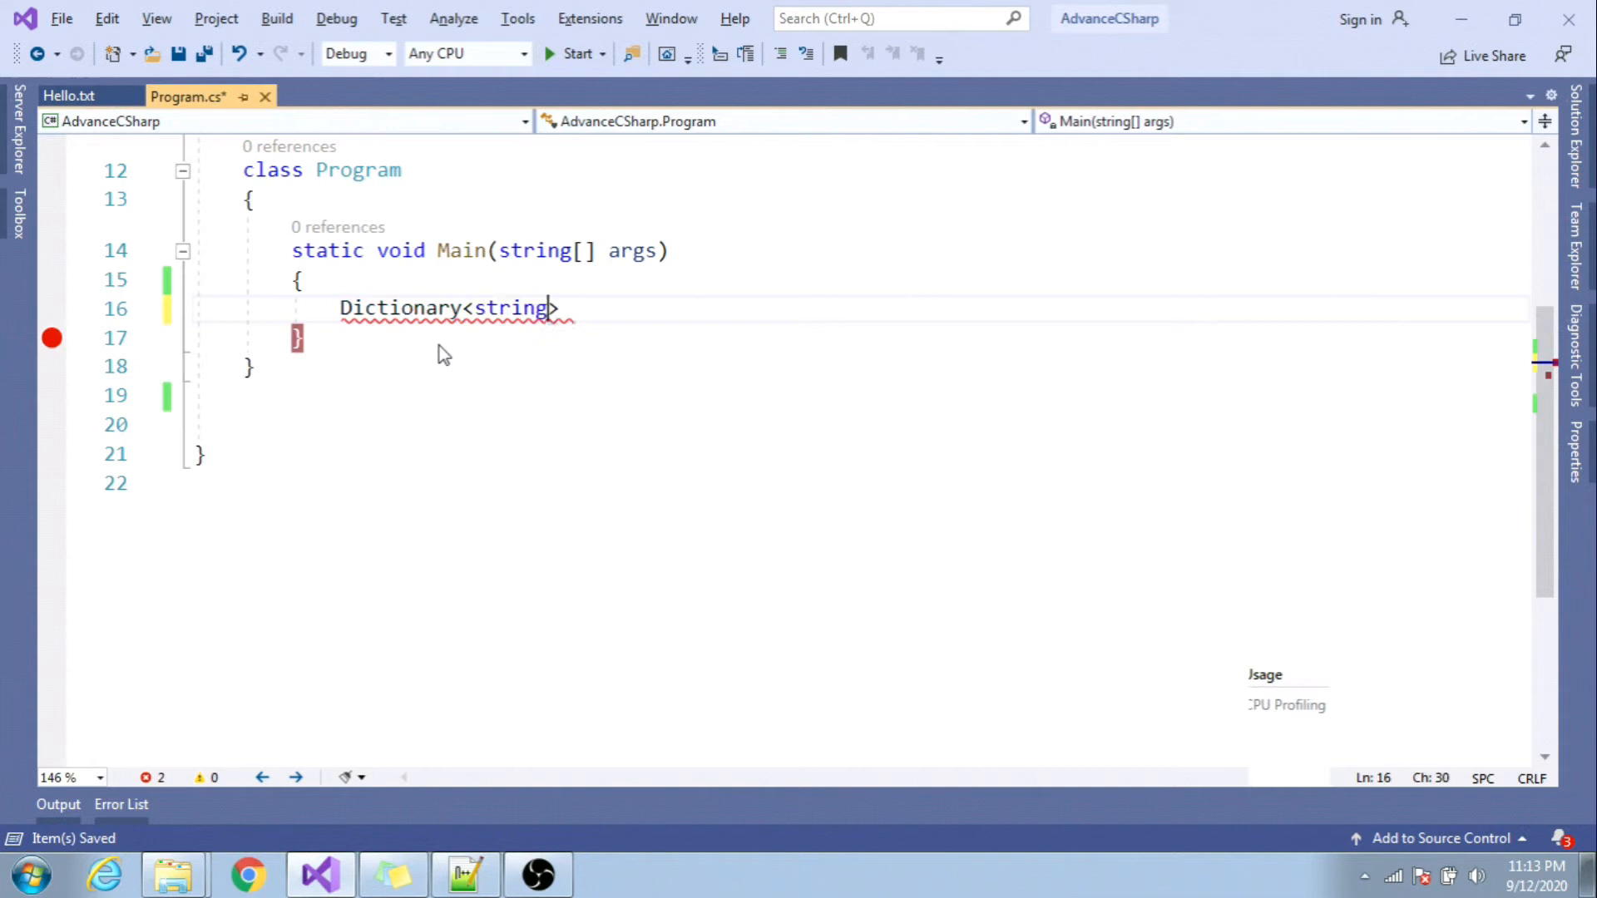
type(",string")
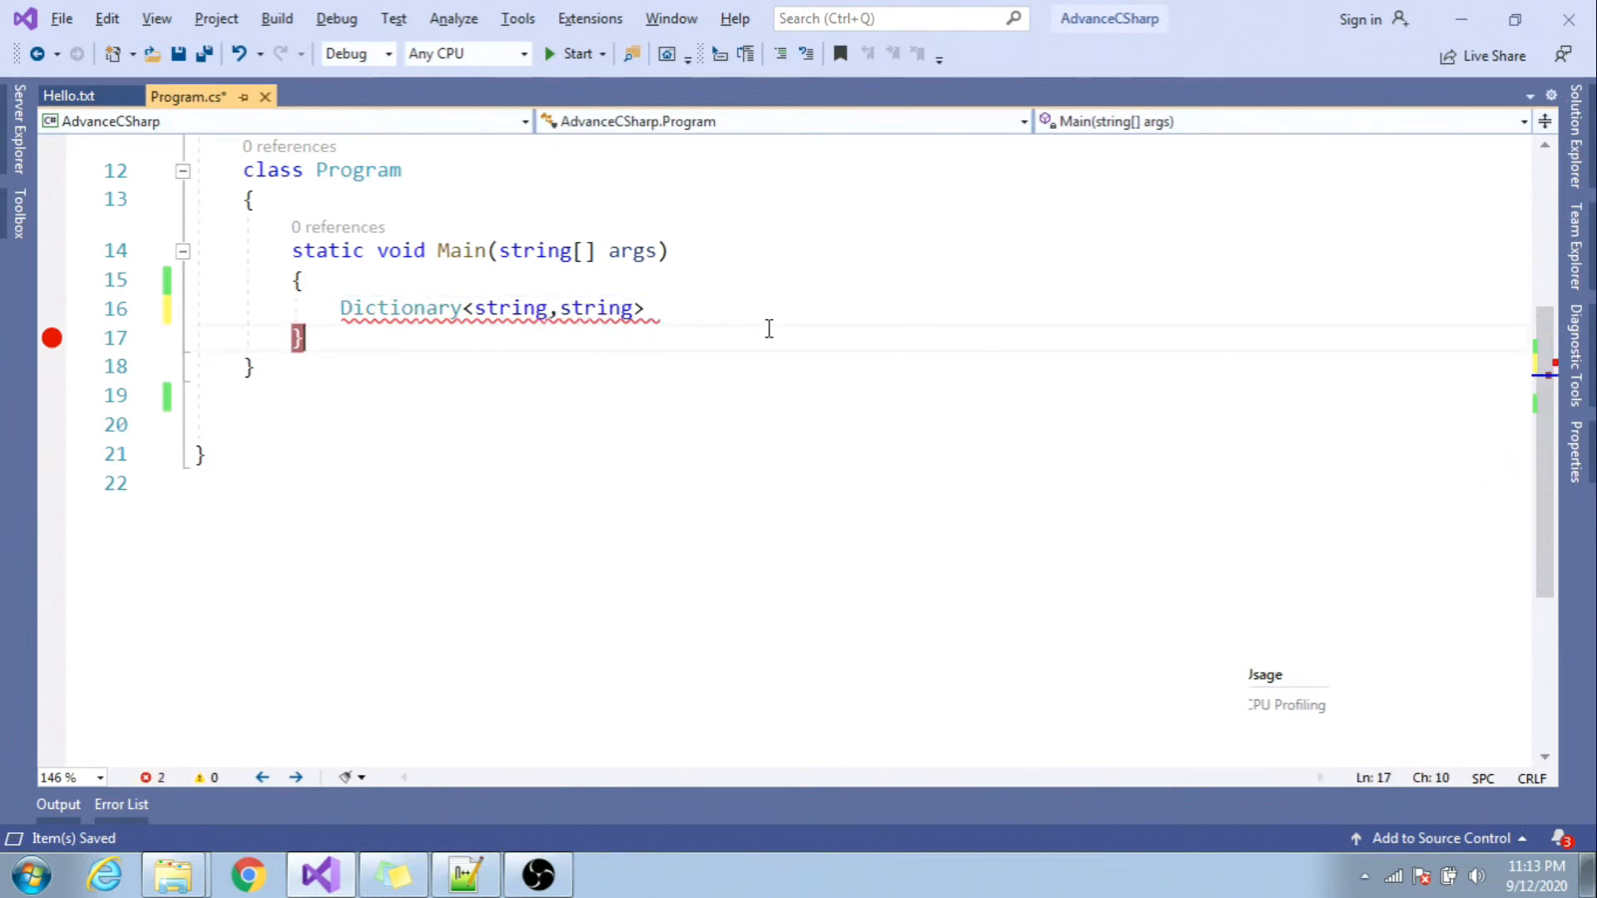
type("d =")
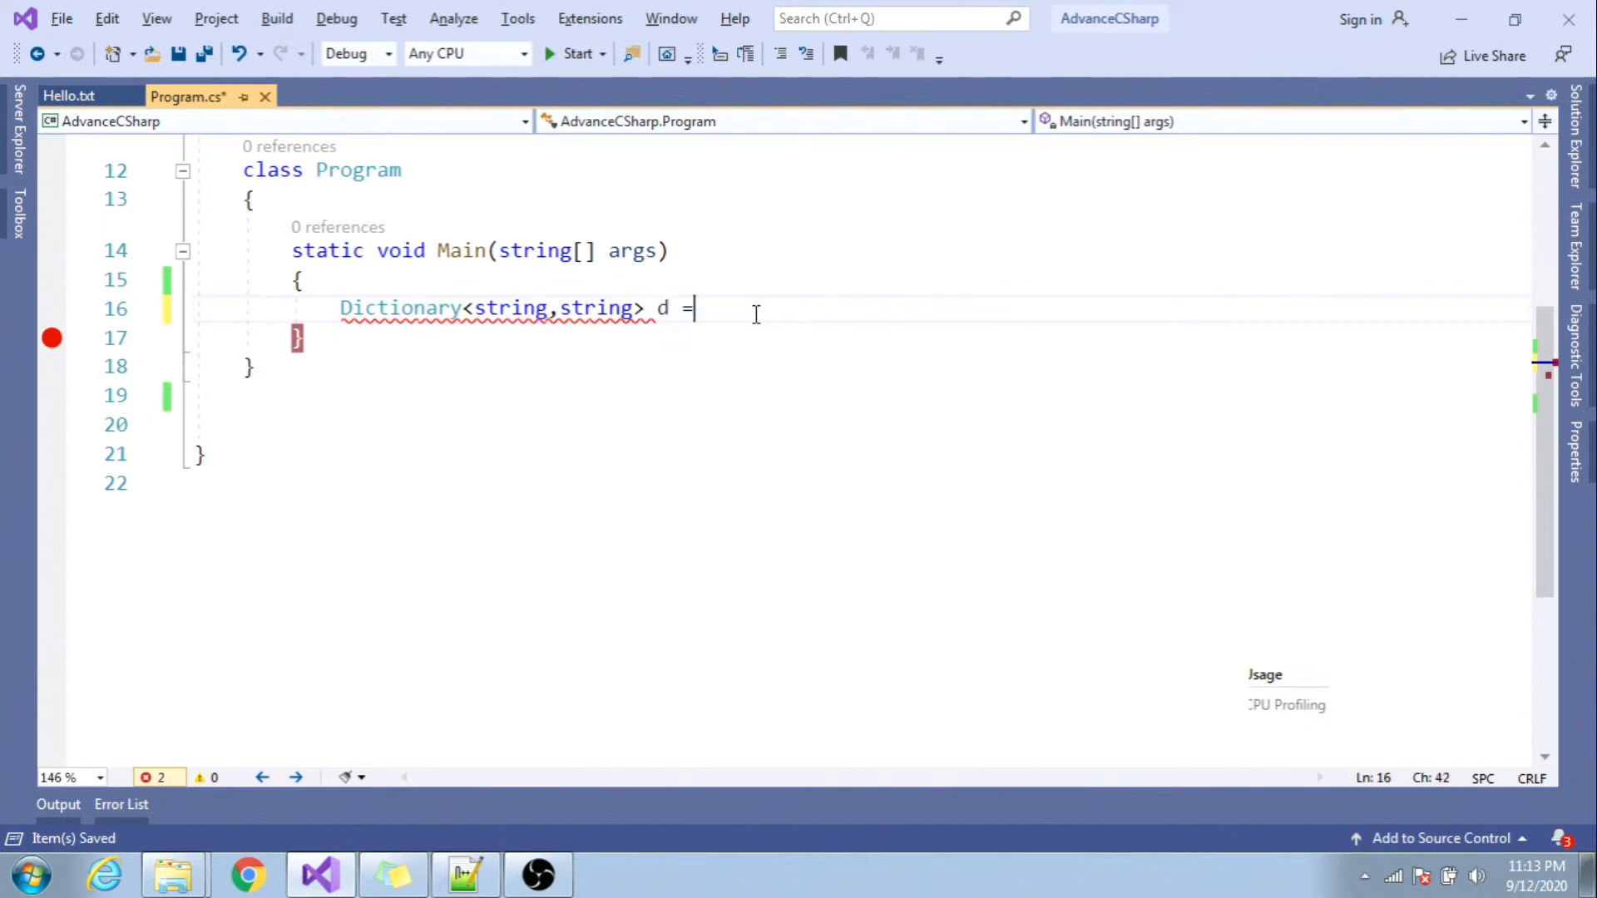
type("new Dictionary<string, string>)();")
type("d.Add")
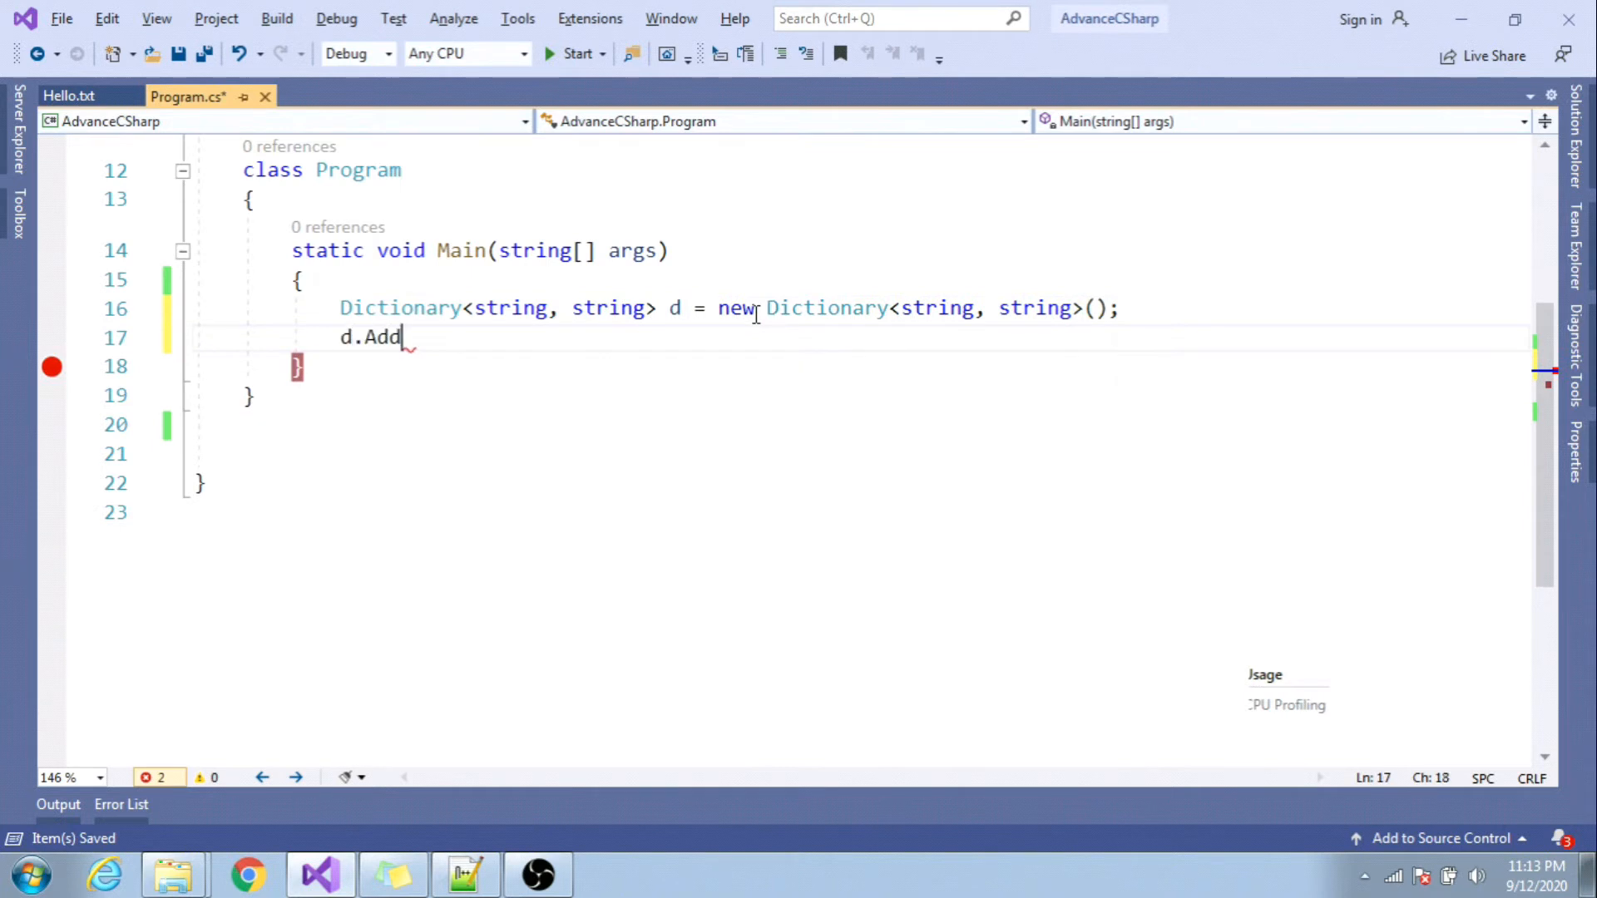
- Add the entry d.Add("Name", "Akhil"); to the dictionary
type("()")
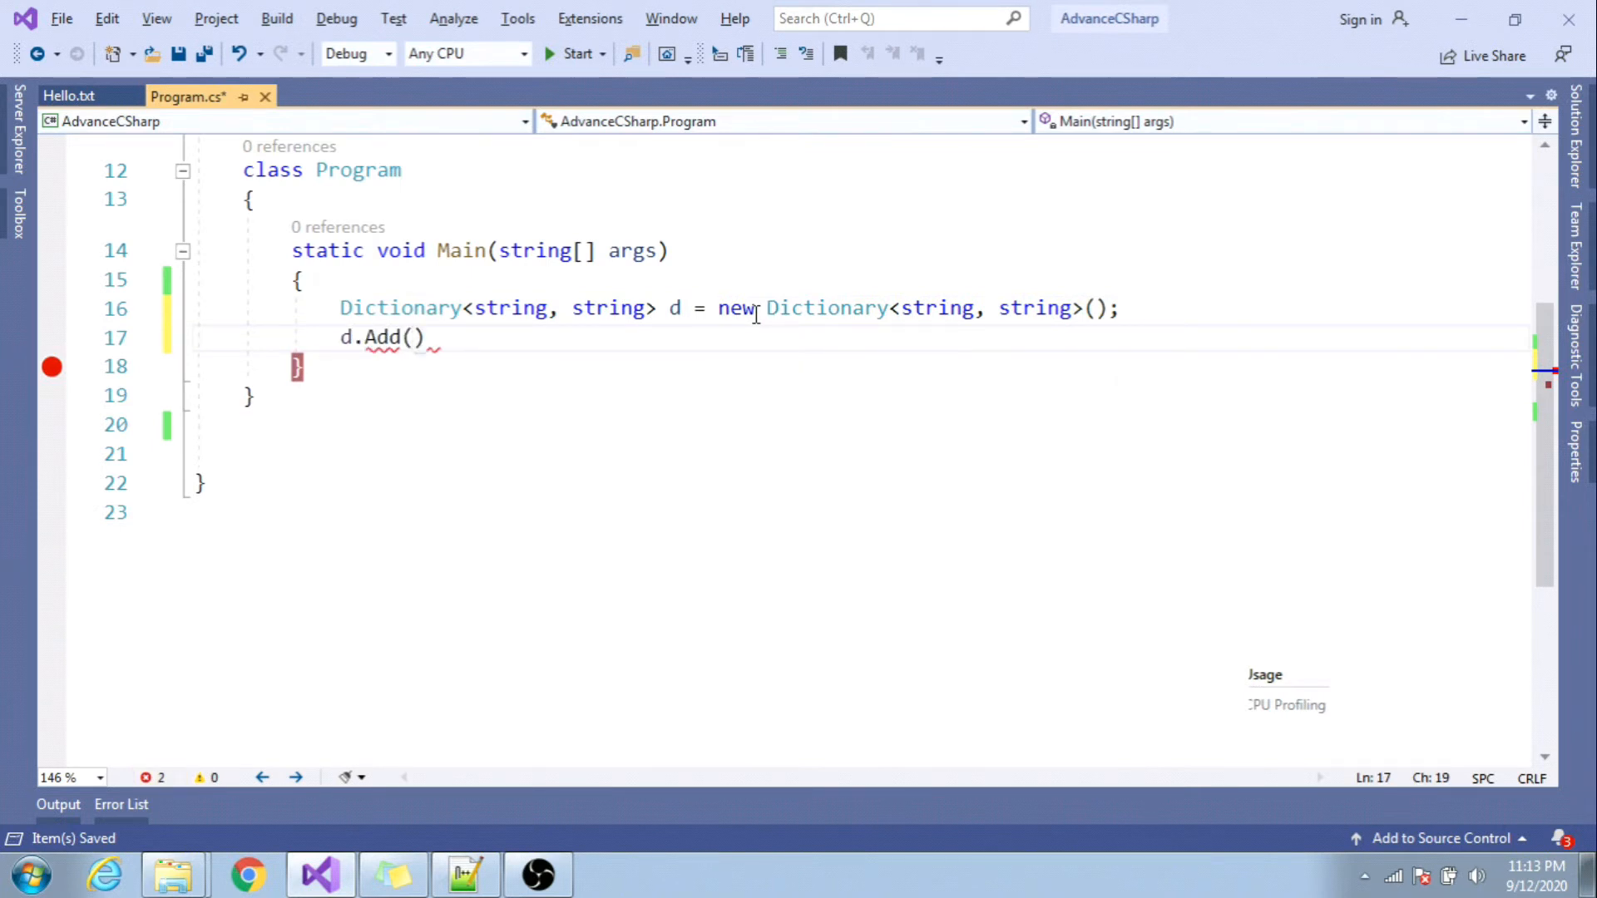
type("\"Nmae\"")
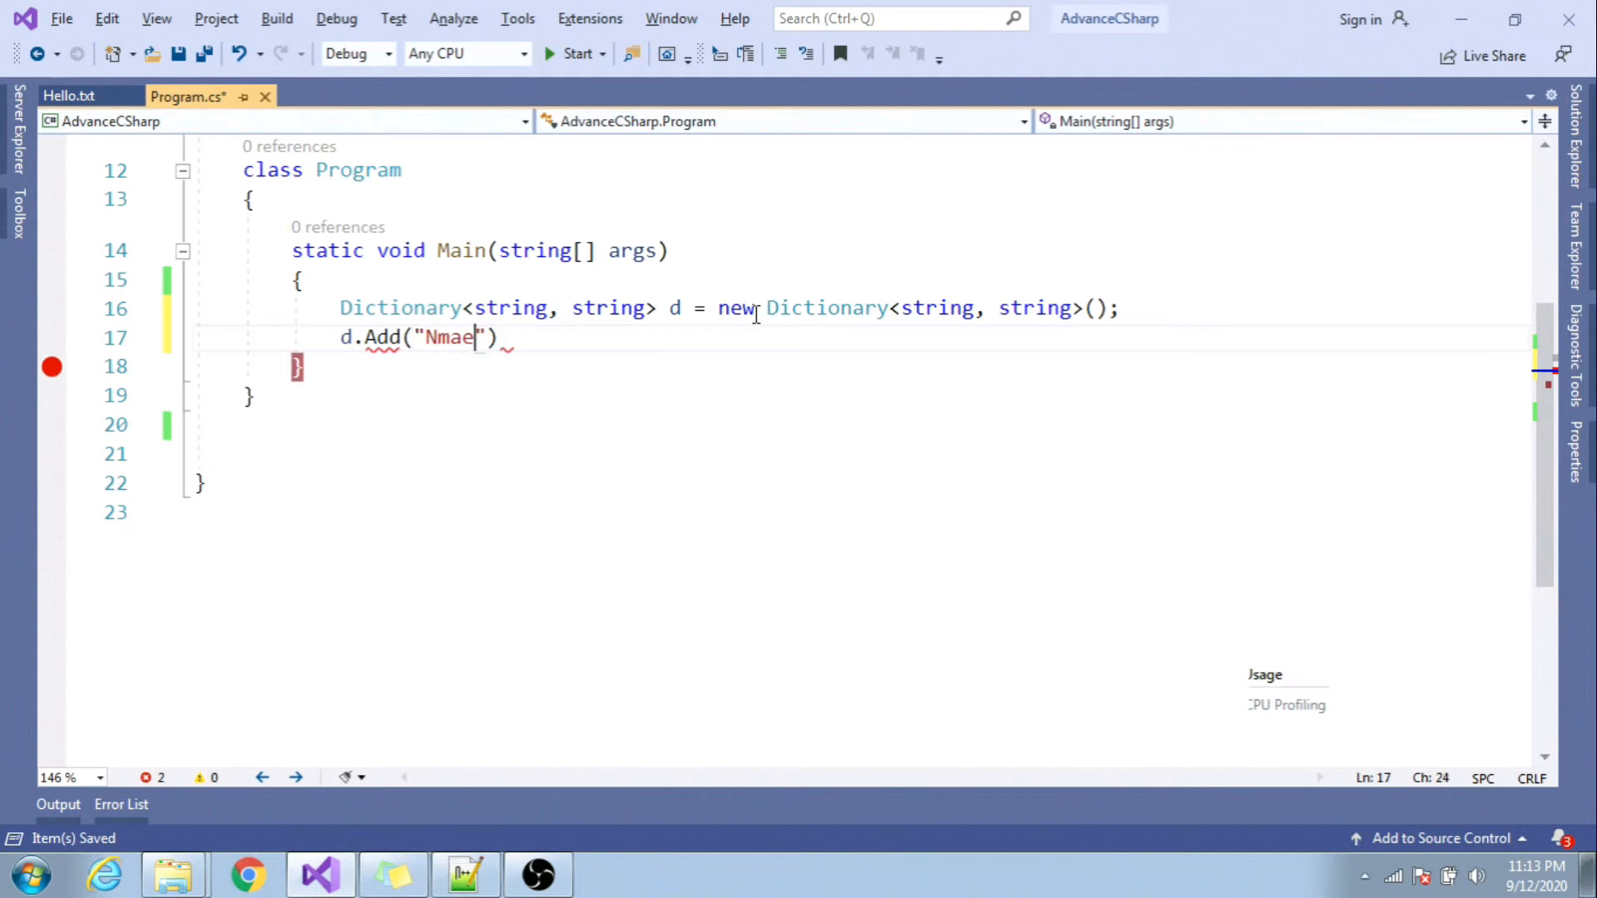
key("BackSpace")
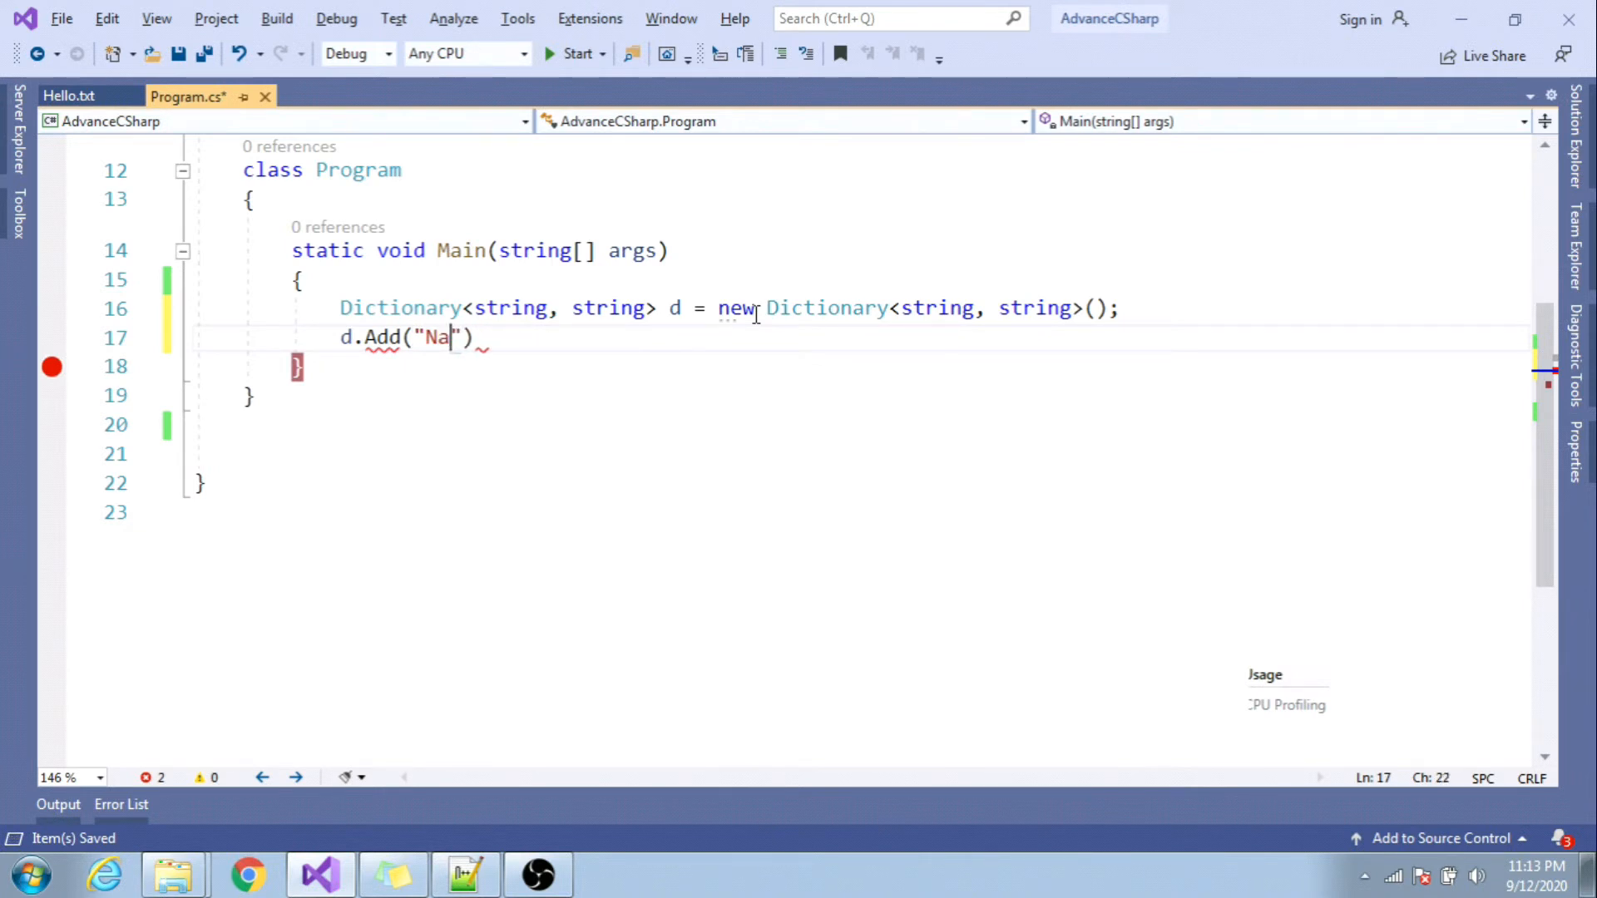
type("me\",")
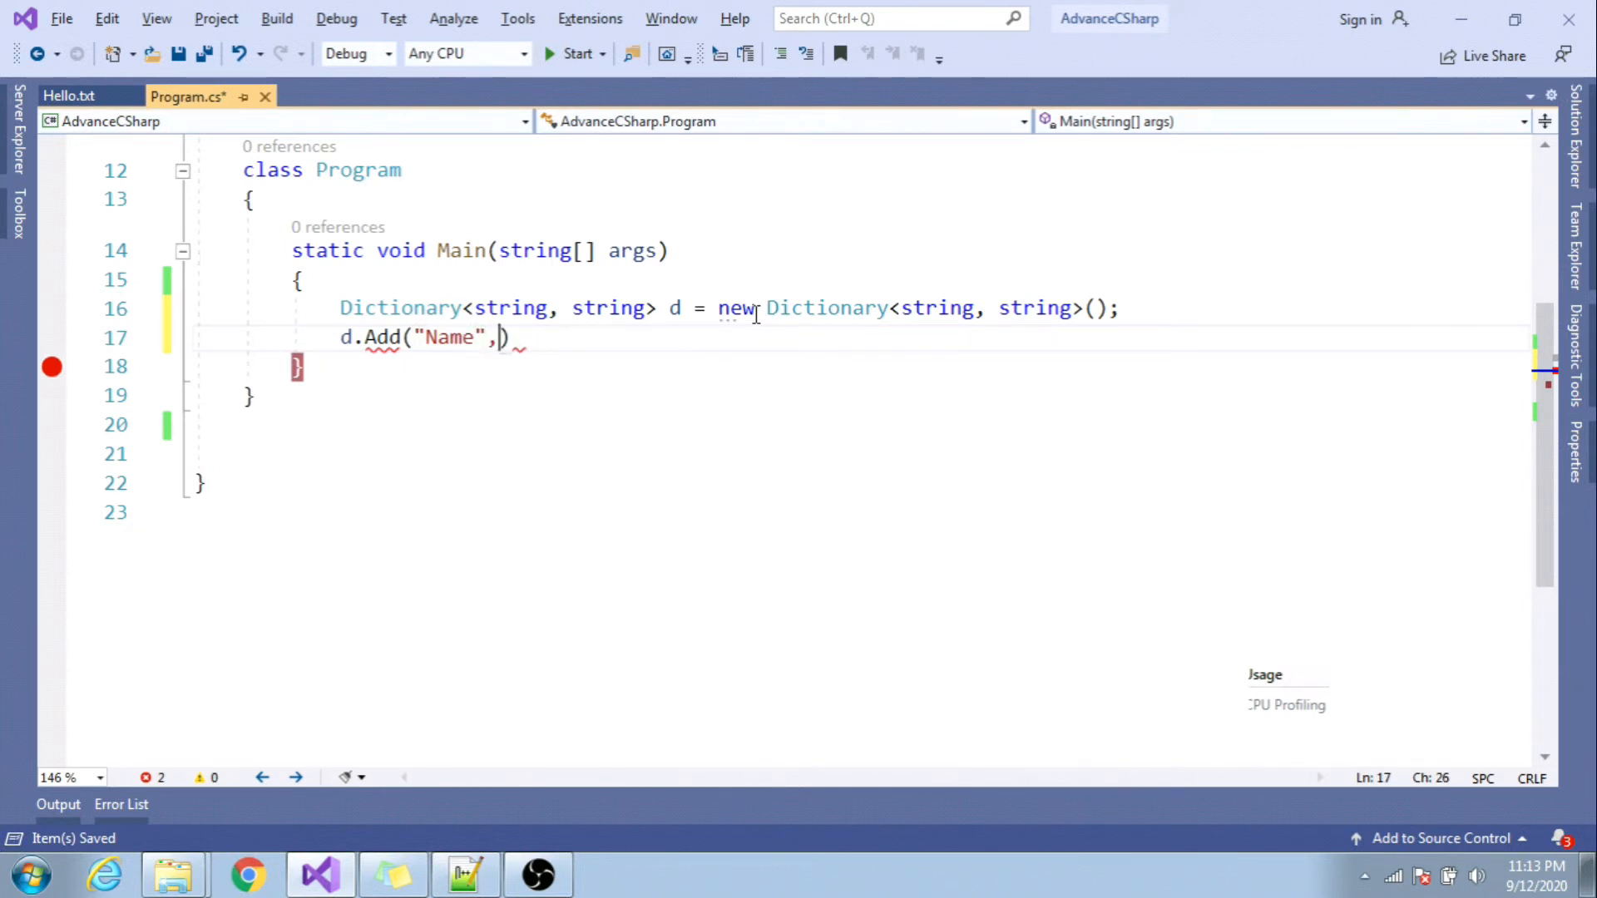
type("\"Akhil\")")
type("d")
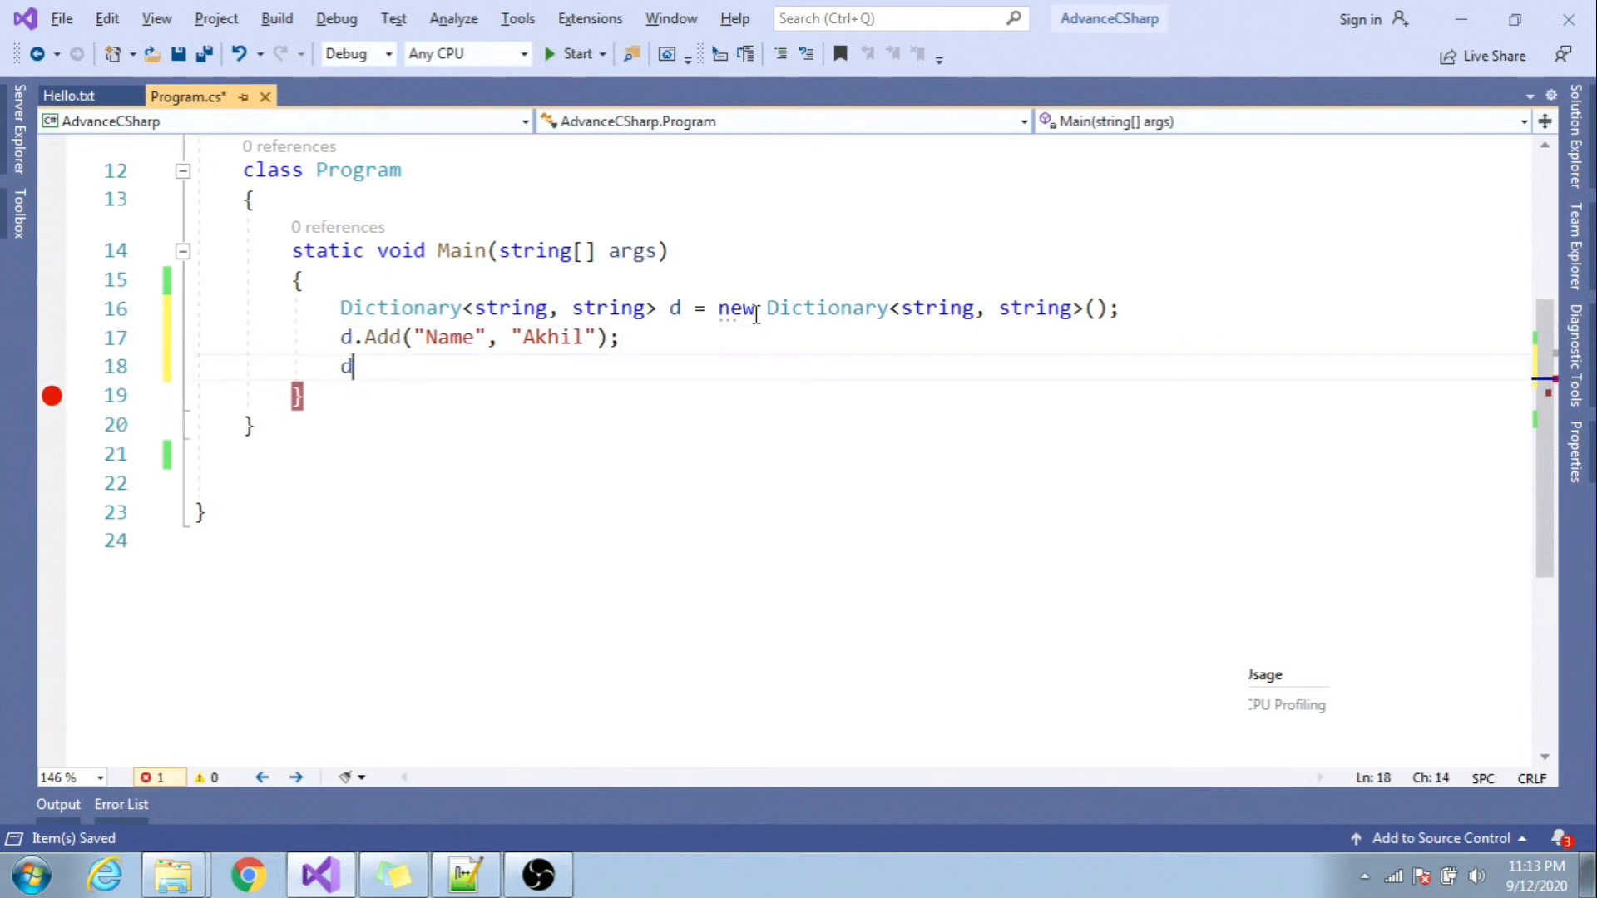
- Write a second Add with key 1 and value Nikhil after the Name entry
type(".Add()")
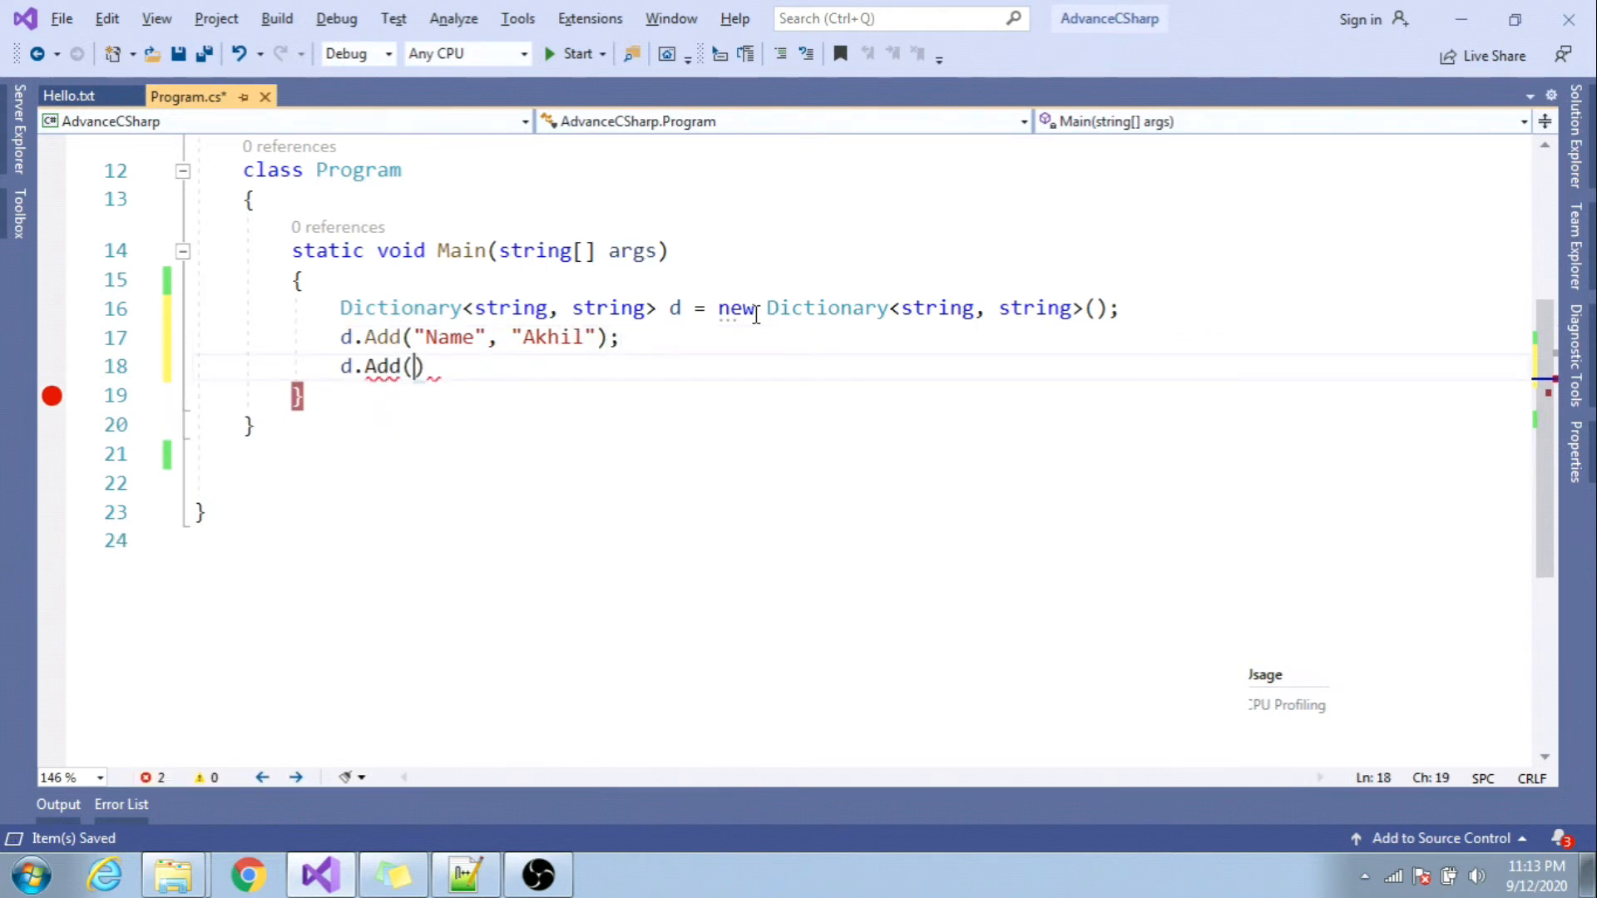
type("1")
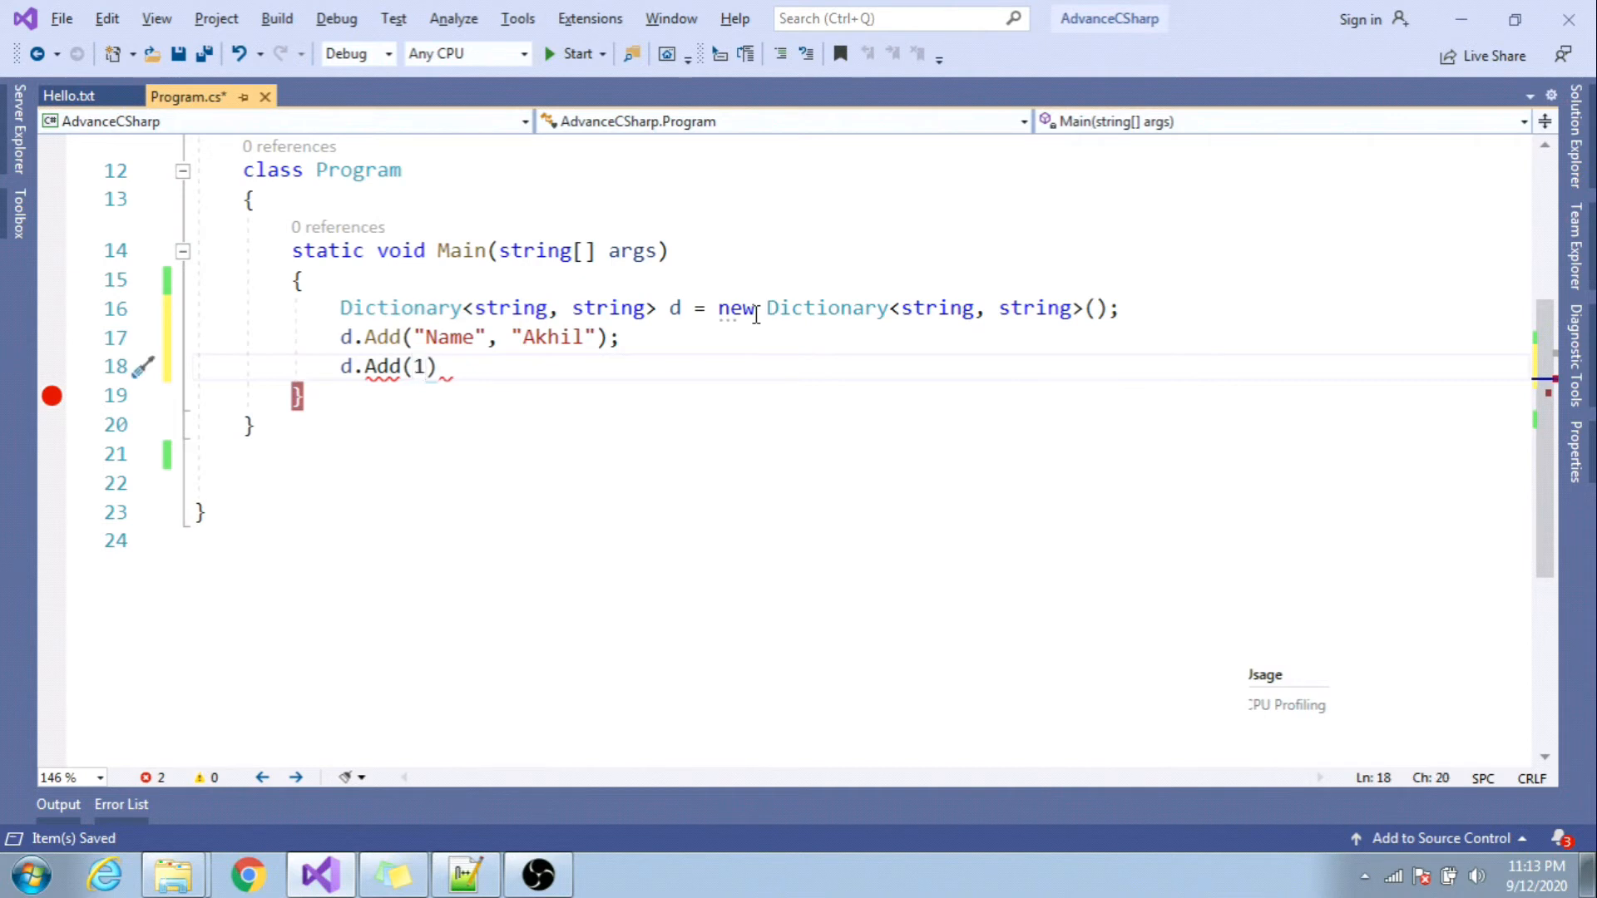
type(",\"\"")
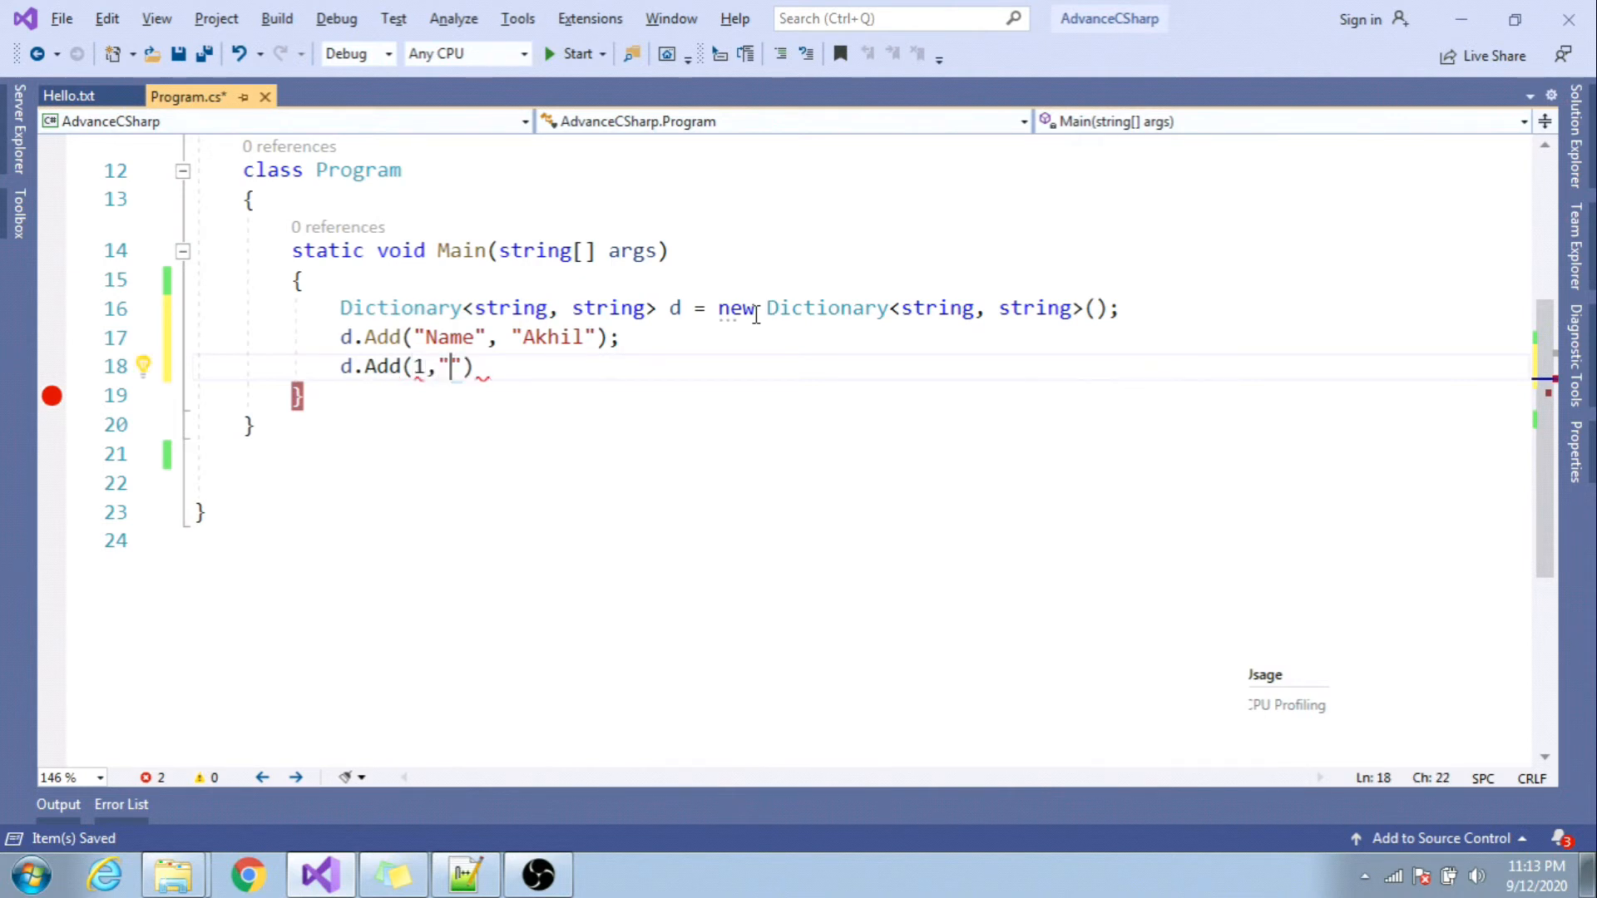
type("NIkhil")
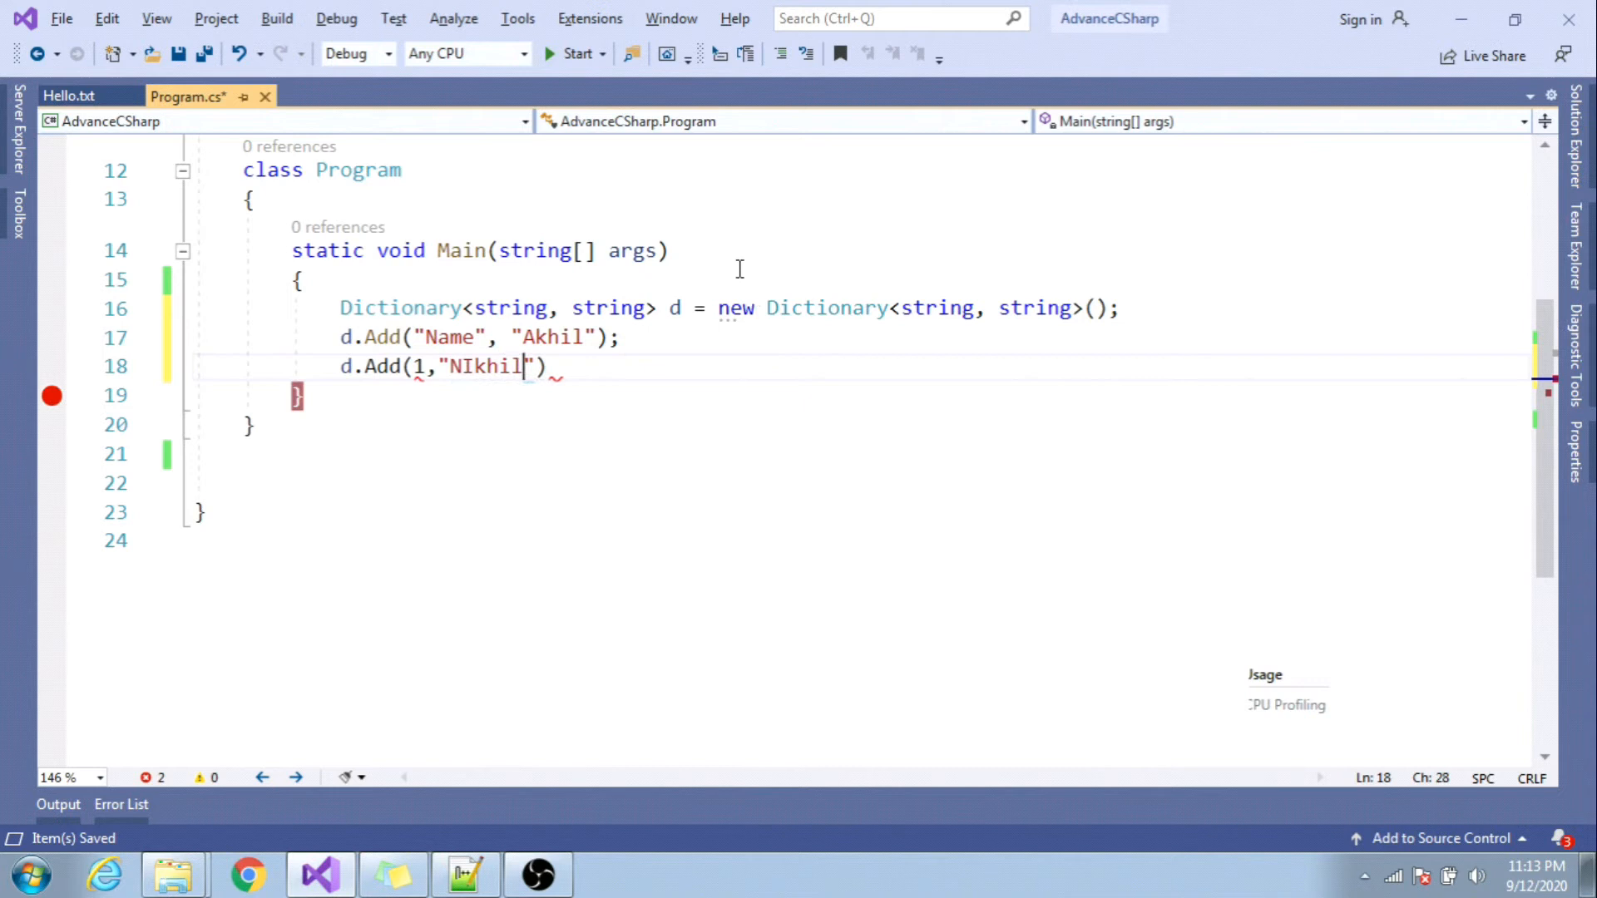
left_click(550, 366)
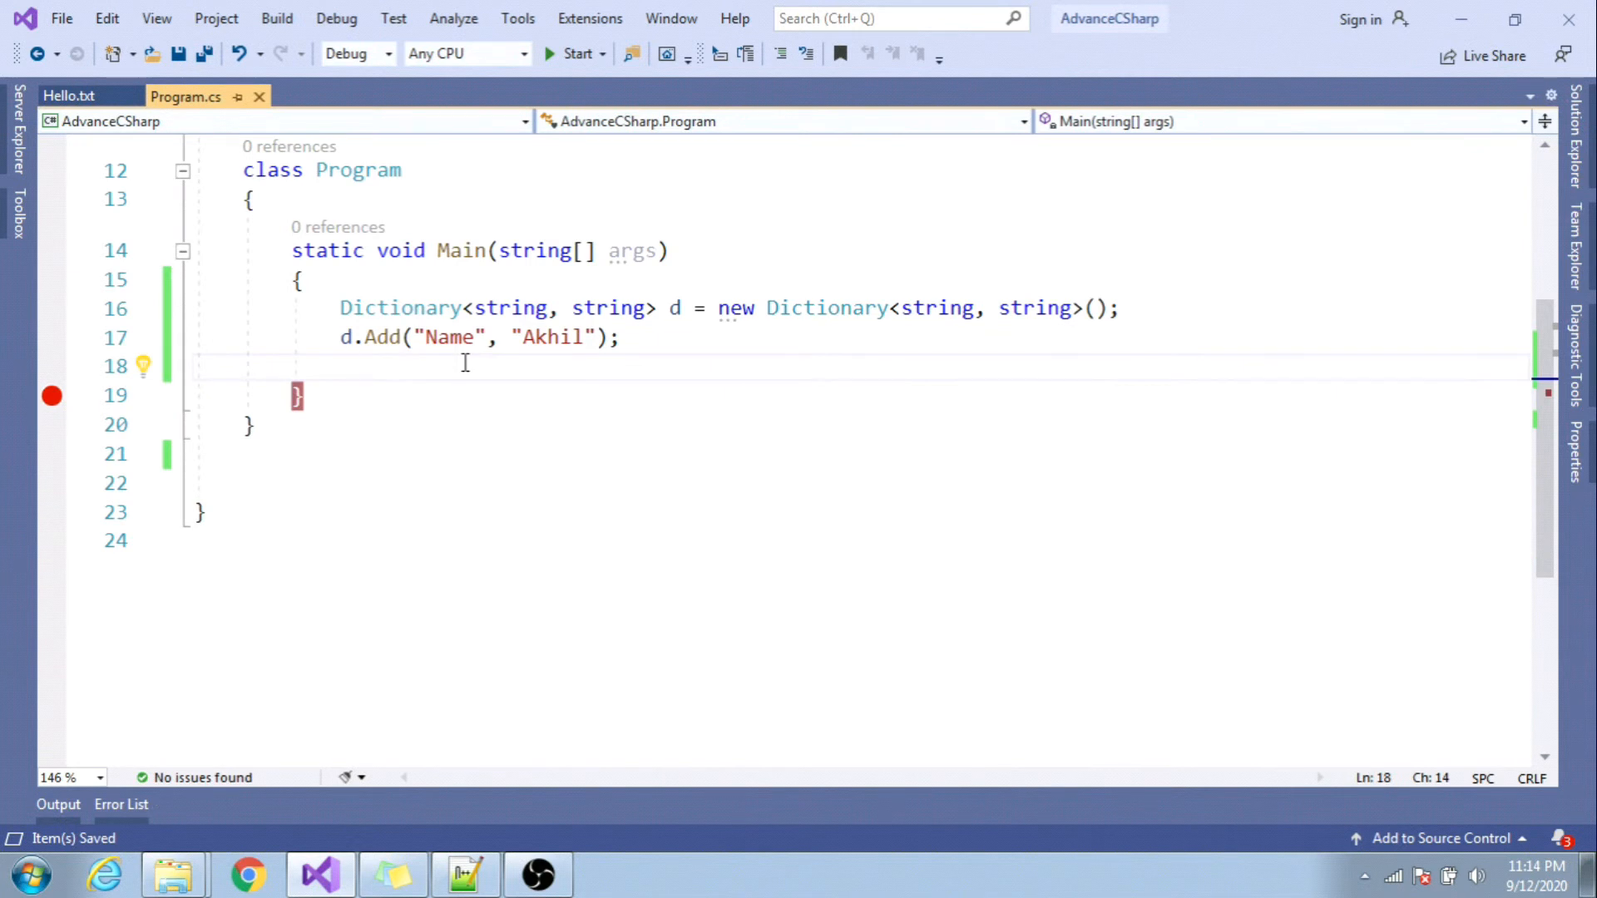
- Add the entry d.Add("Address", "Mumbai"); below the Name entry
type("d.a")
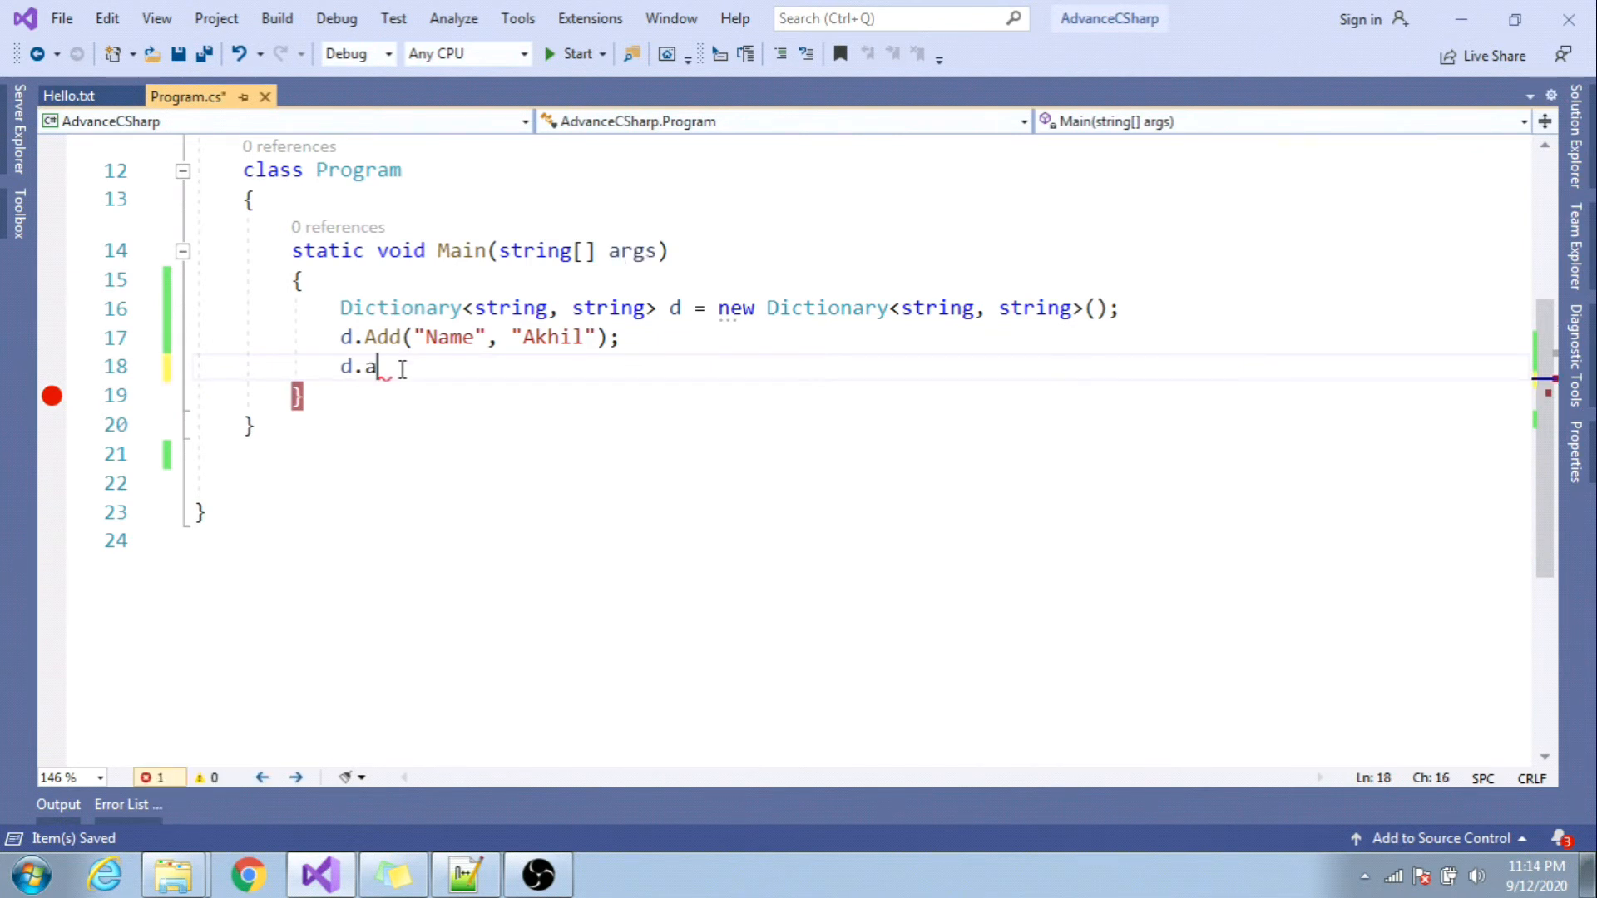
type("dd()")
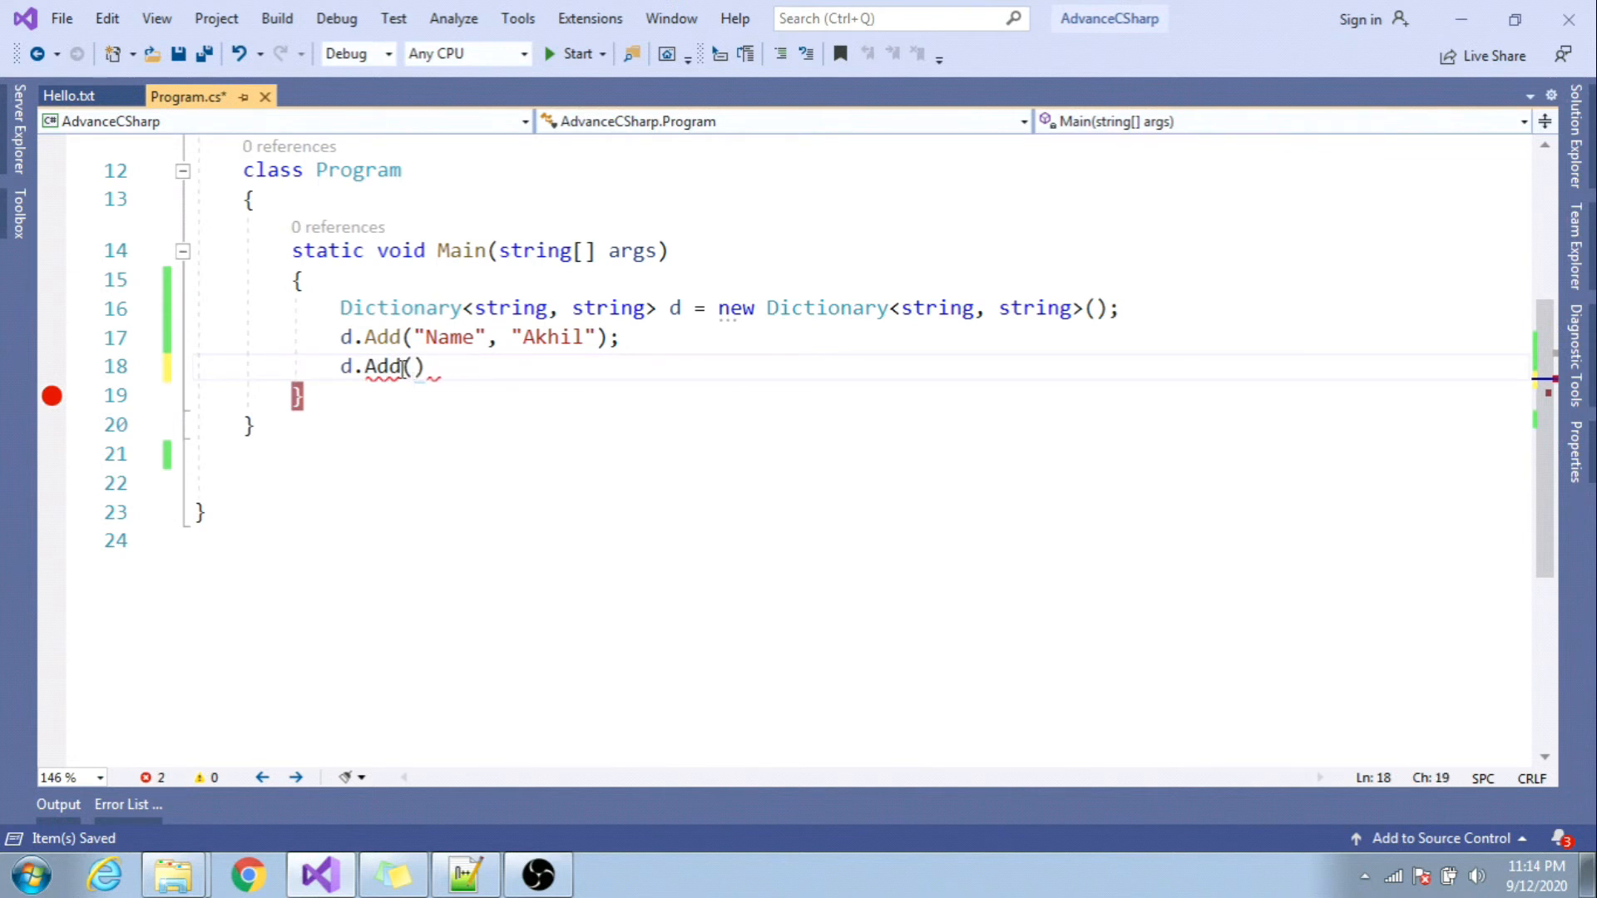
type("\"a\"")
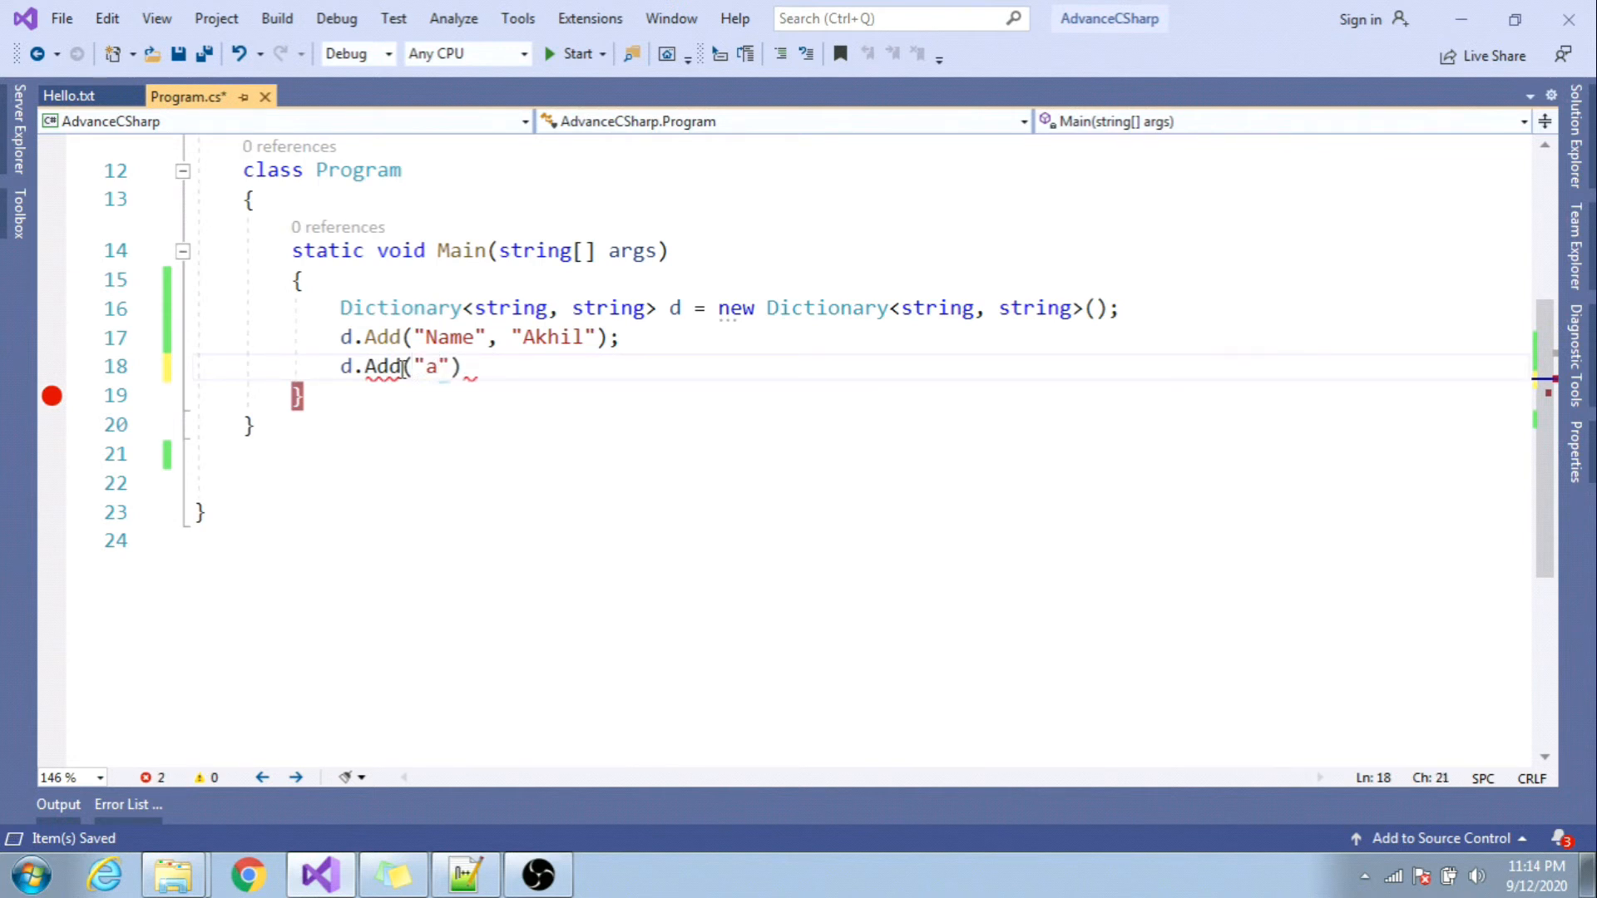
type("Address")
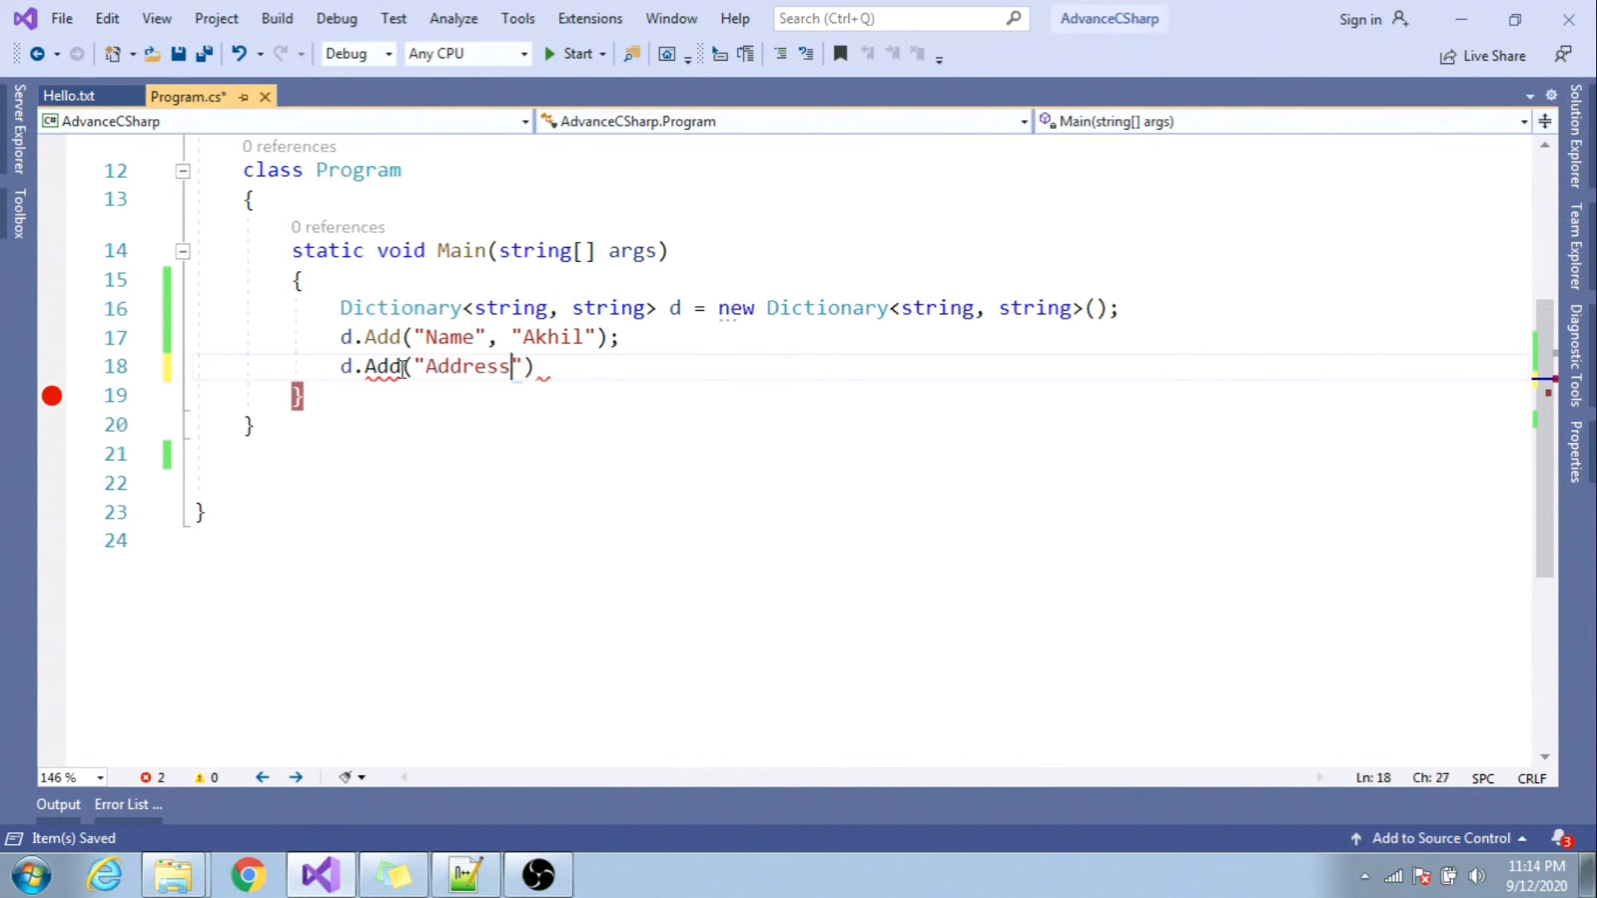
type(",\"M")
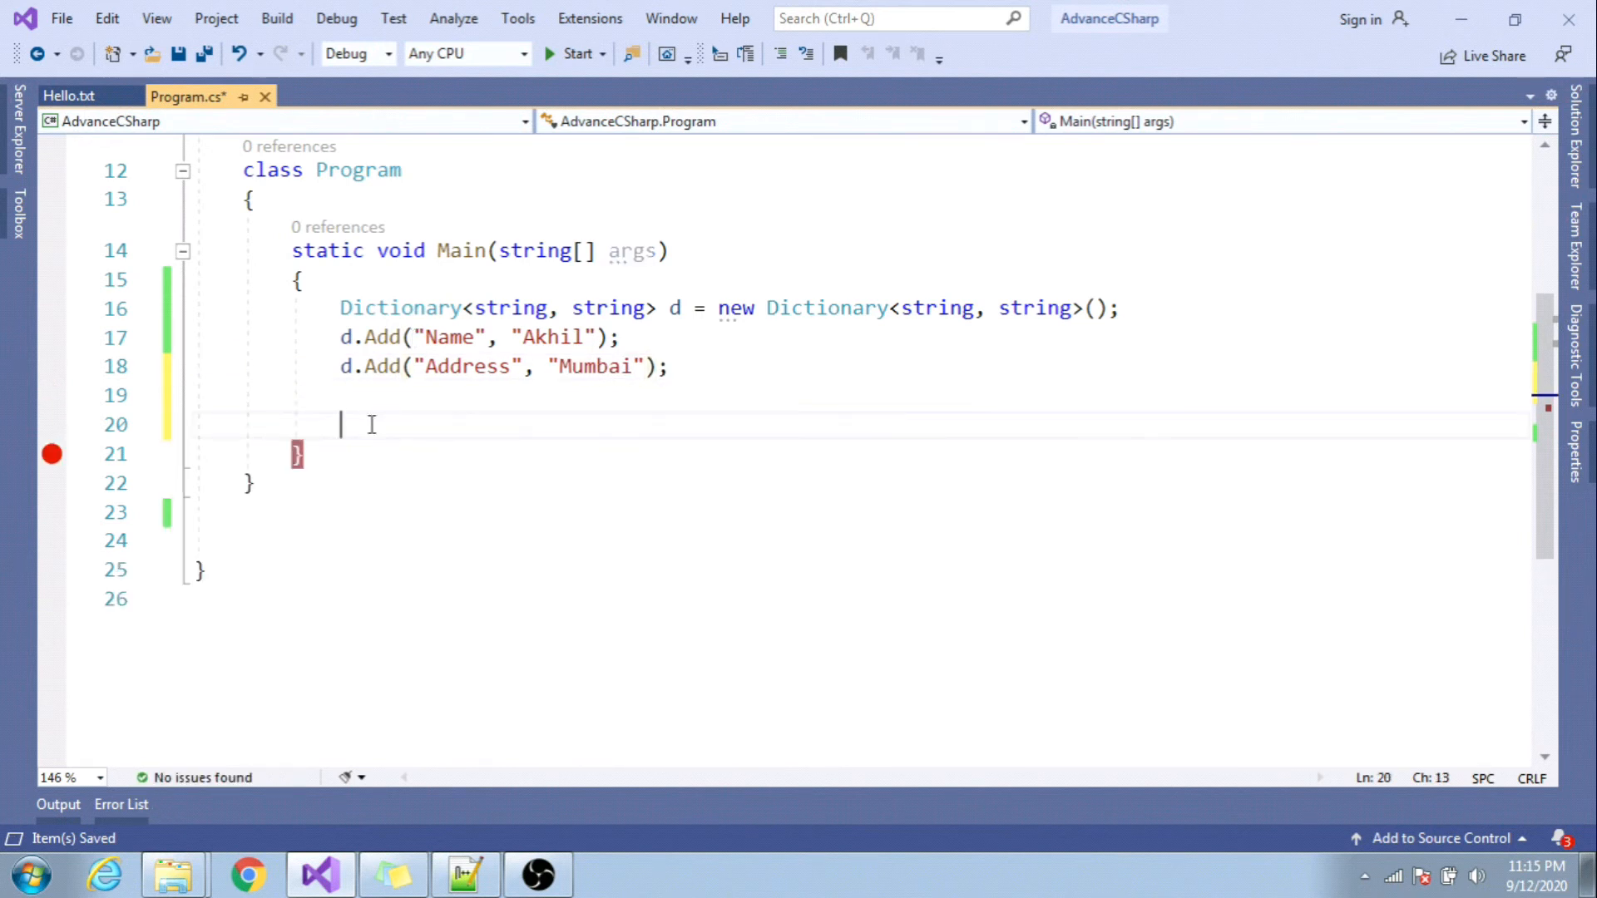
- Insert a foreach snippet iterating KeyValuePair<string,string> item over d
type("fore")
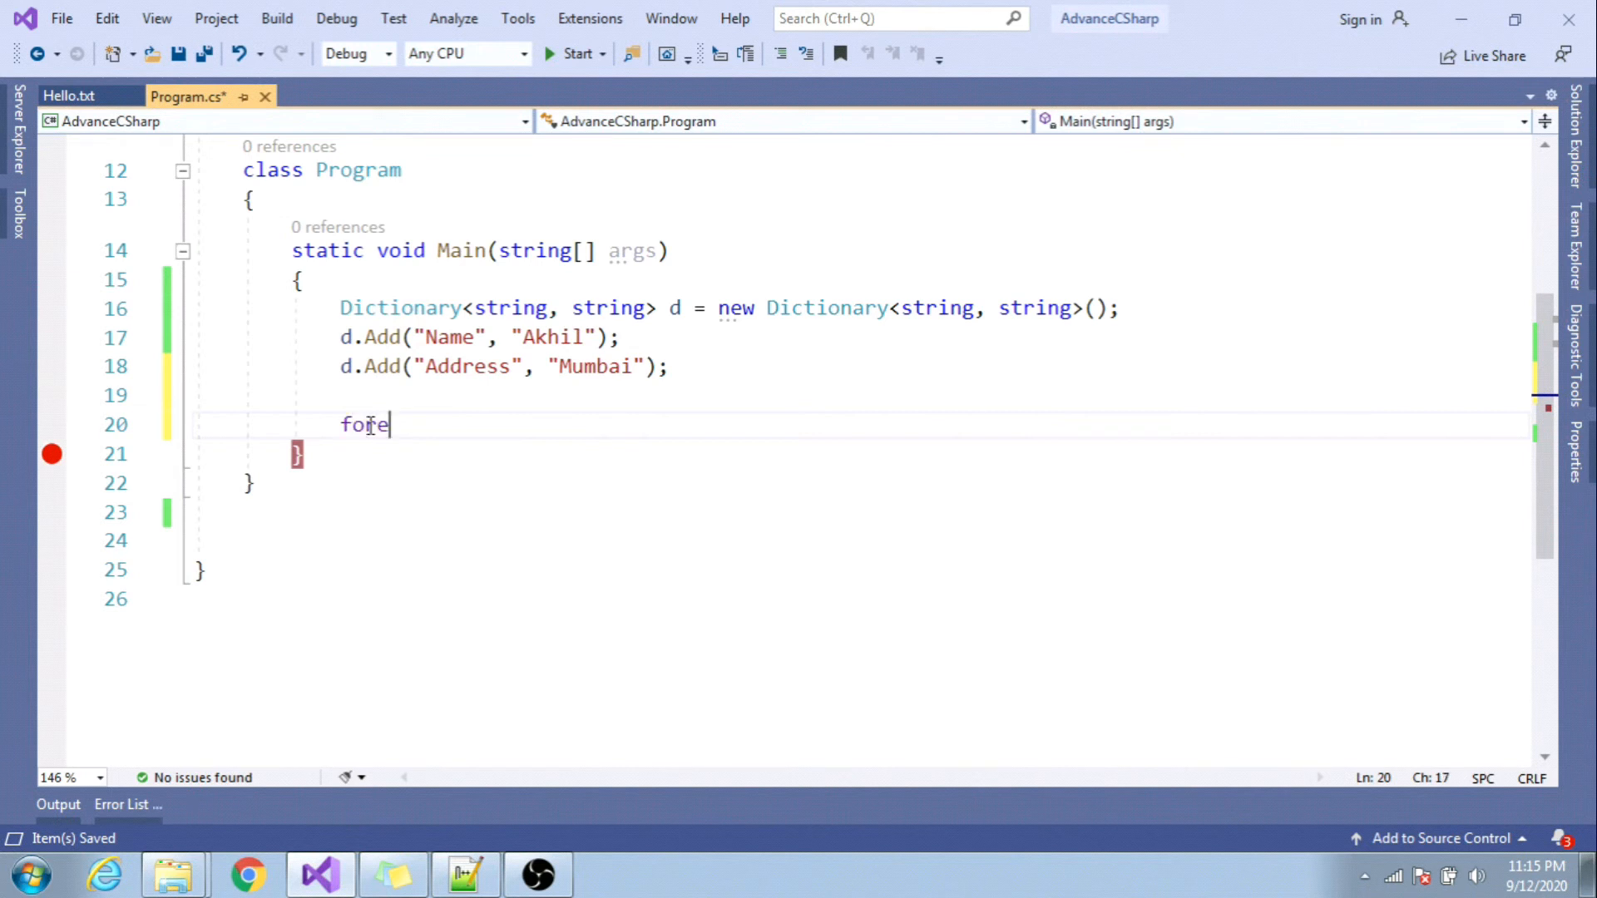
key("Tab")
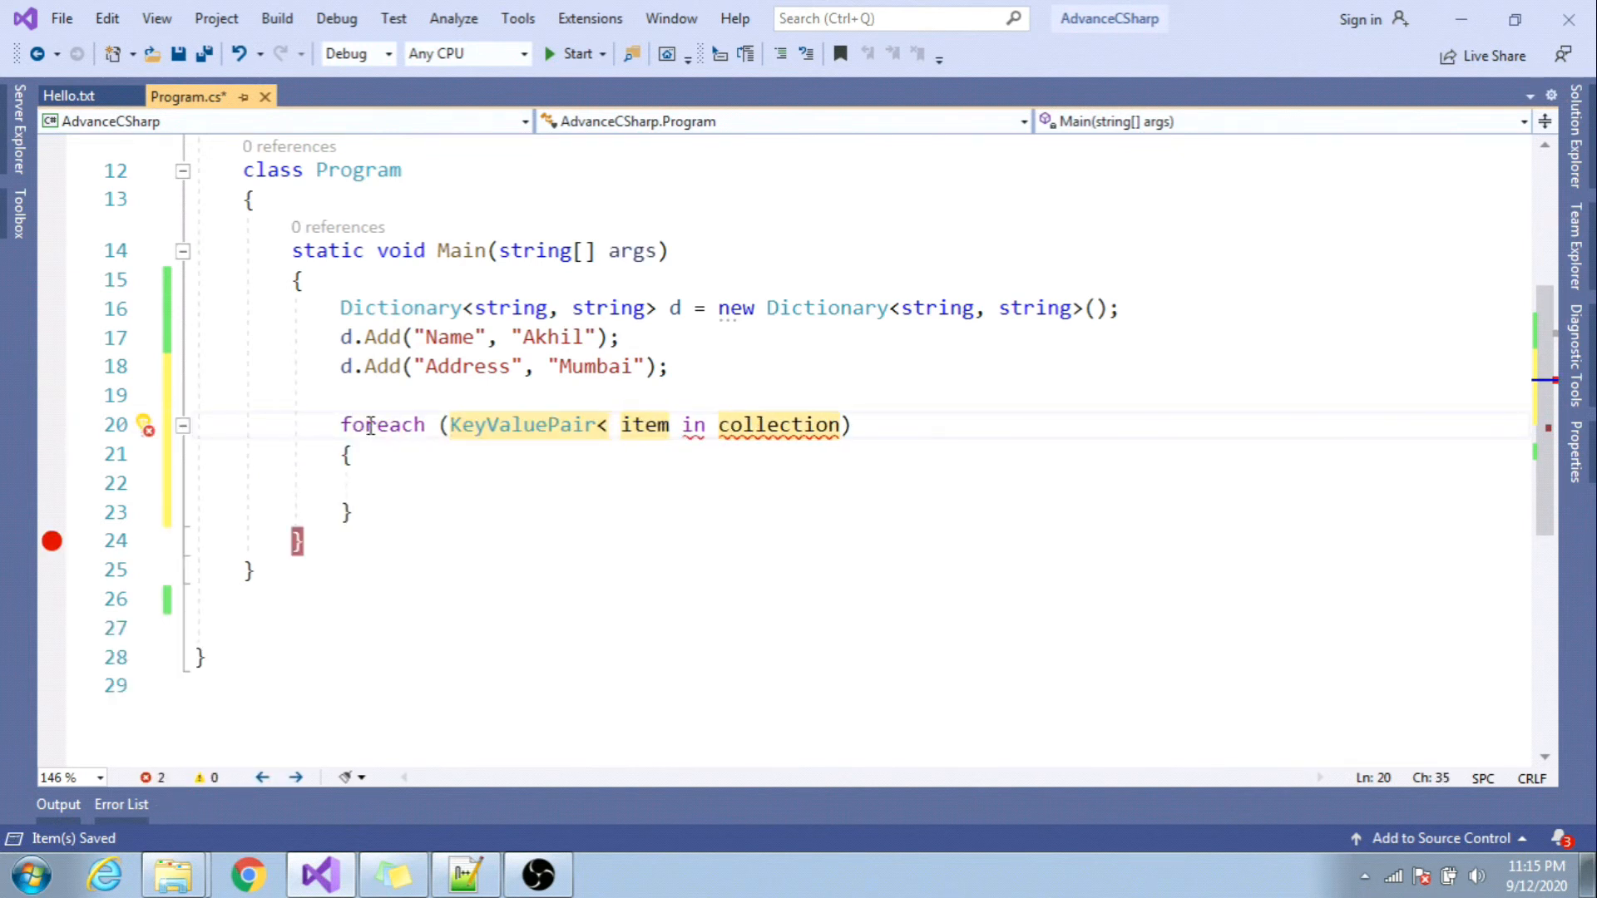
type("string,string")
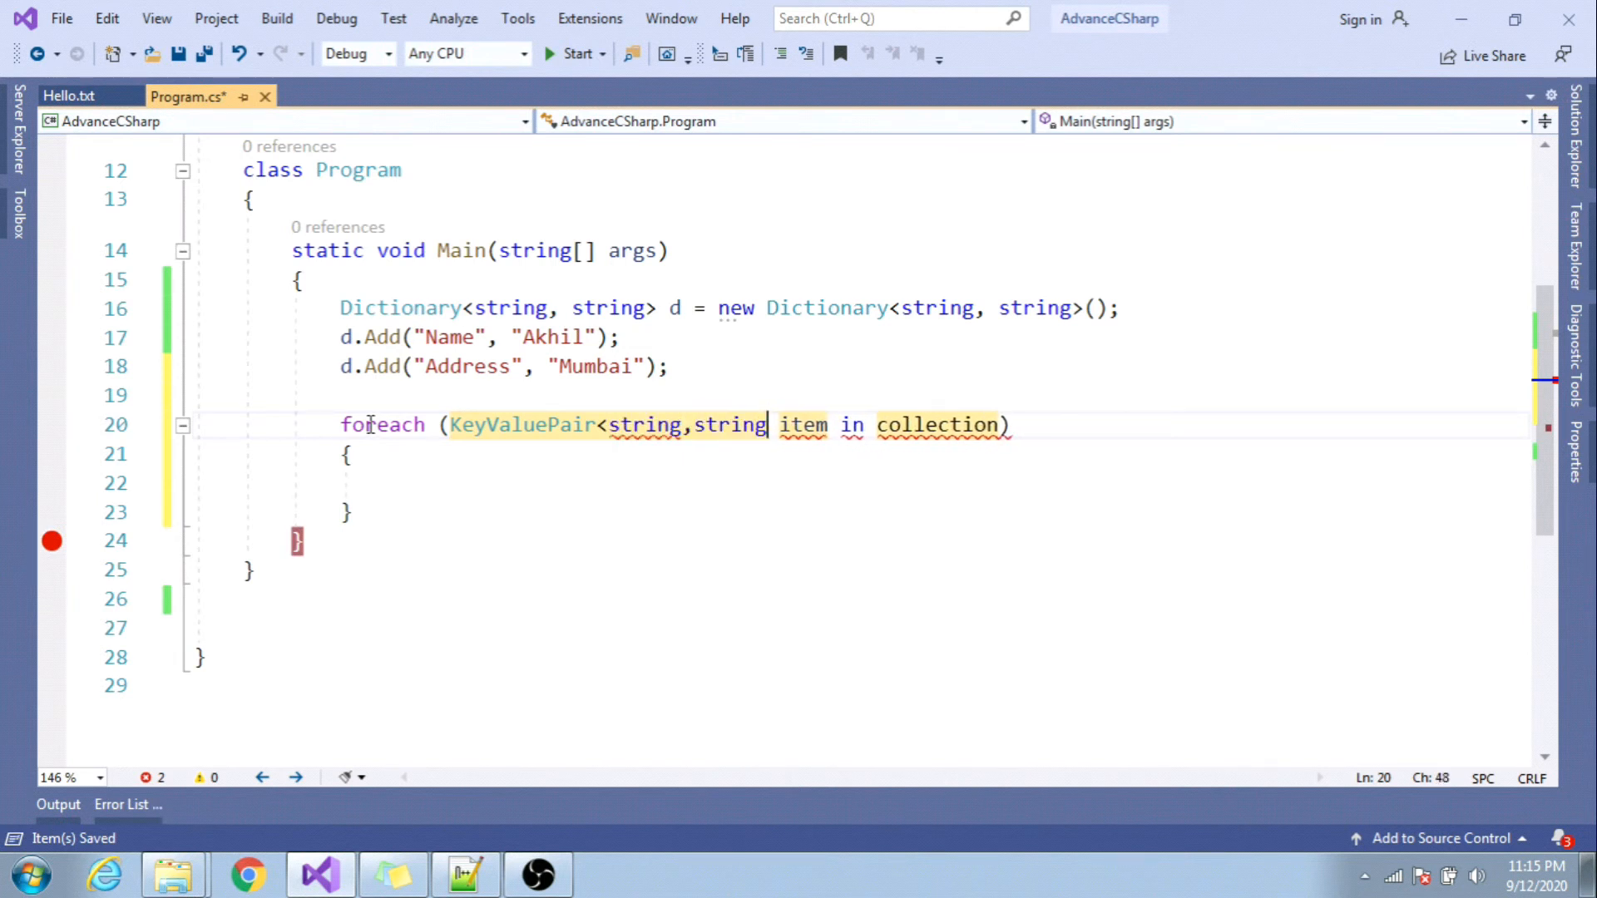
type(">")
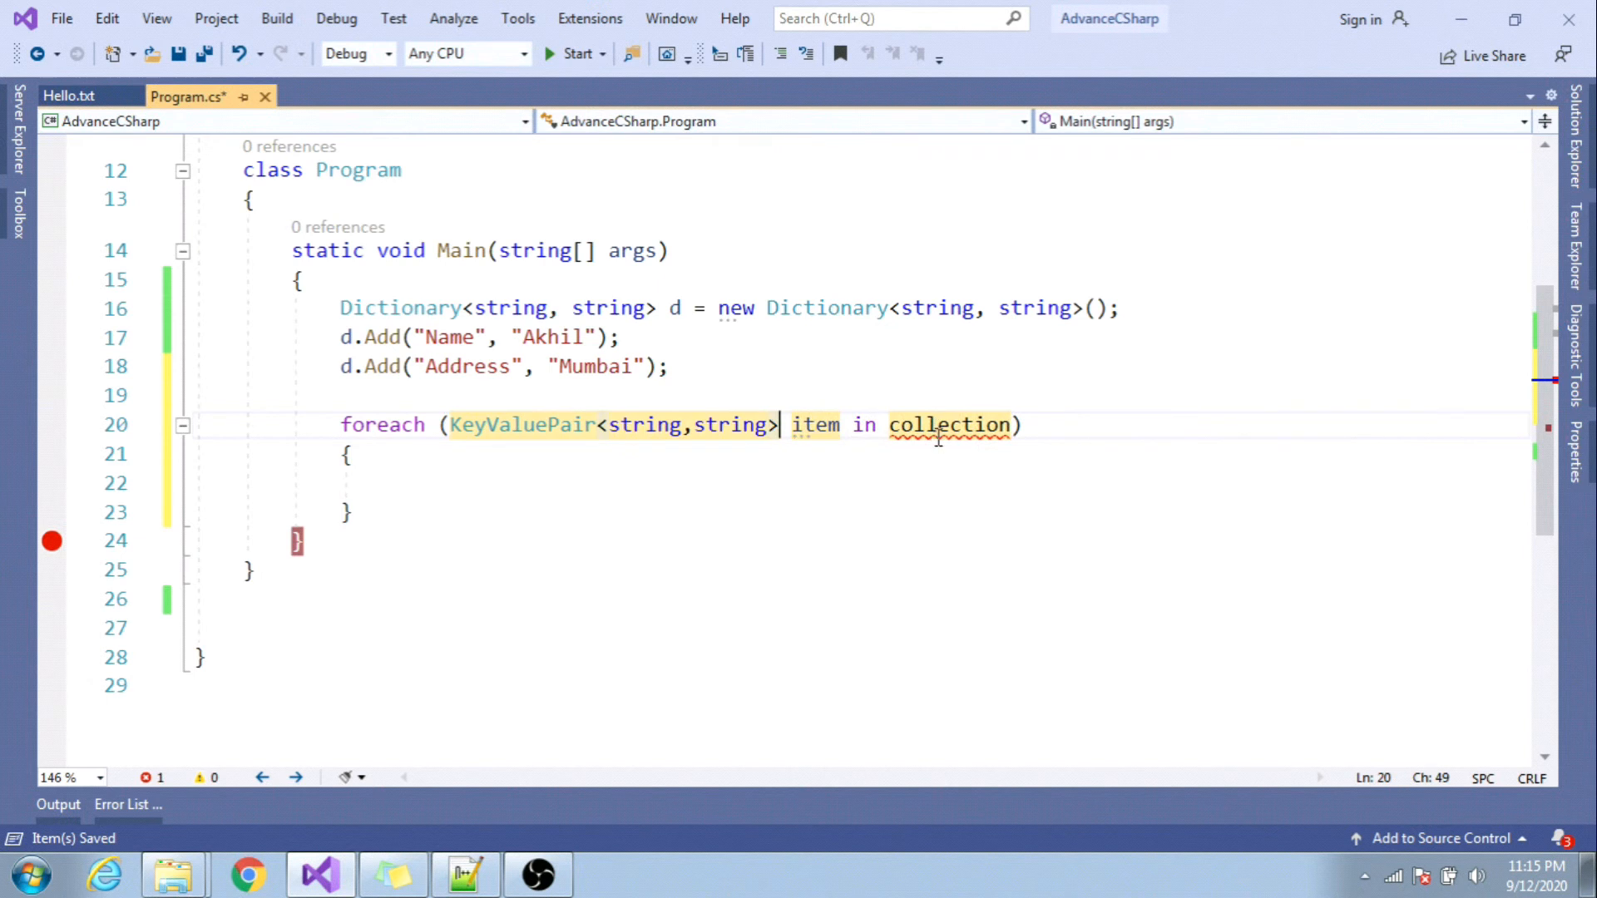
type("d")
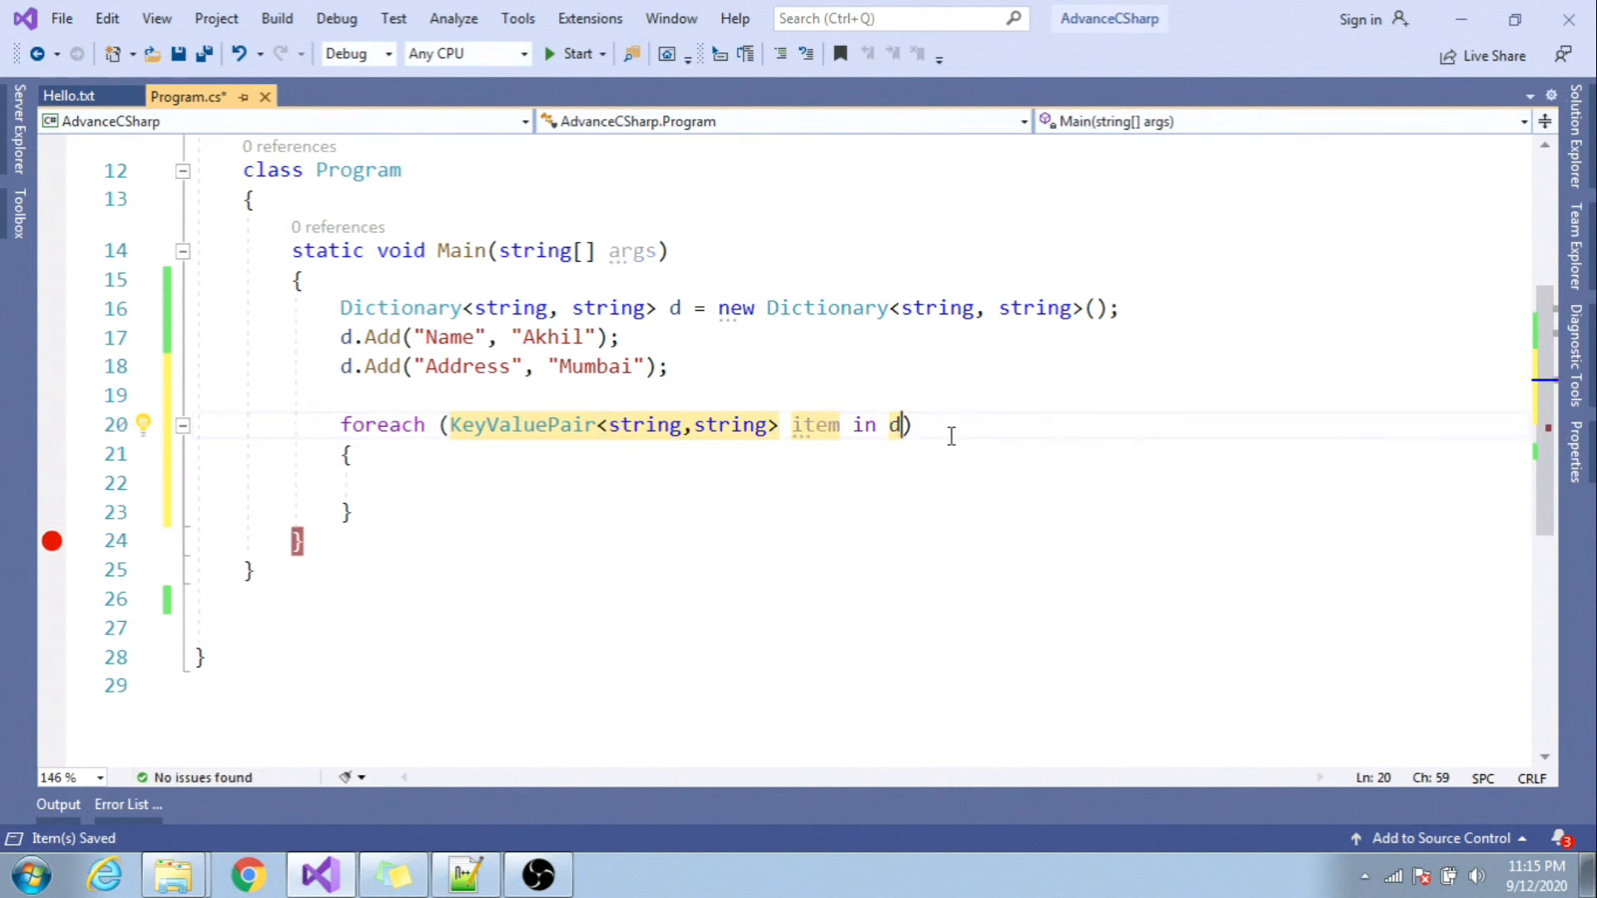
type("\"")
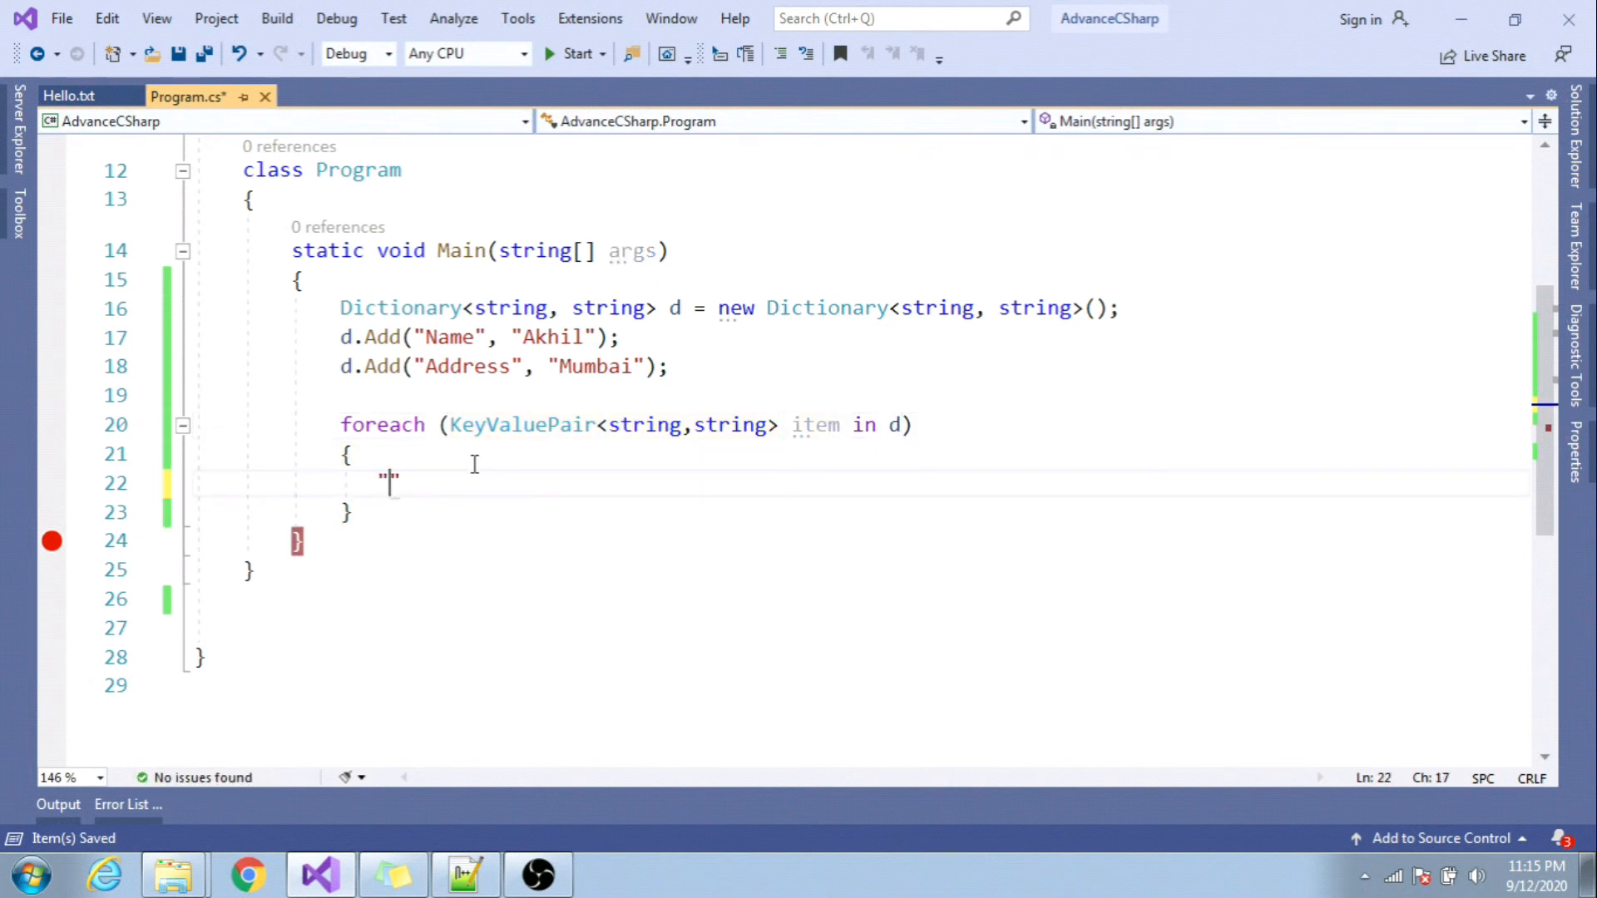
- Write Console.WriteLine with the format string "Name - {0} Value {1}" in the loop body
type("Console.WriteLine();")
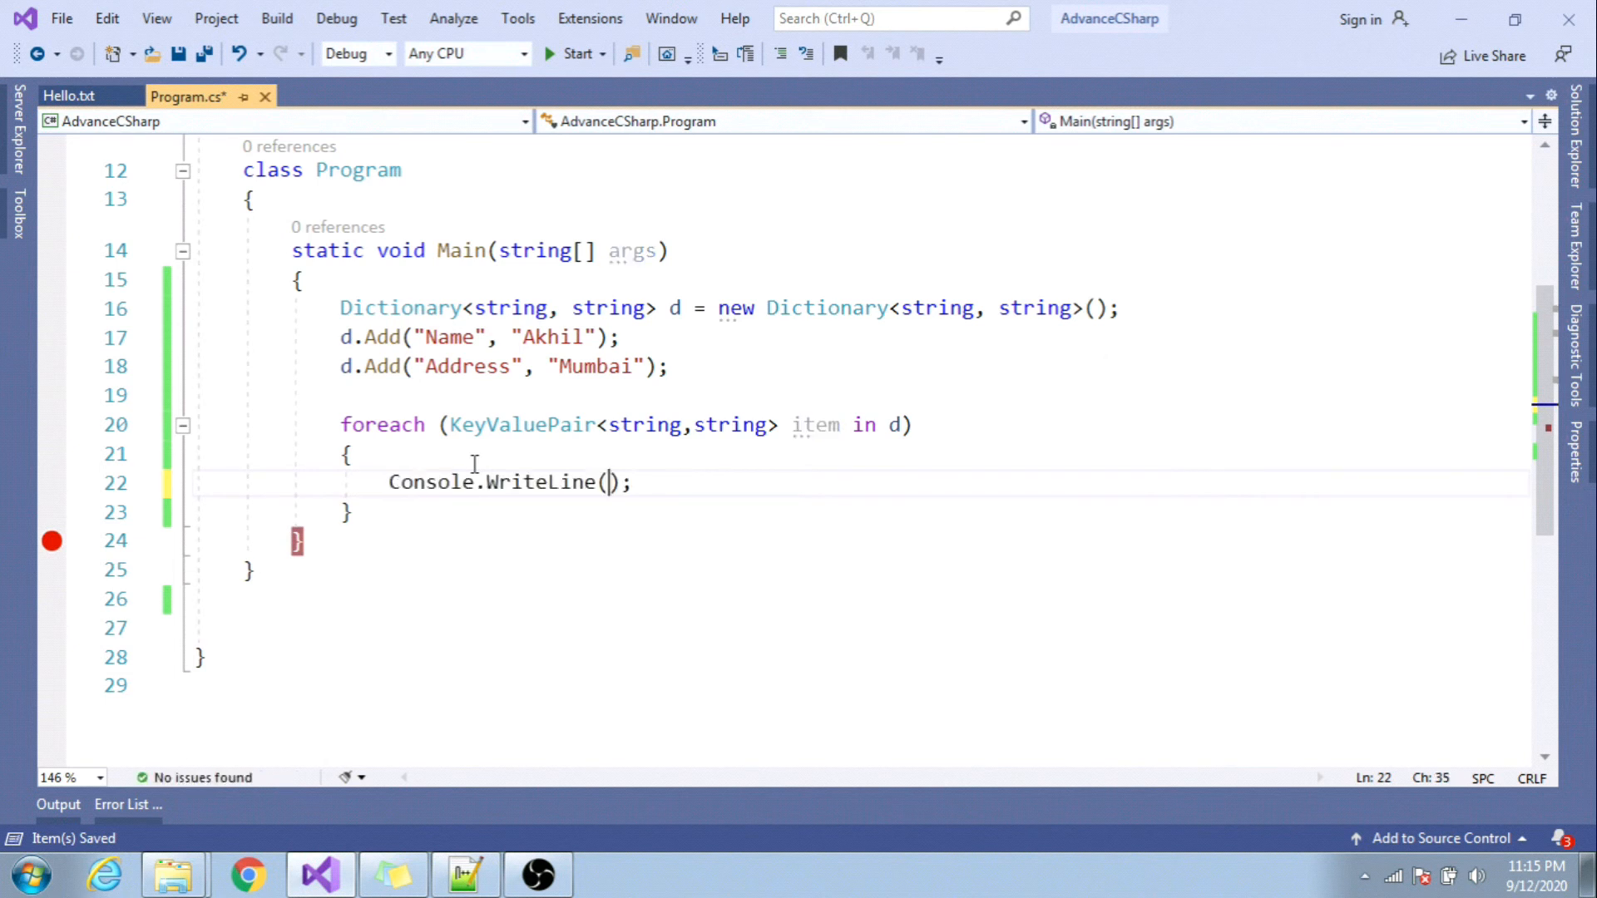
type("\"\"")
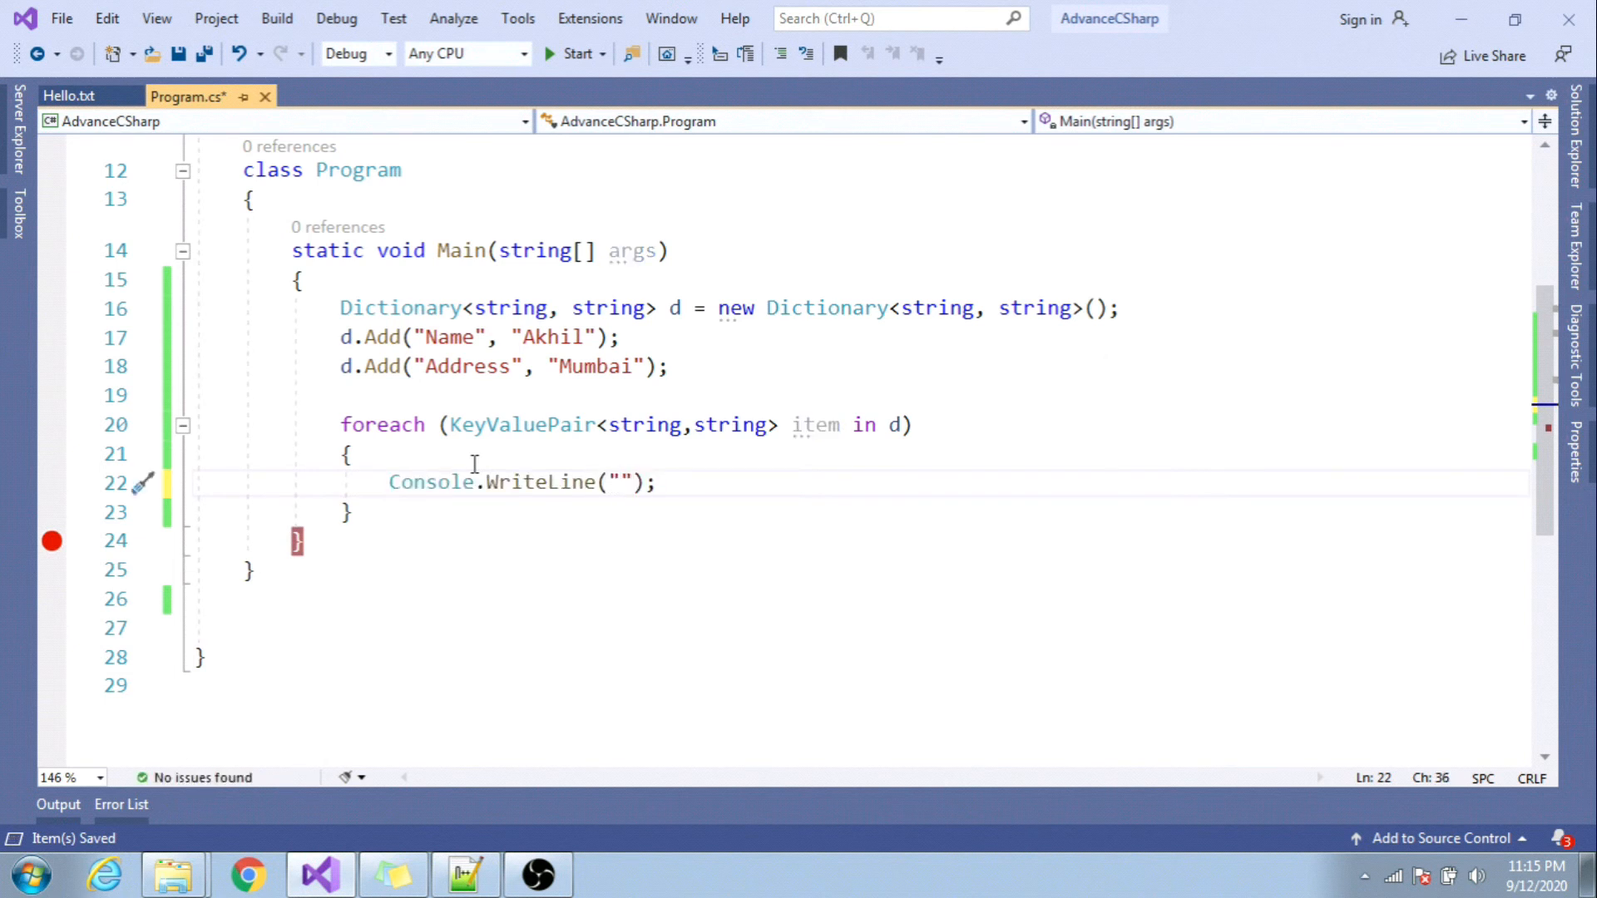
type("Name")
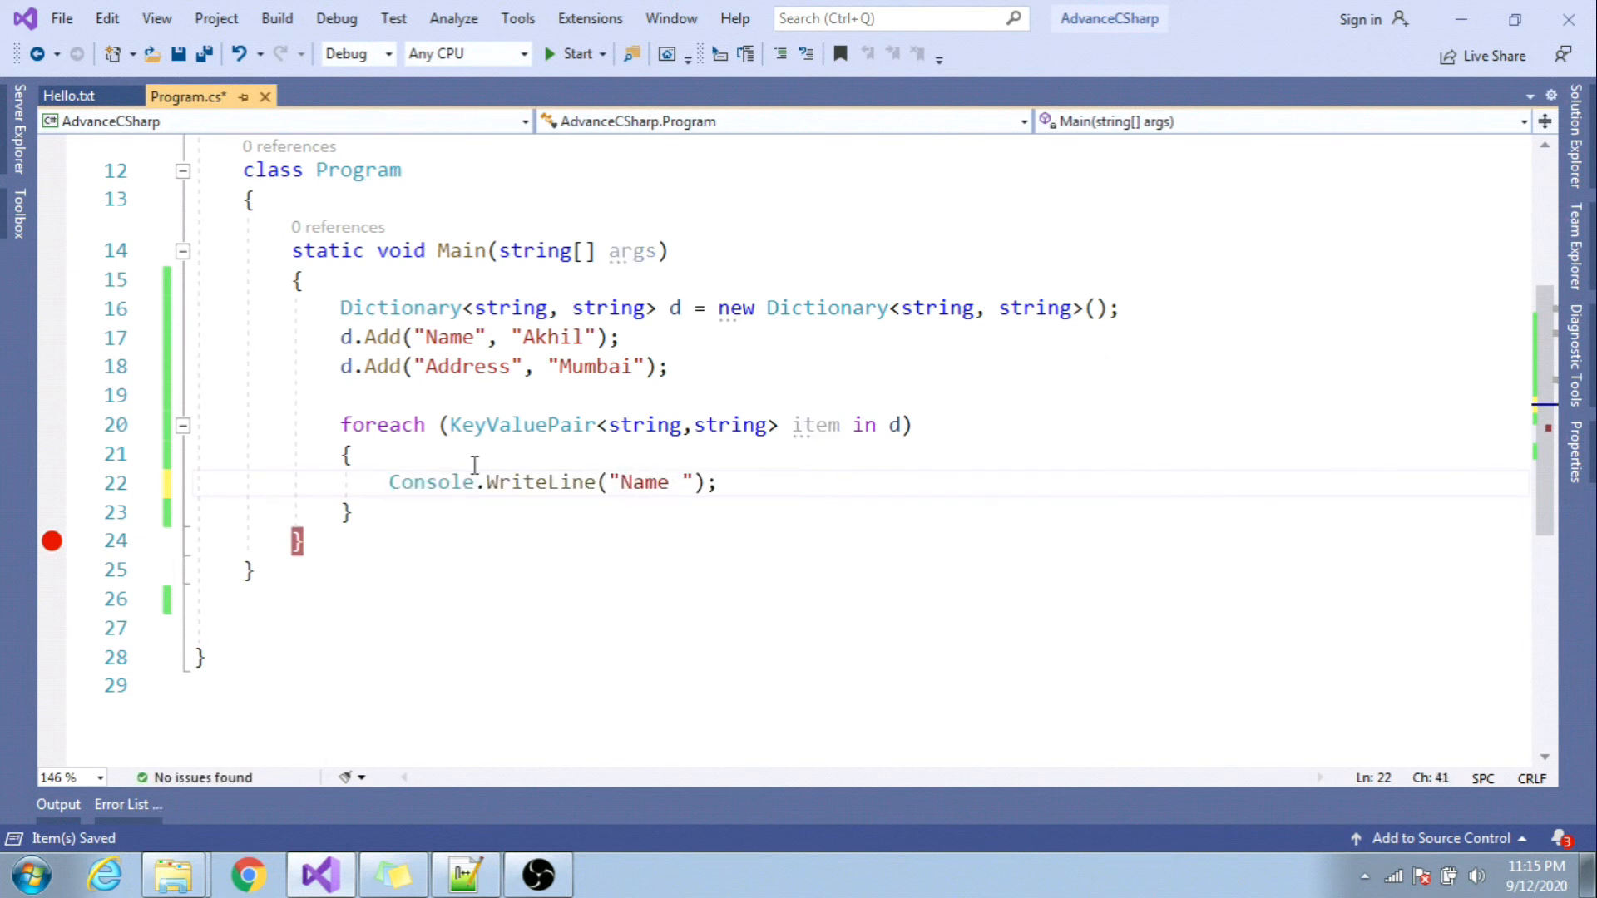
type("{}")
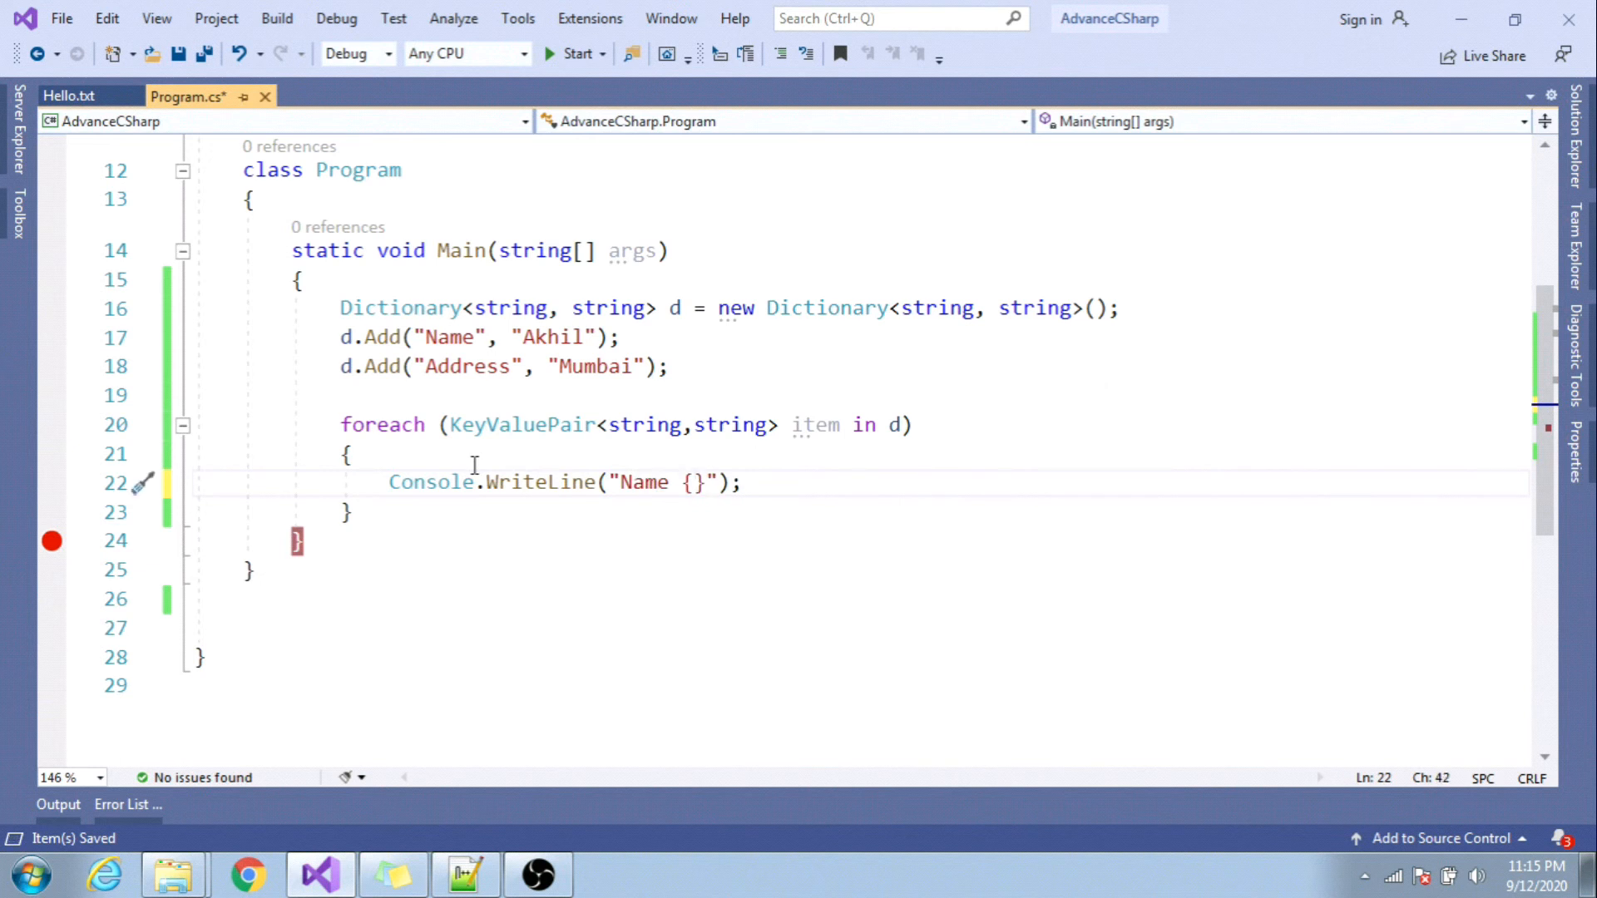
type("0")
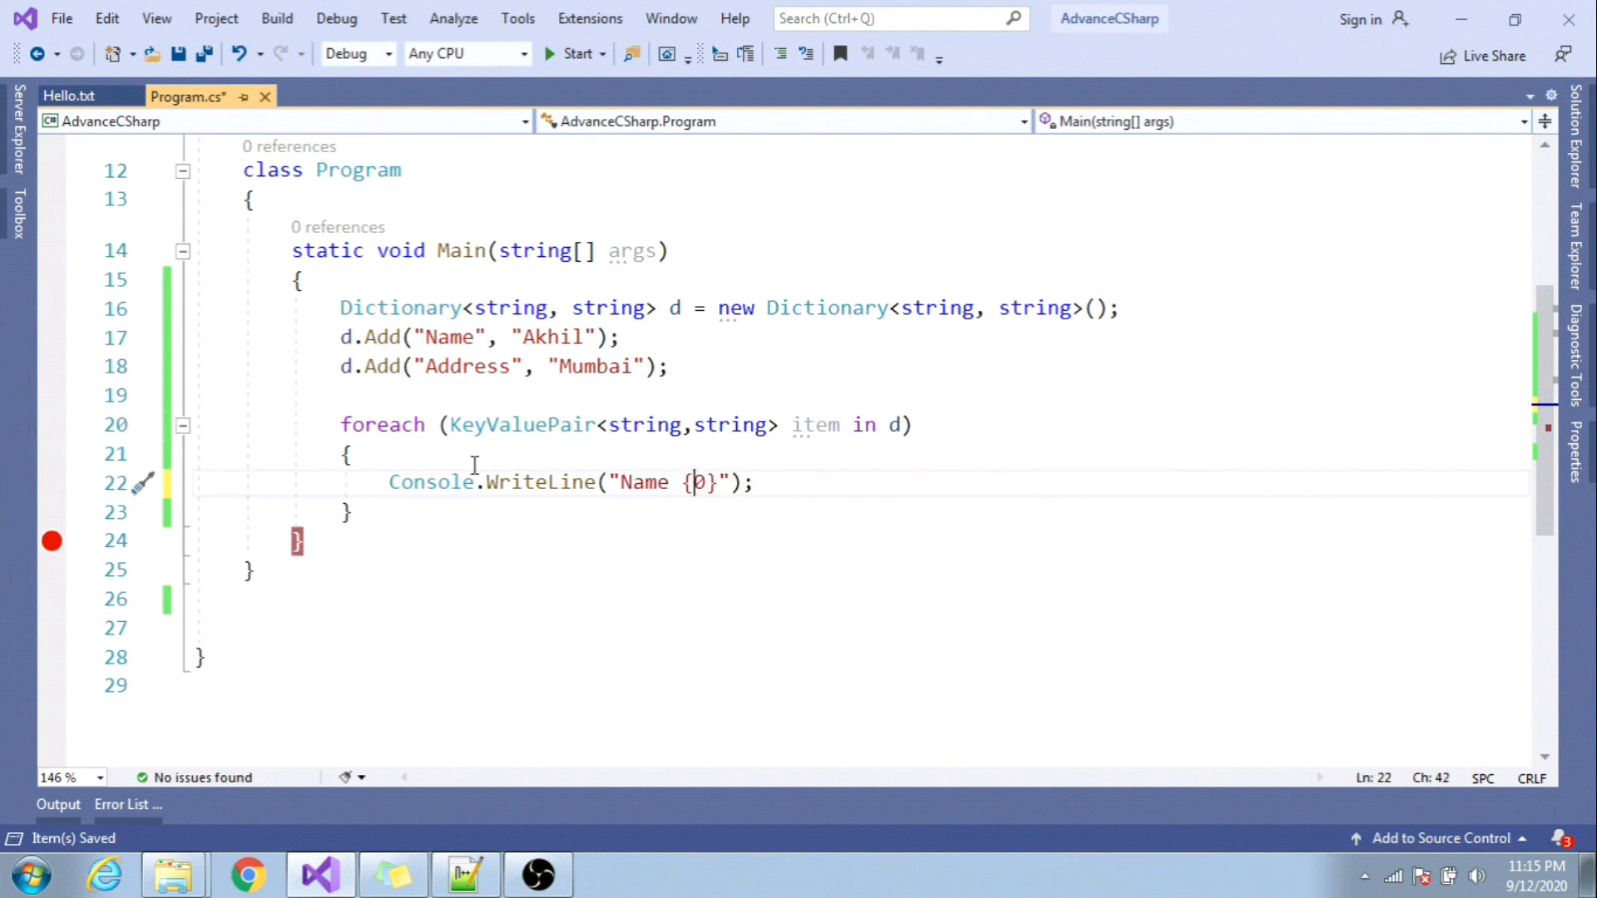
type("-")
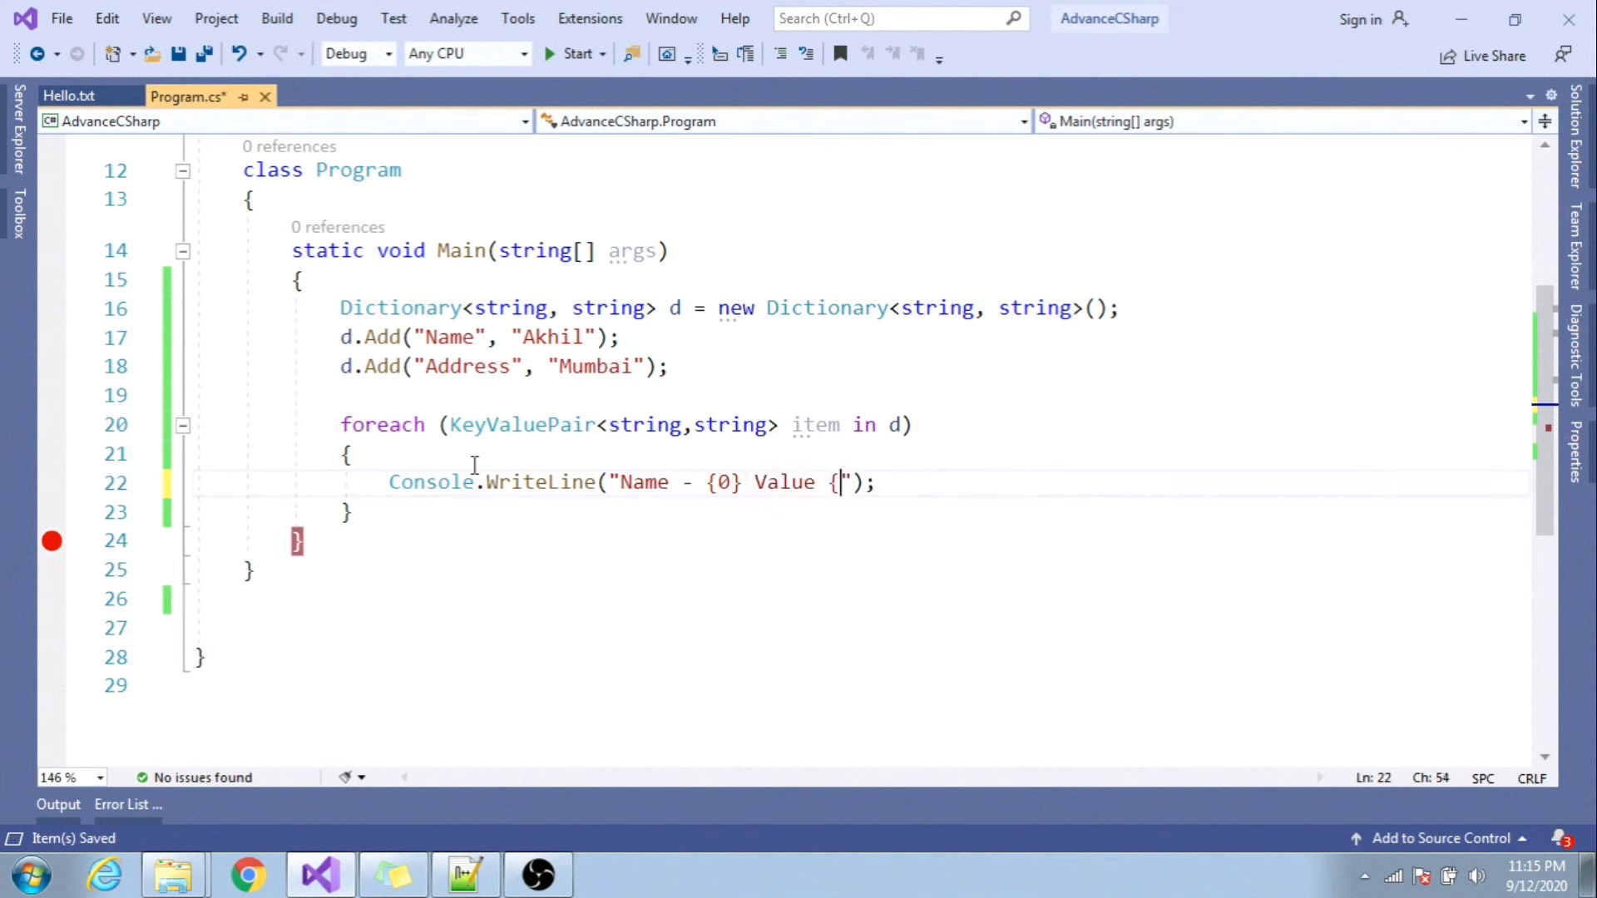
type("1}")
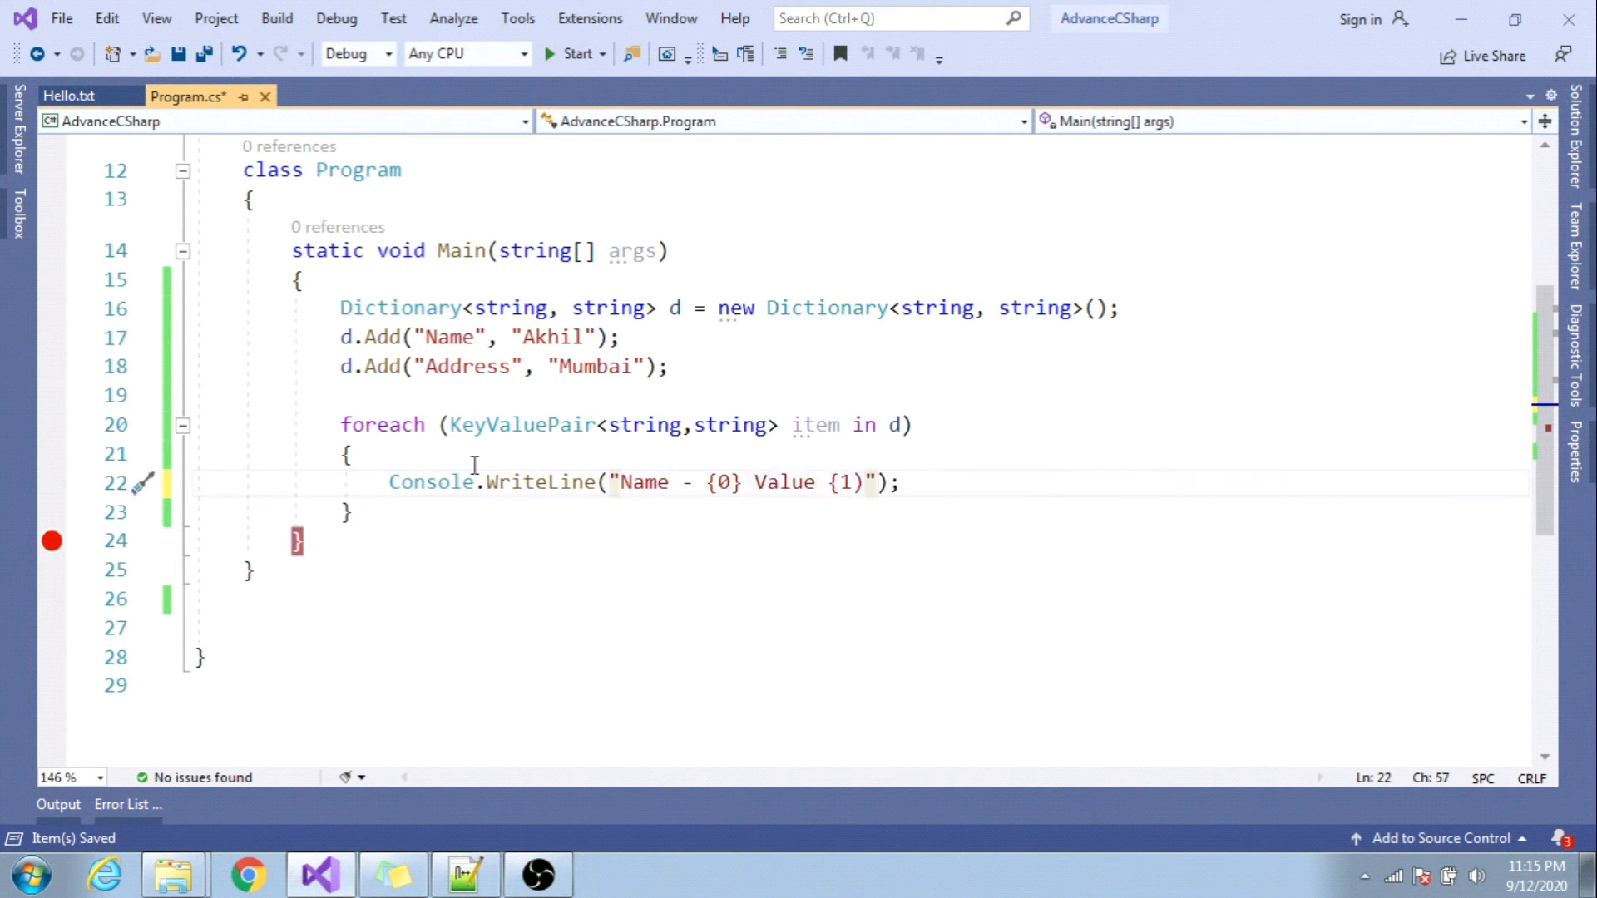
key("Backspace")
type(",")
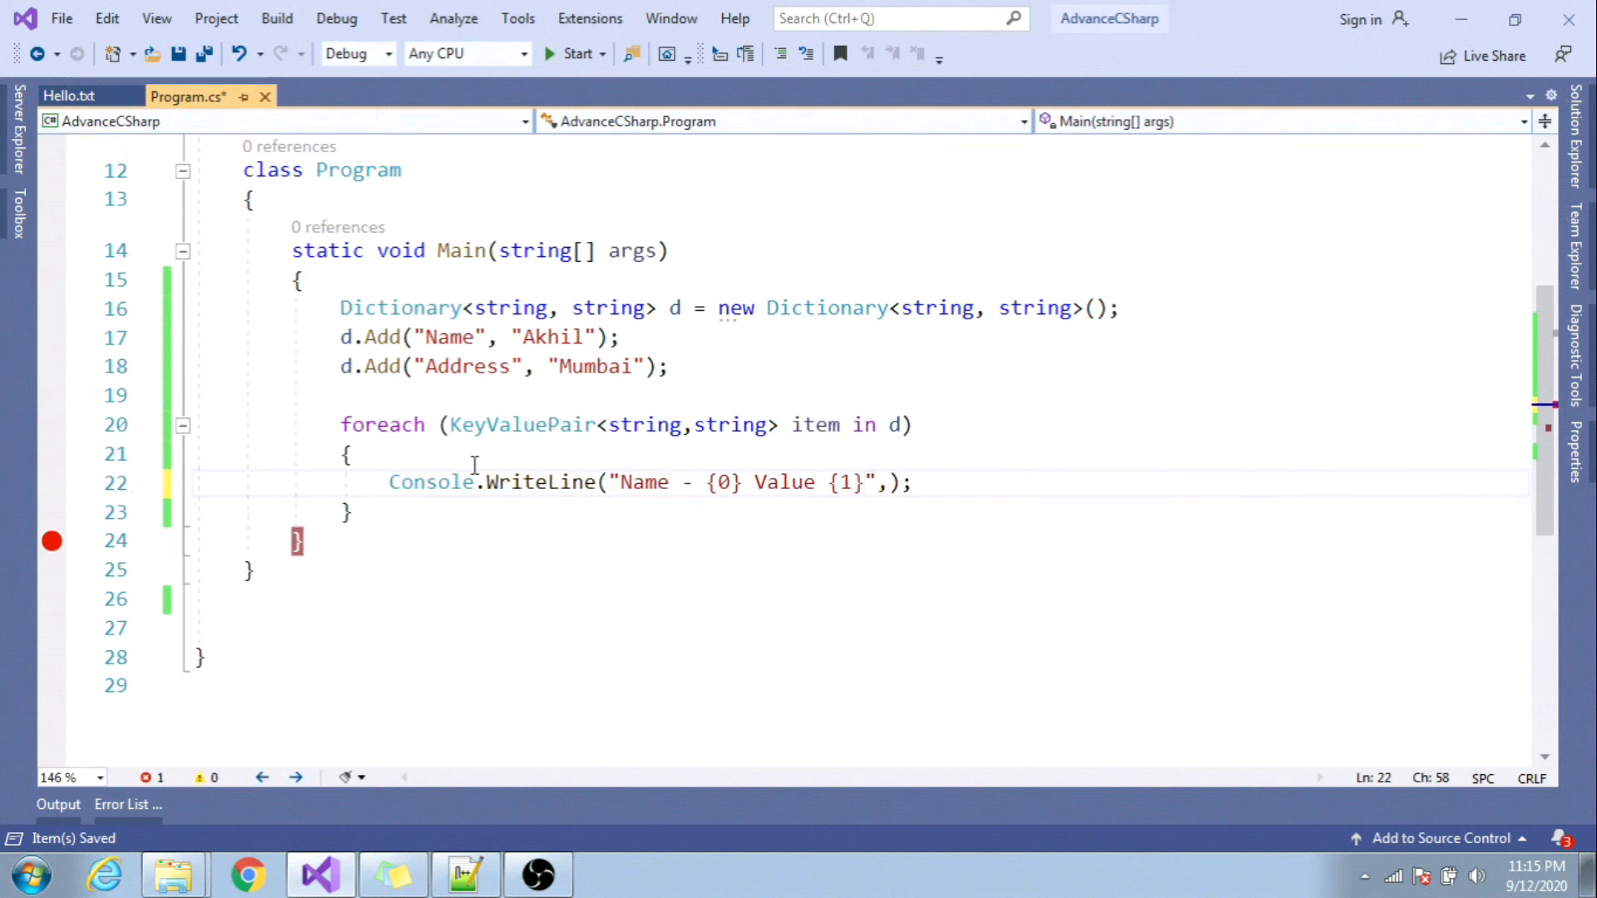
- Pass item.Key and item.Value as the format arguments and finish the line
type("item.")
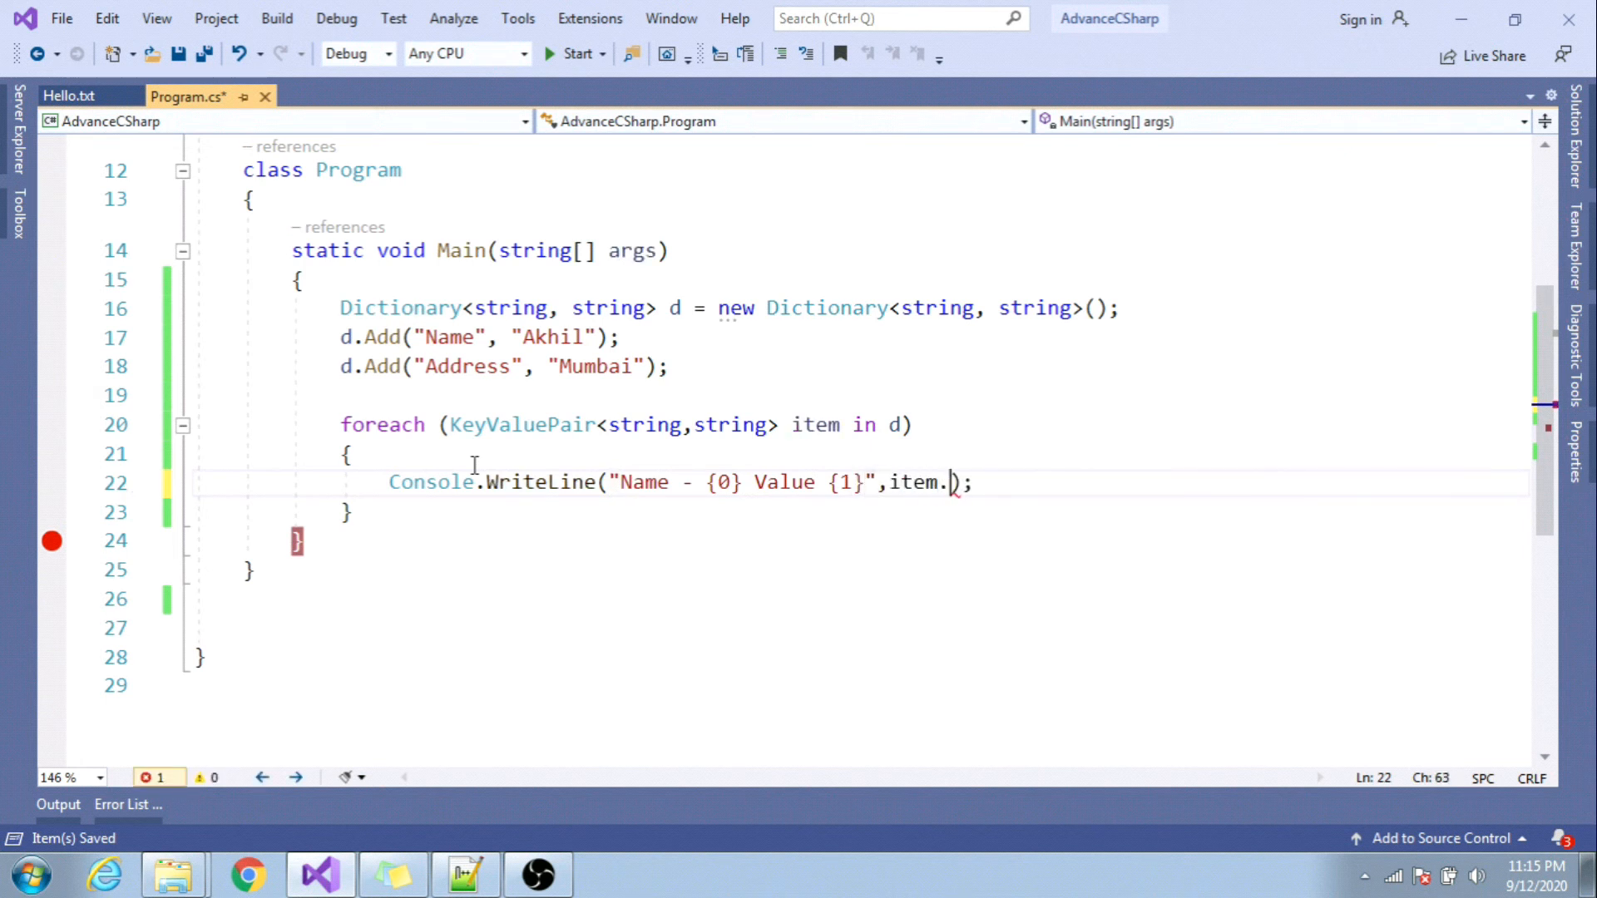
type("Key,item")
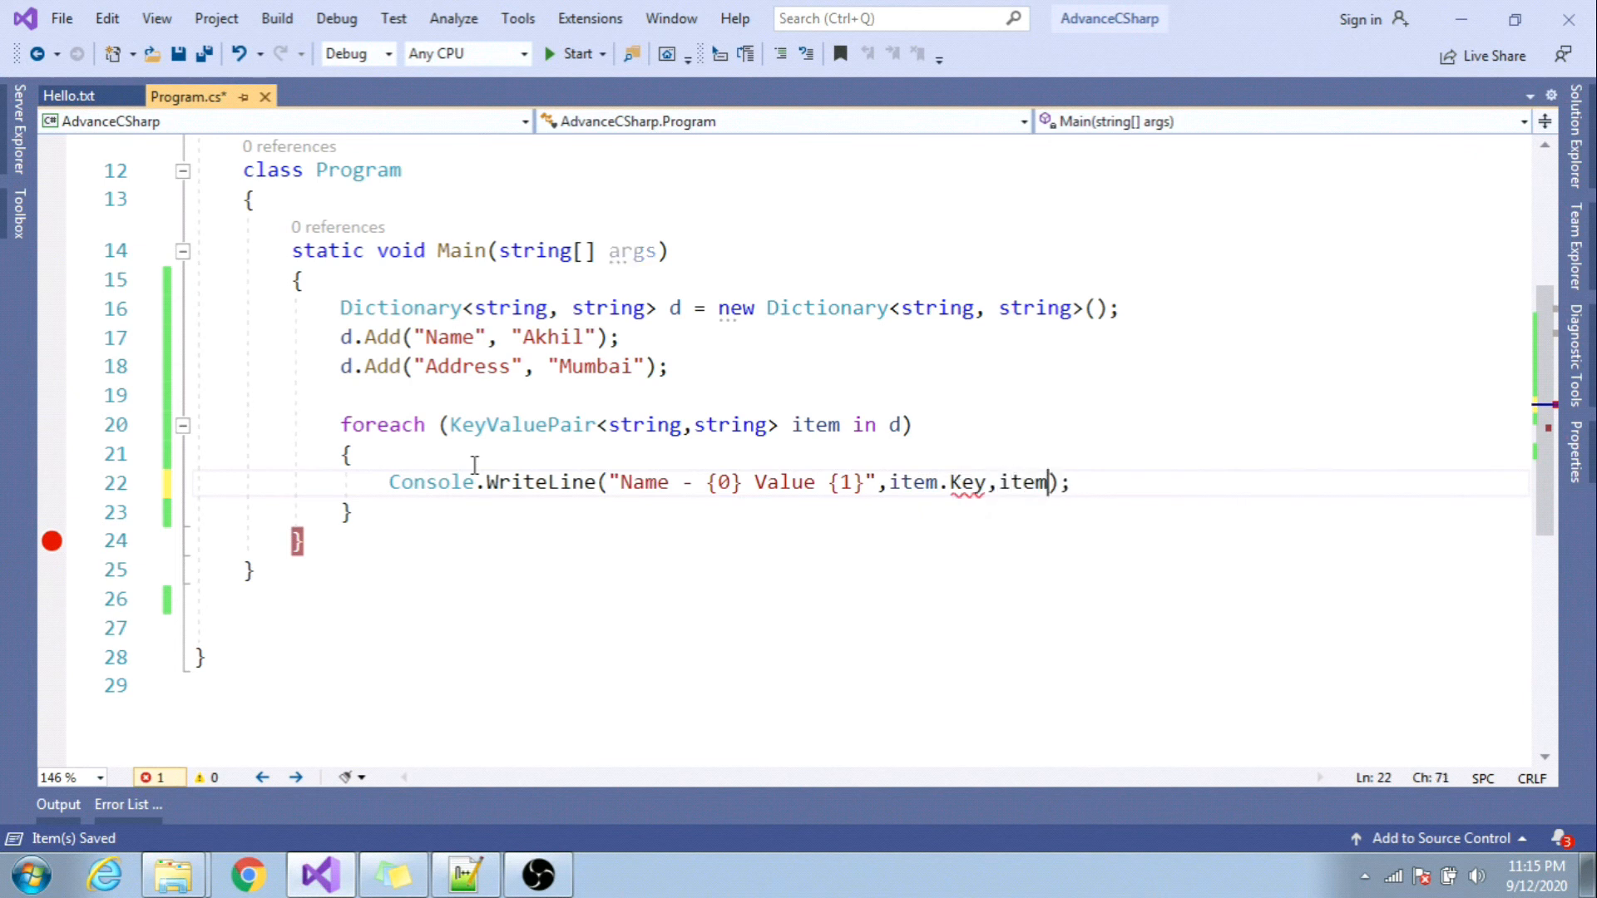
key("Backspace")
type(".Value")
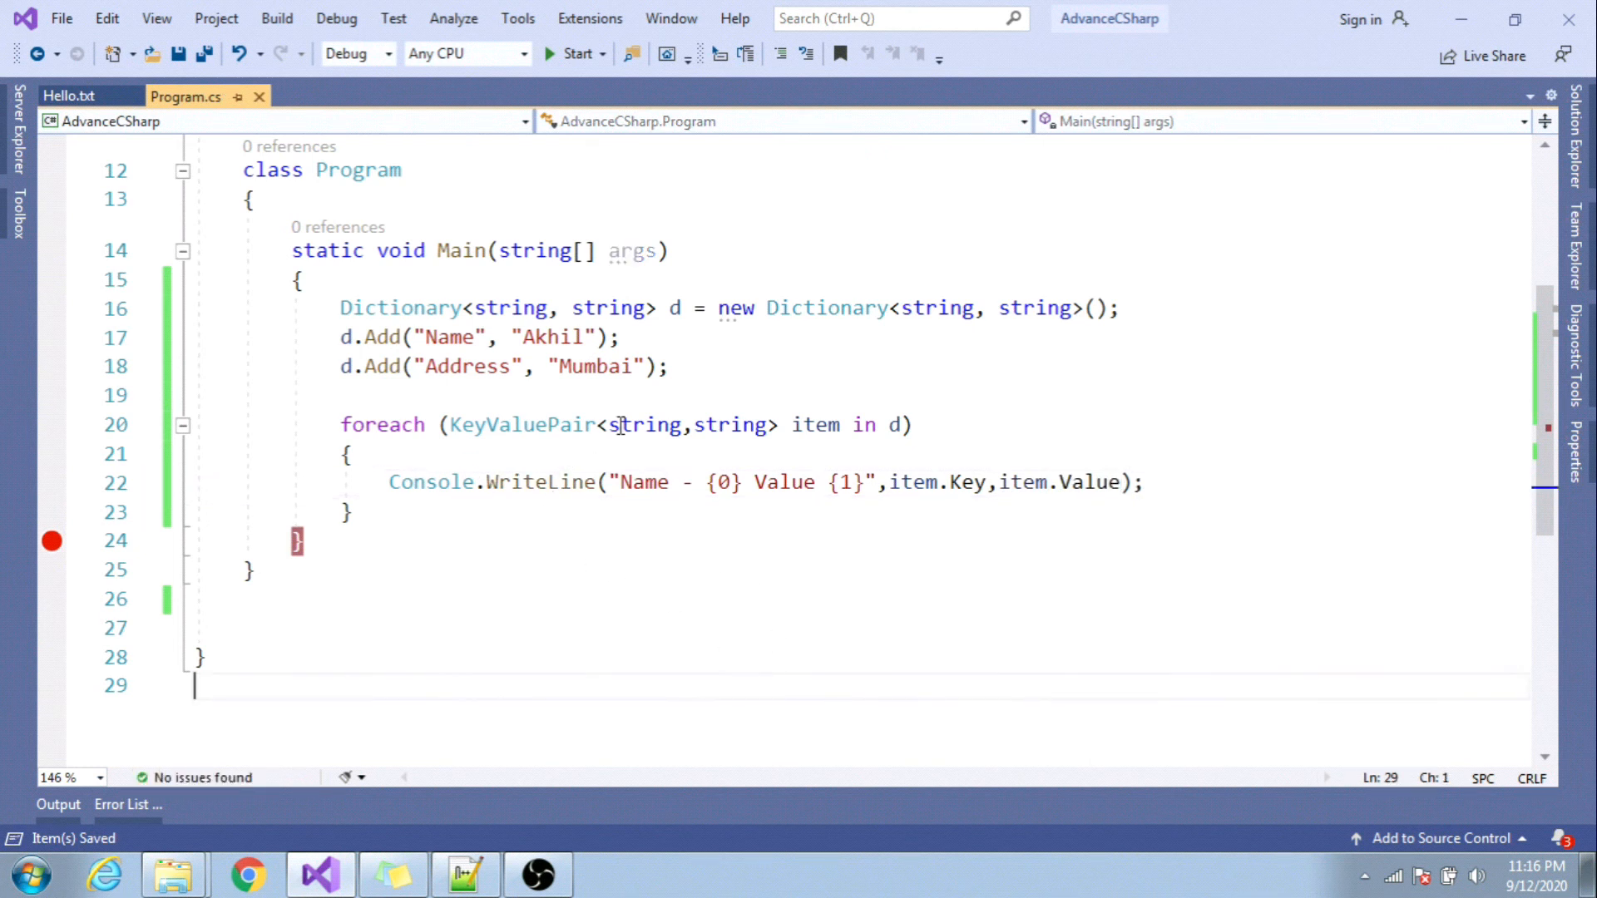
- Run the program so the console lists the Name and Address entries with values
left_click_drag(598, 424, 770, 424)
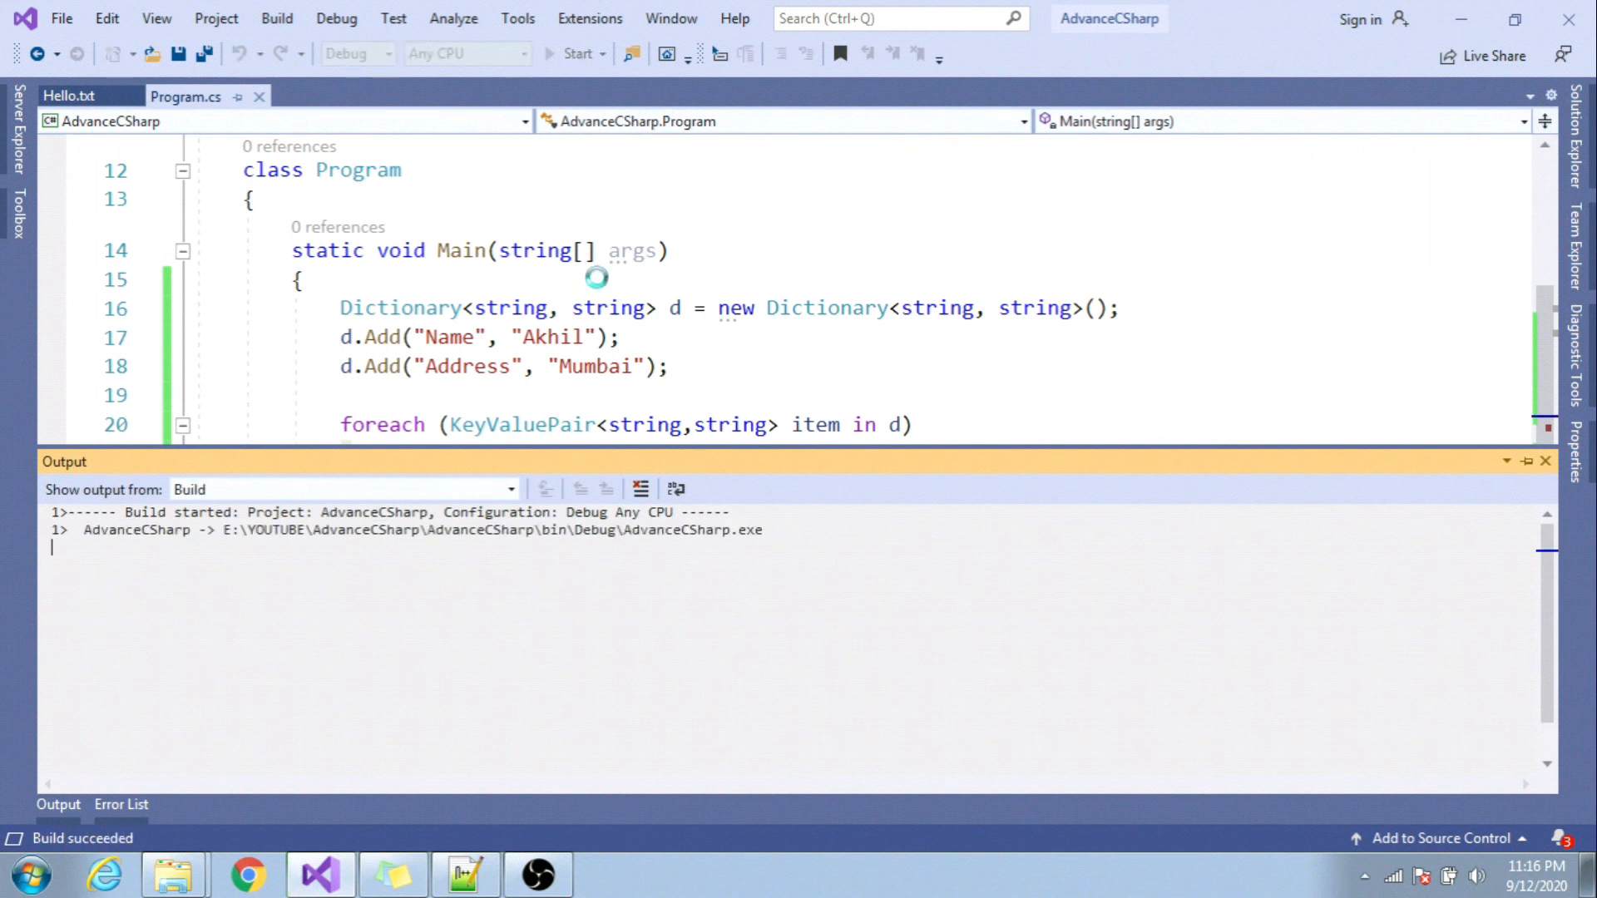
left_click(575, 53)
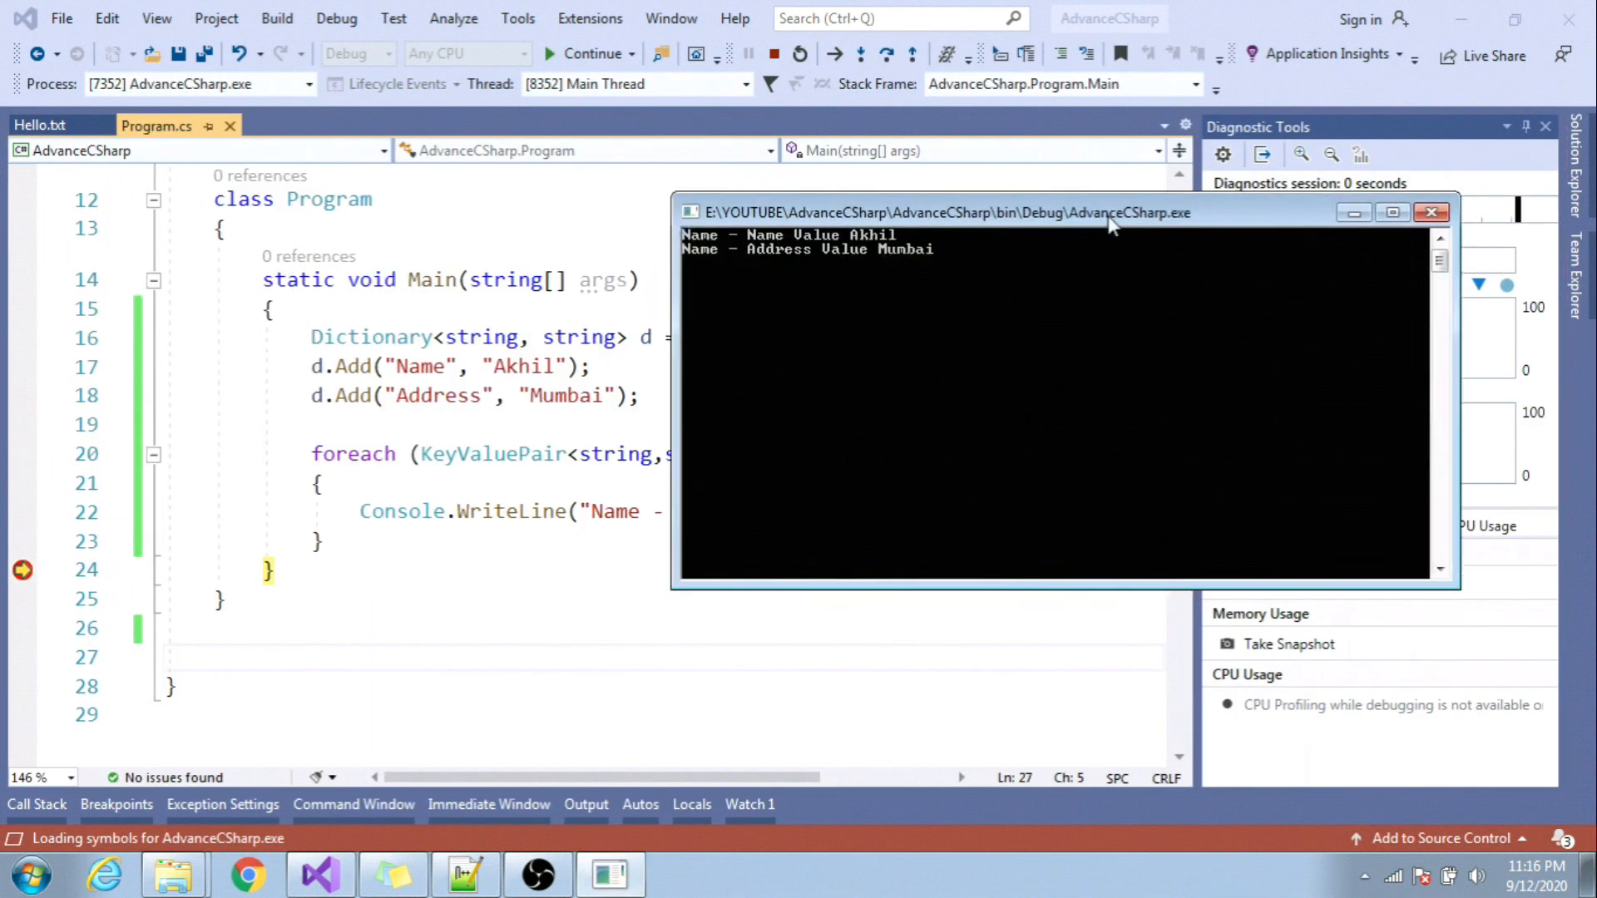